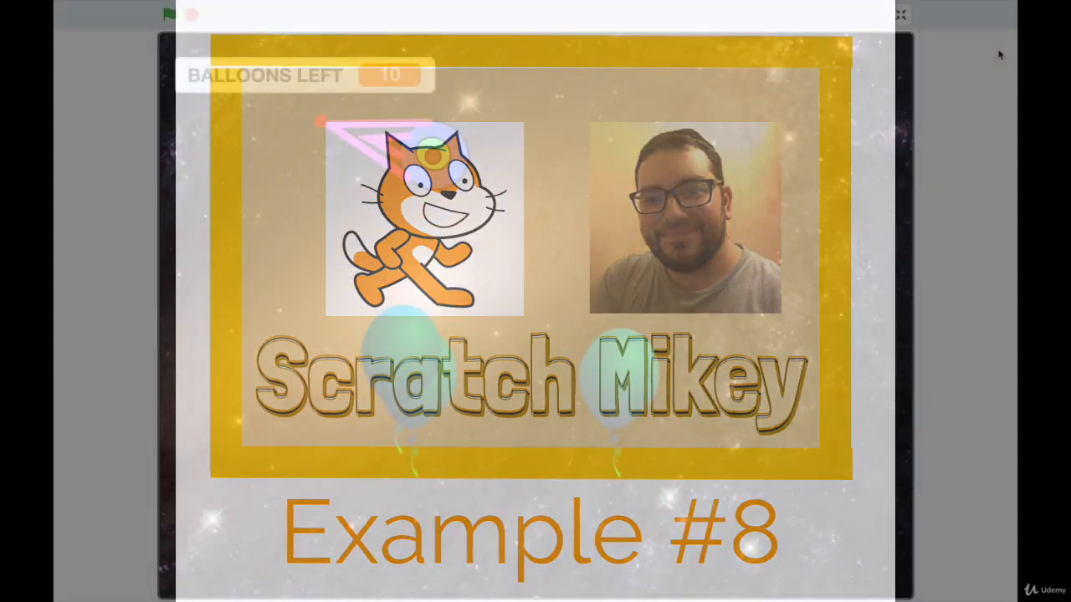
# Step: Play the balloon game full screen from the green flag until all balloons pop and POKER says We Win!
pyautogui.click(168, 14)
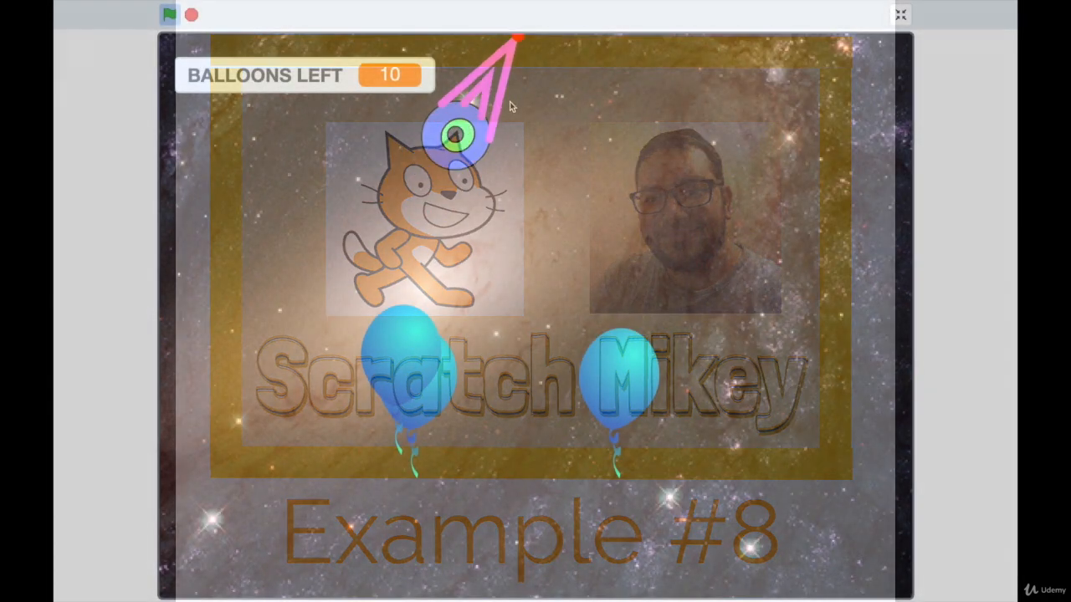
pyautogui.click(169, 15)
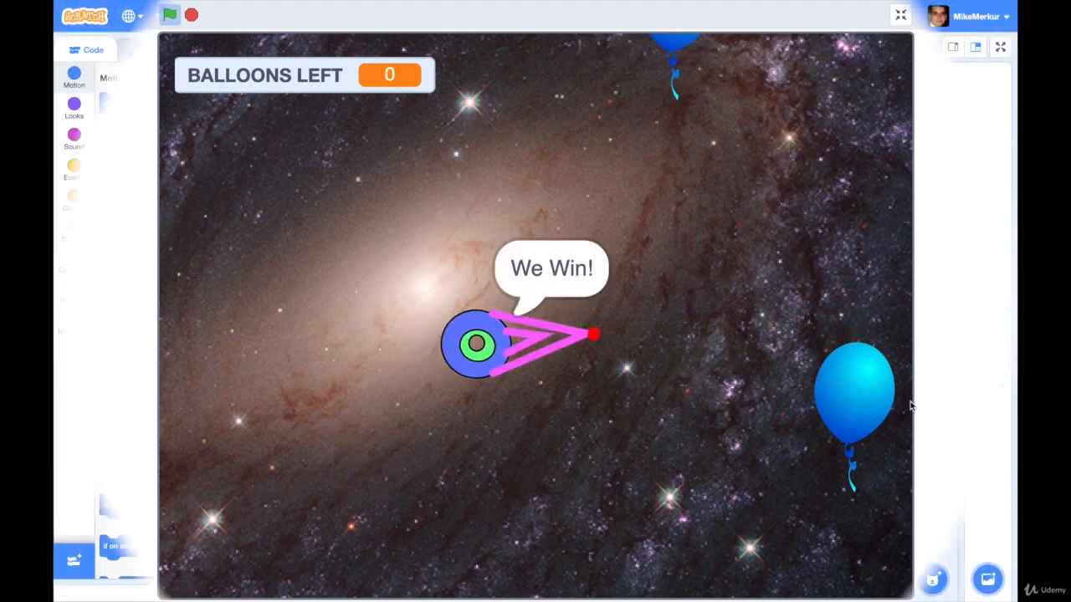
# Step: Leave full screen and give the Stage the galaxy backdrop
pyautogui.click(900, 15)
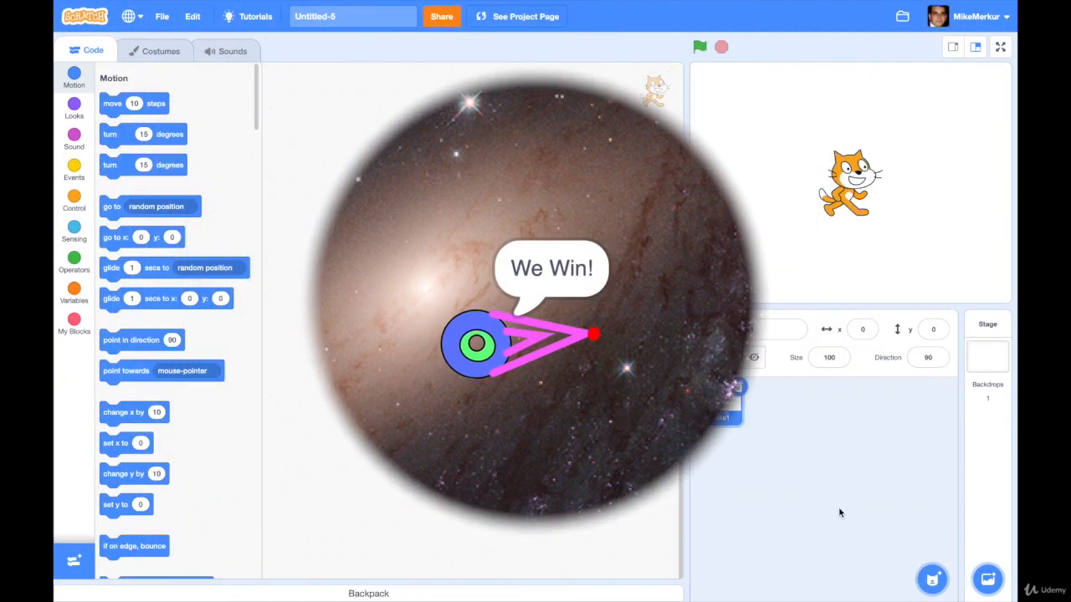
pyautogui.click(987, 355)
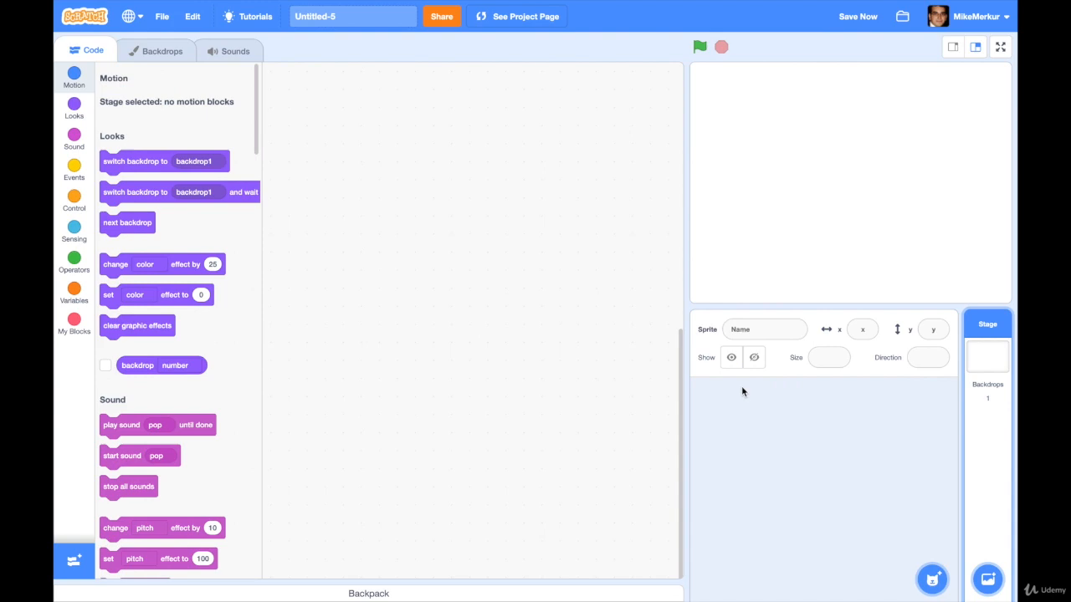
pyautogui.click(987, 579)
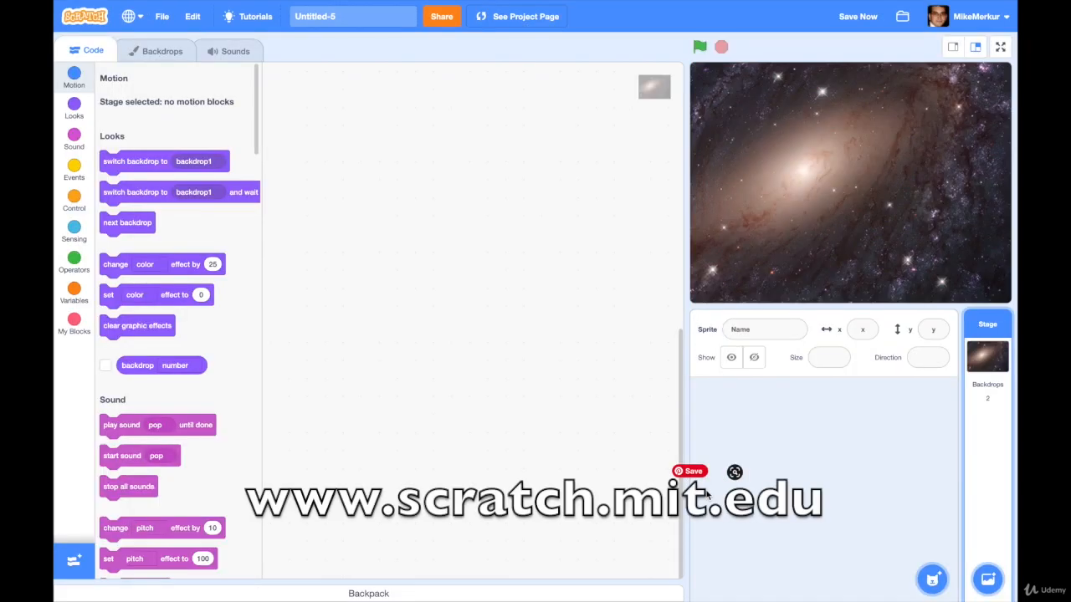
pyautogui.moveTo(707, 495)
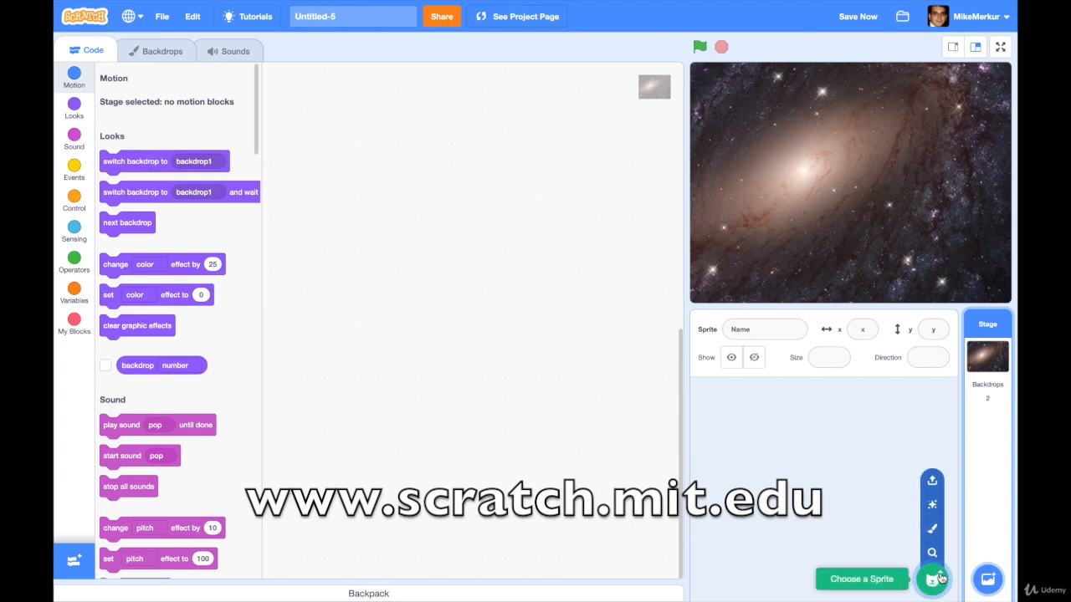
# Step: Add the Balloon1 sprite from the library and name its costume FULL
pyautogui.click(932, 579)
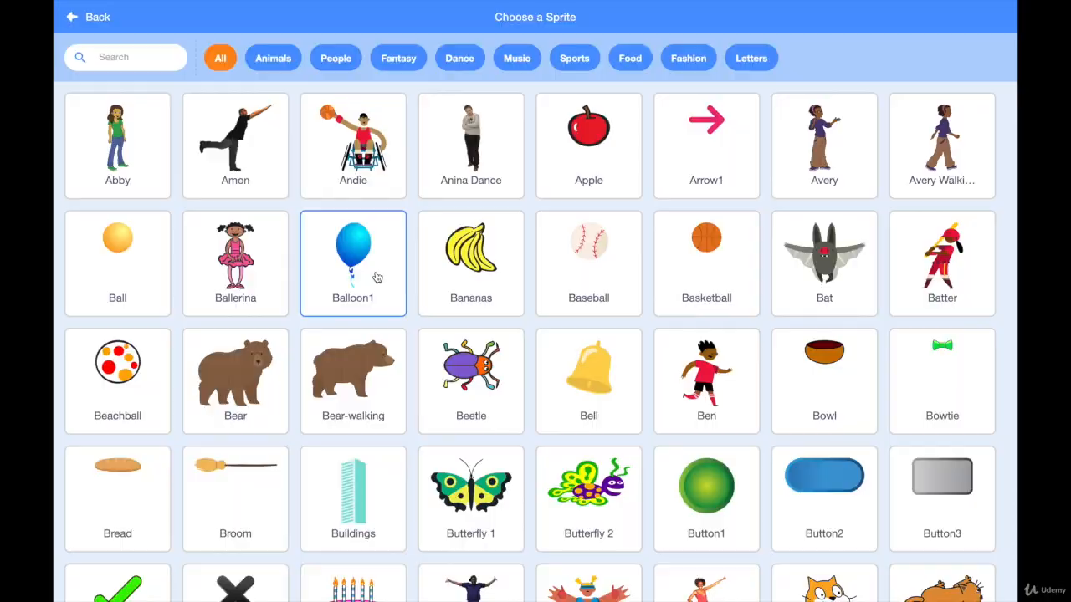
pyautogui.click(352, 262)
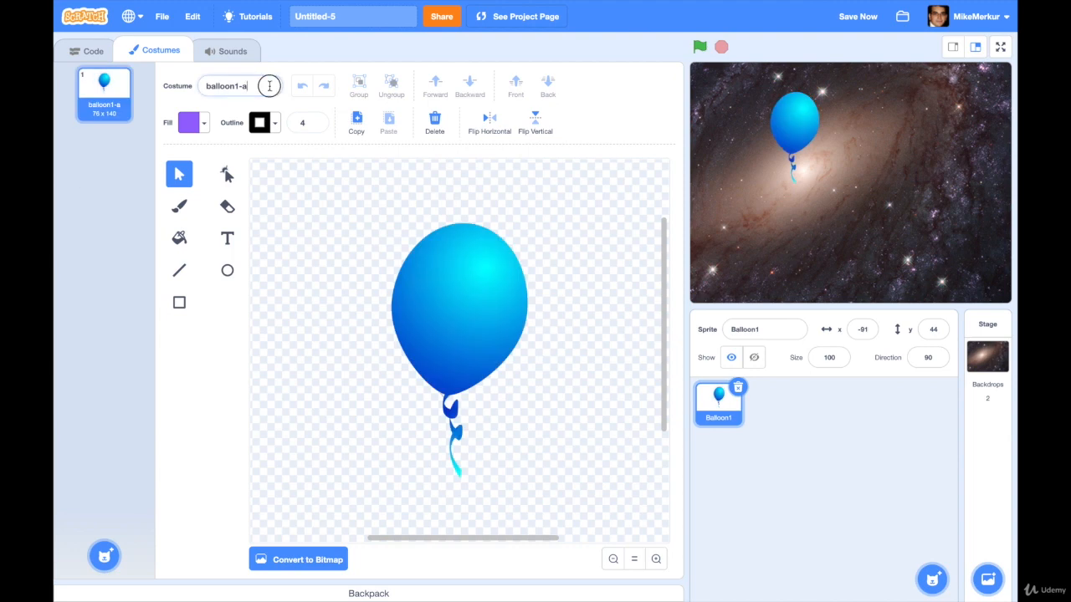
pyautogui.write('FULL')
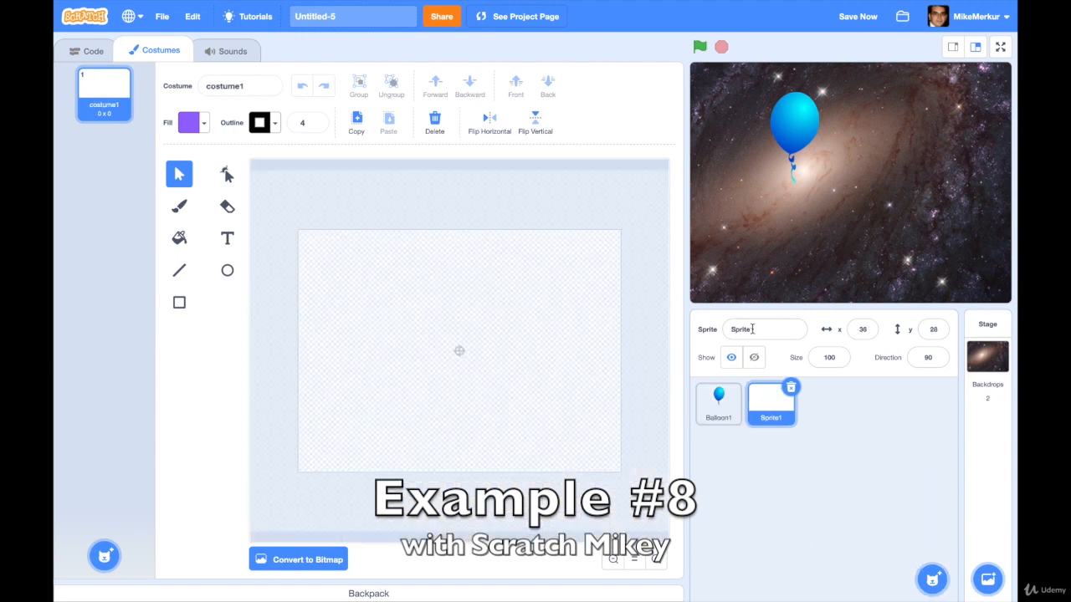
# Step: Name the new sprite POKER and draw a blue-and-green disc with line prongs
pyautogui.write('POKER')
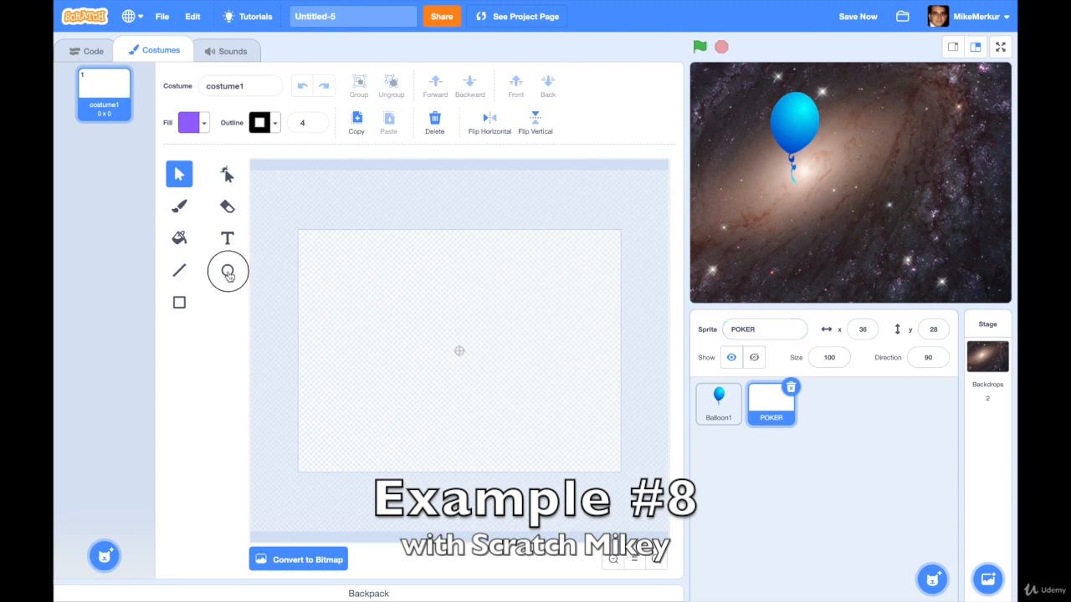
pyautogui.click(227, 270)
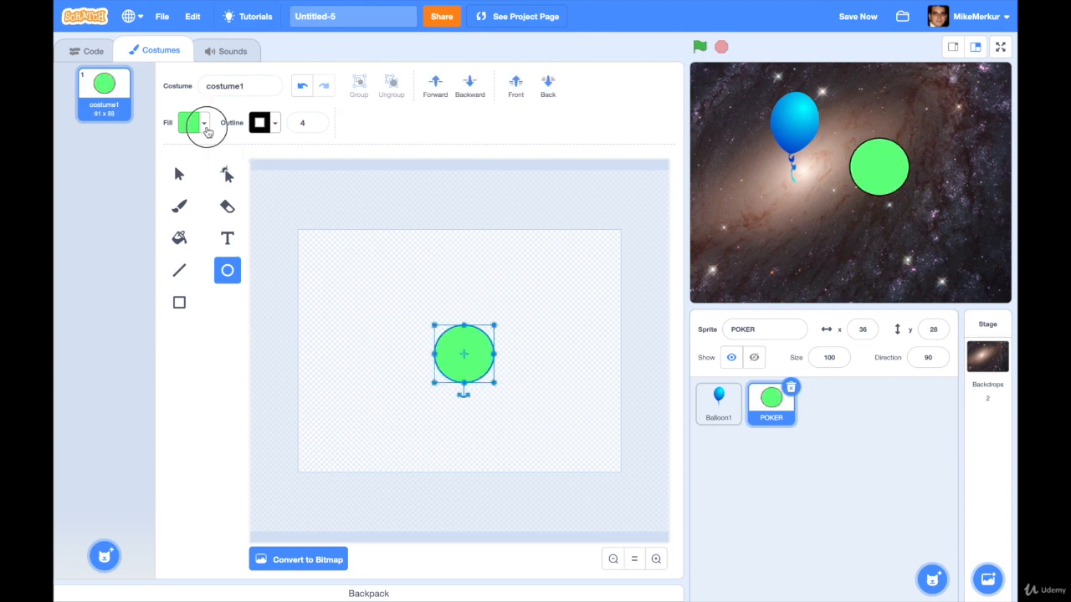
pyautogui.click(191, 123)
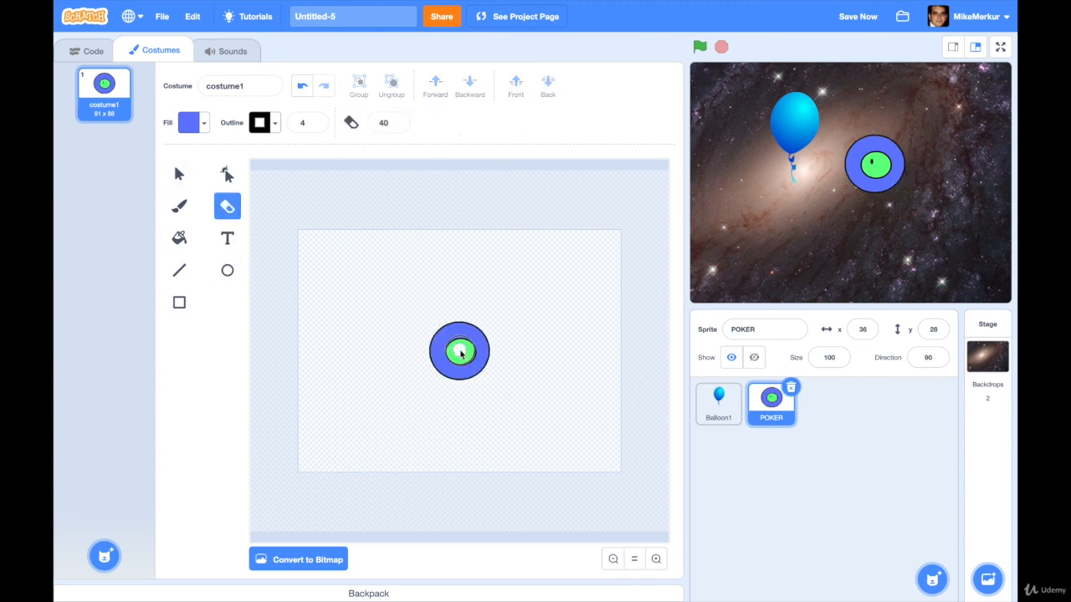
pyautogui.click(179, 270)
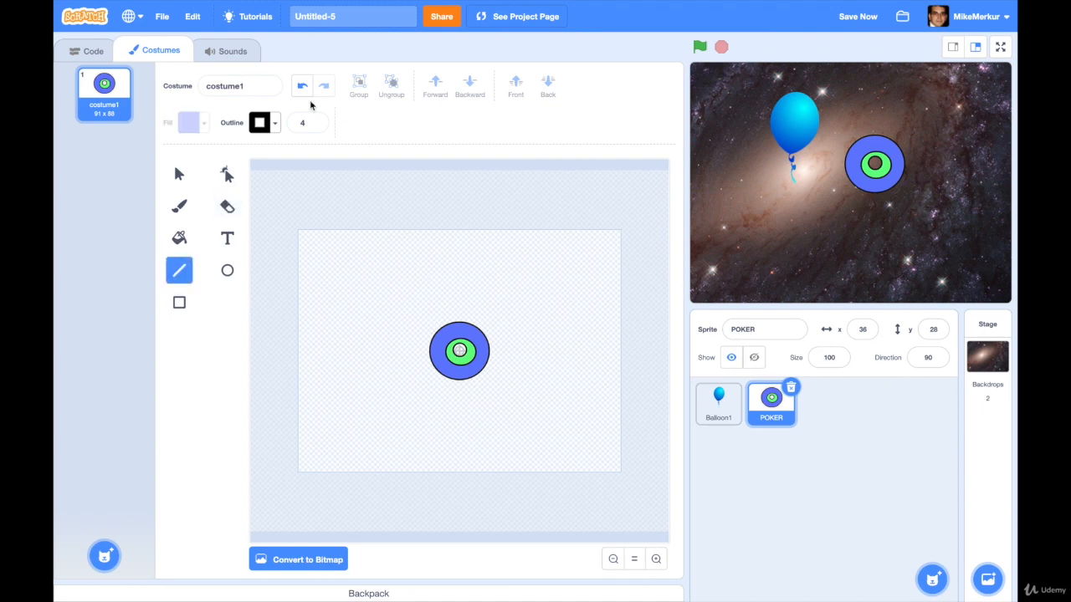
pyautogui.click(302, 122)
pyautogui.write('20')
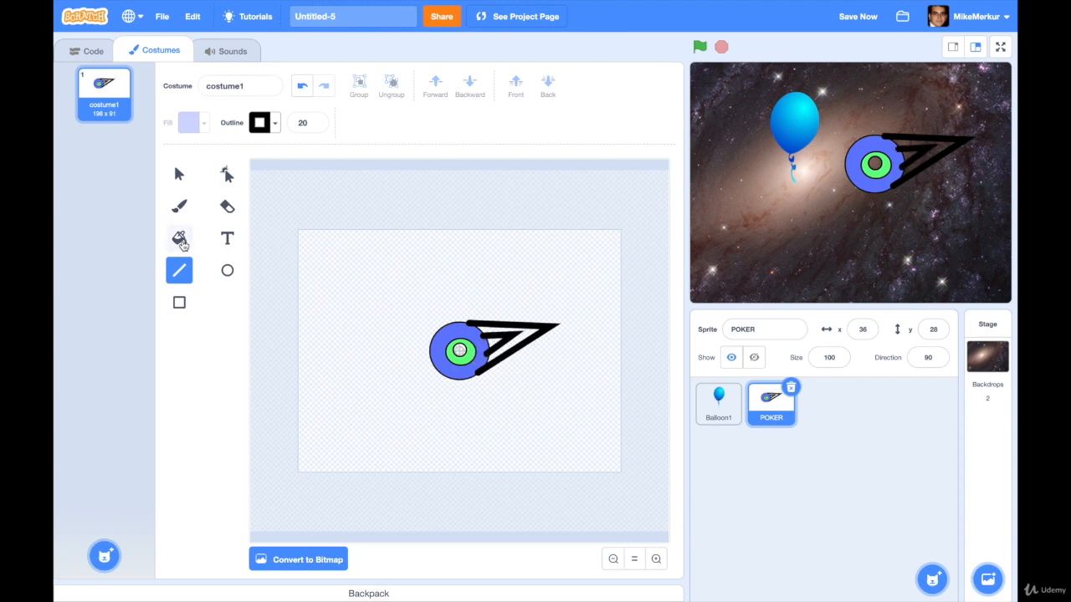
# Step: Fill the prongs pink and add a red tip dot with no outline
pyautogui.click(189, 122)
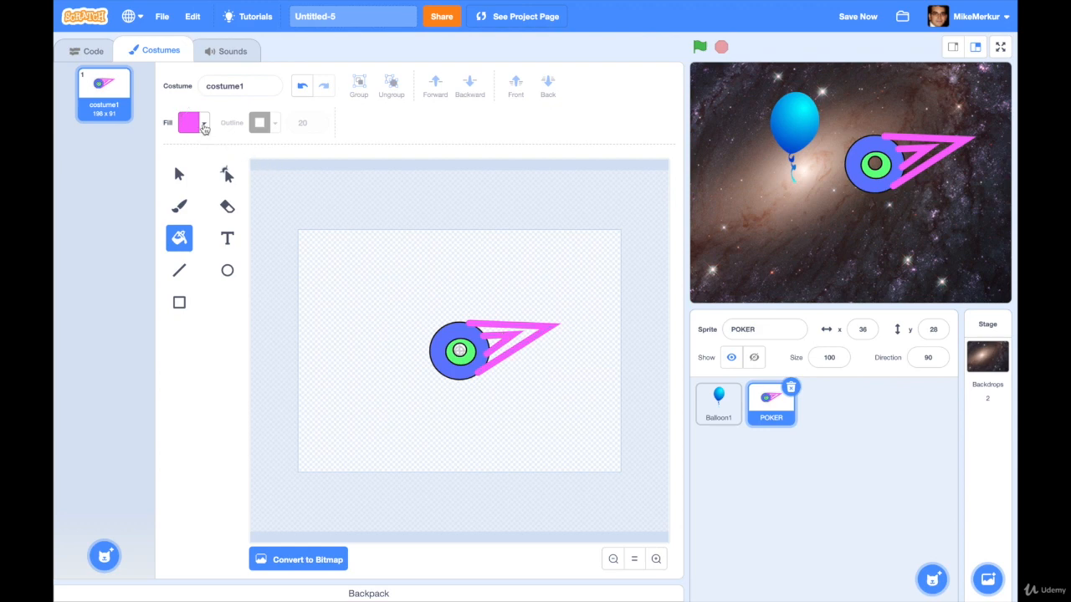
pyautogui.click(188, 123)
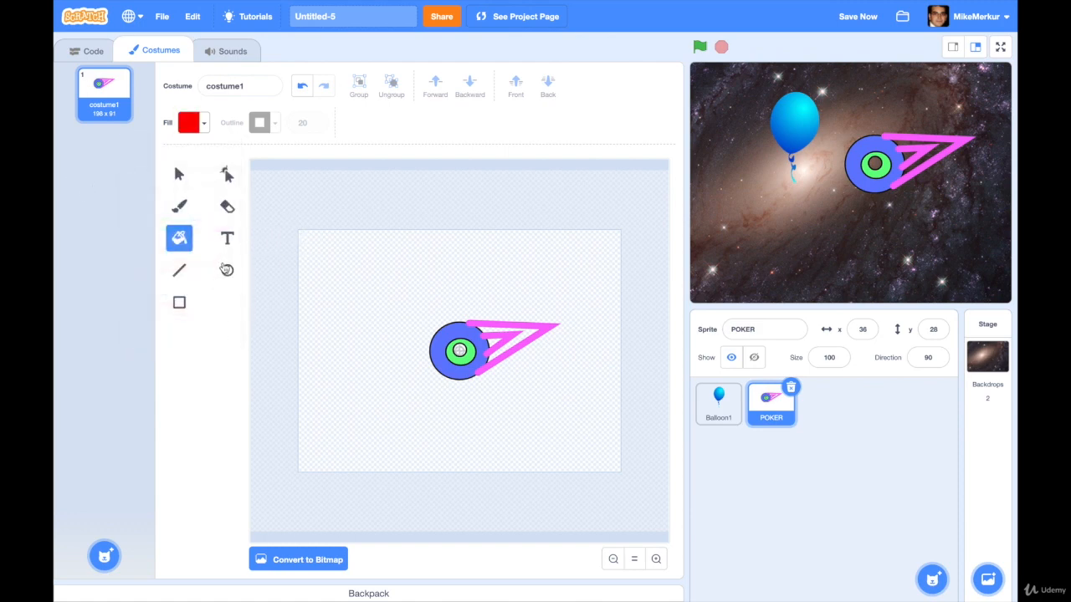
pyautogui.click(226, 269)
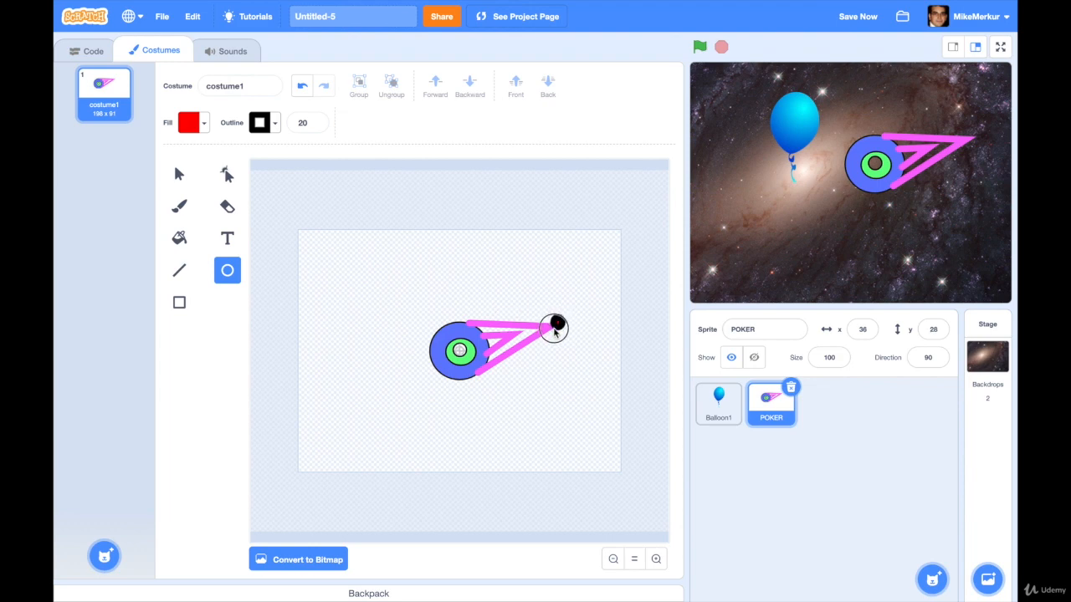
pyautogui.click(857, 16)
pyautogui.write('0')
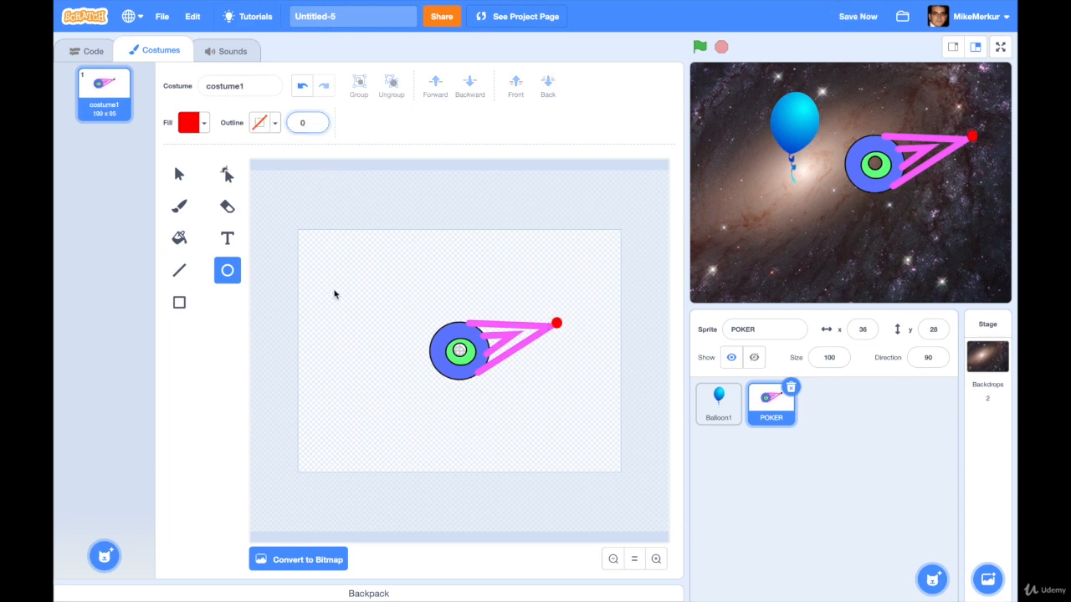
pyautogui.click(179, 174)
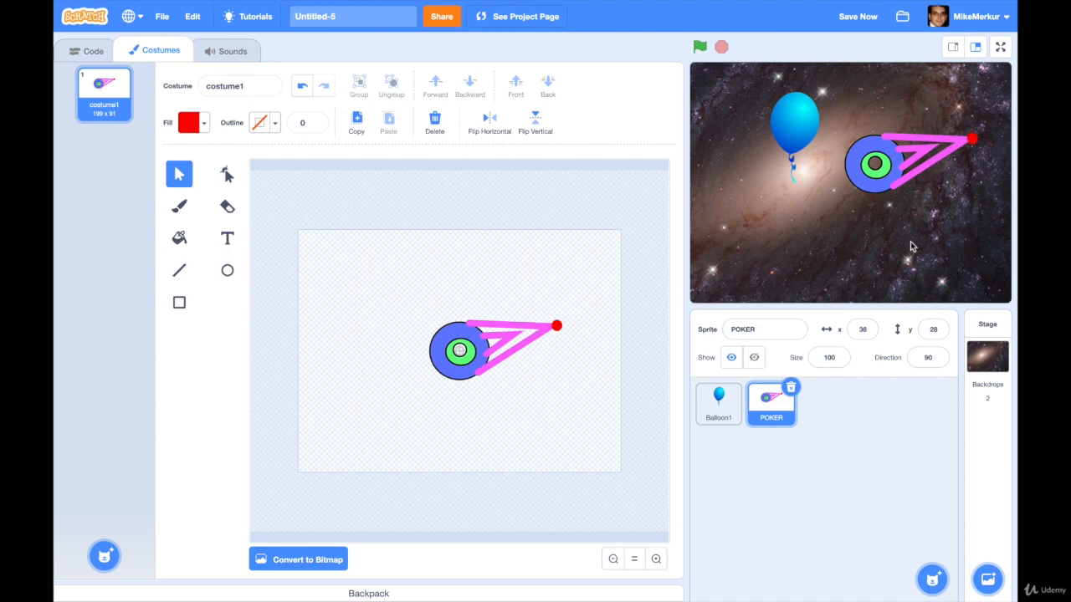
# Step: Set POKER's size to 50 and move it on the stage
pyautogui.click(829, 357)
pyautogui.write('40')
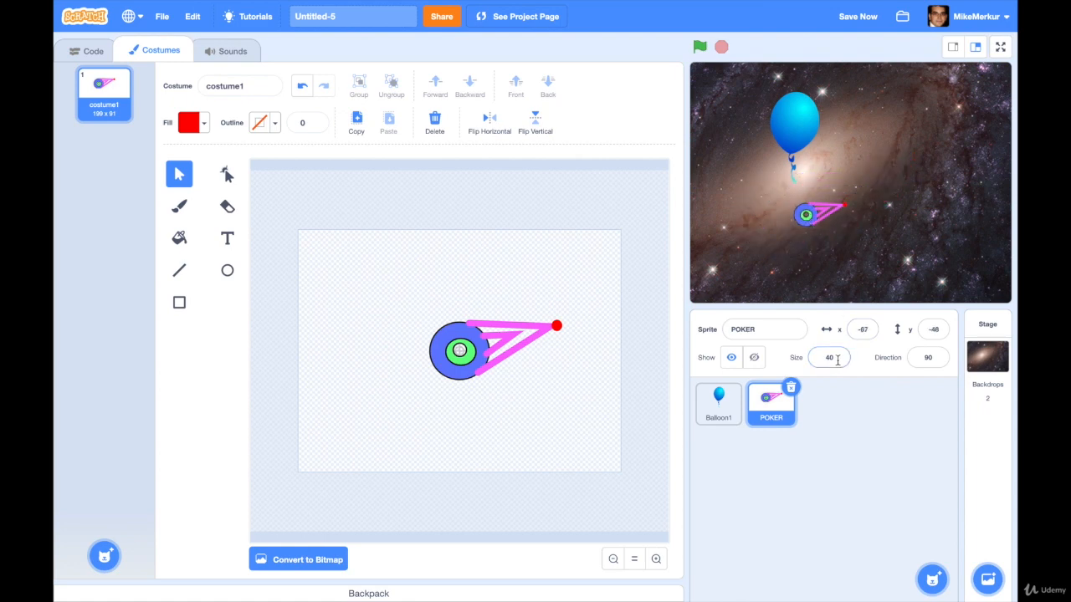
pyautogui.write('50')
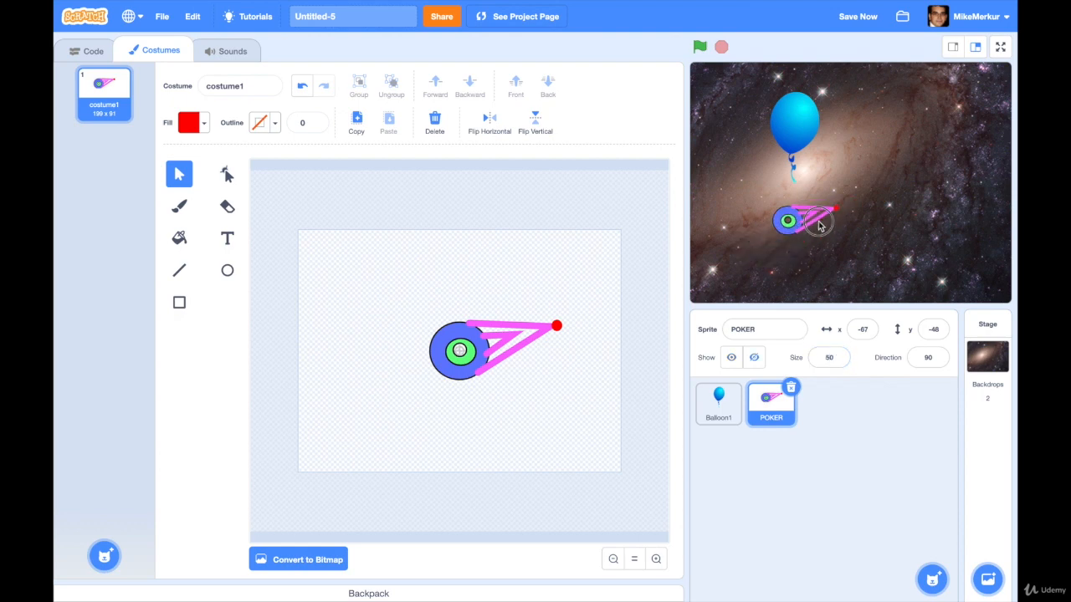
pyautogui.moveTo(807, 220); pyautogui.dragTo(845, 210)
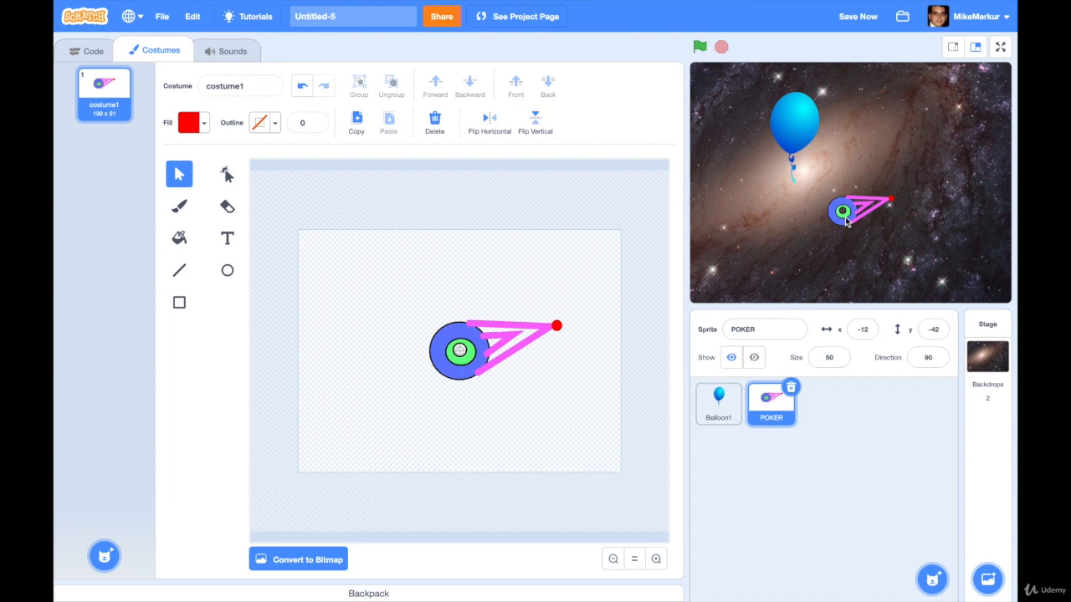
# Step: Set Balloon1's size to 70, then reselect POKER
pyautogui.click(718, 404)
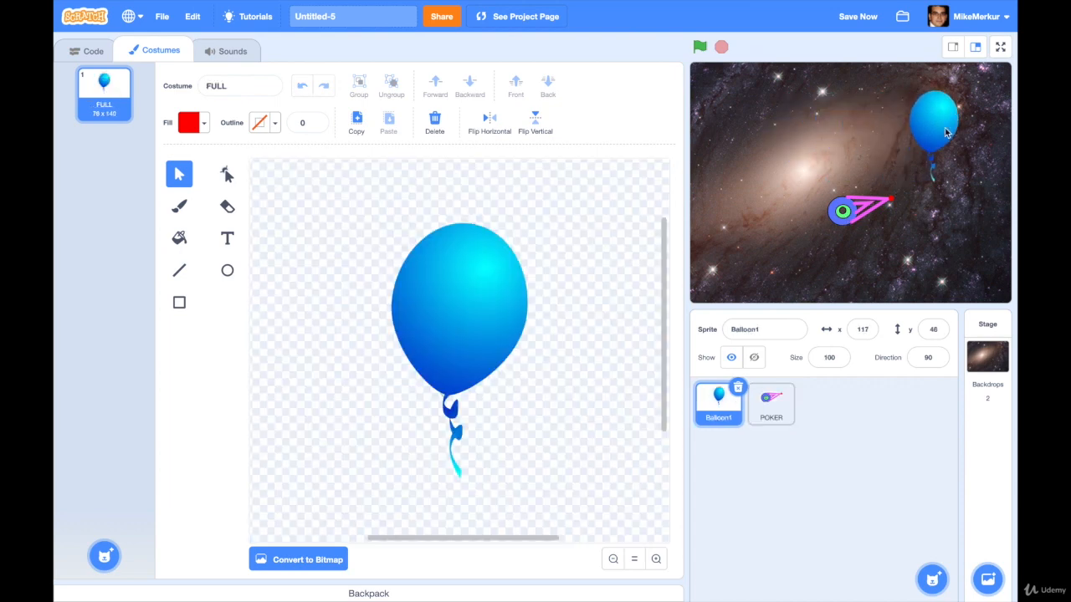
pyautogui.click(829, 357)
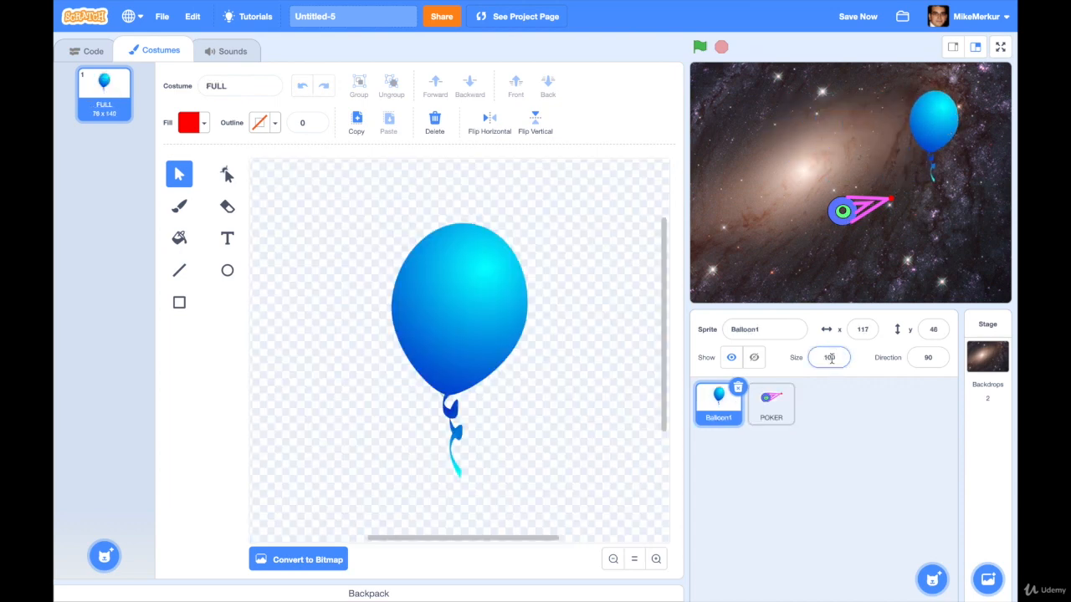
pyautogui.write('70')
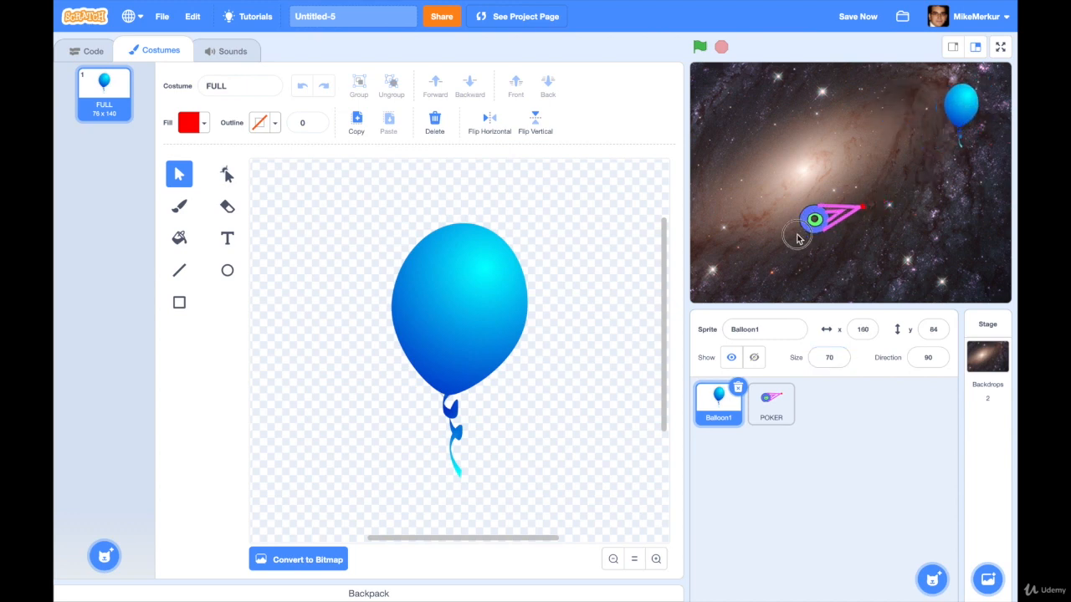
pyautogui.click(769, 404)
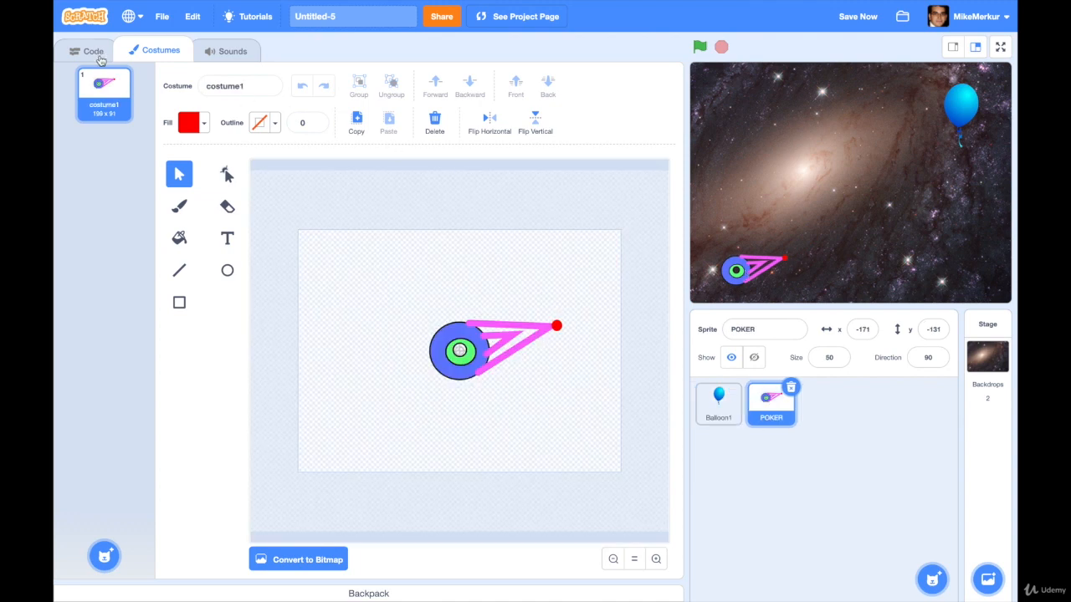
# Step: Delete 'my variable' and create the GAME OVER and BALLOONS LEFT variables
pyautogui.click(86, 50)
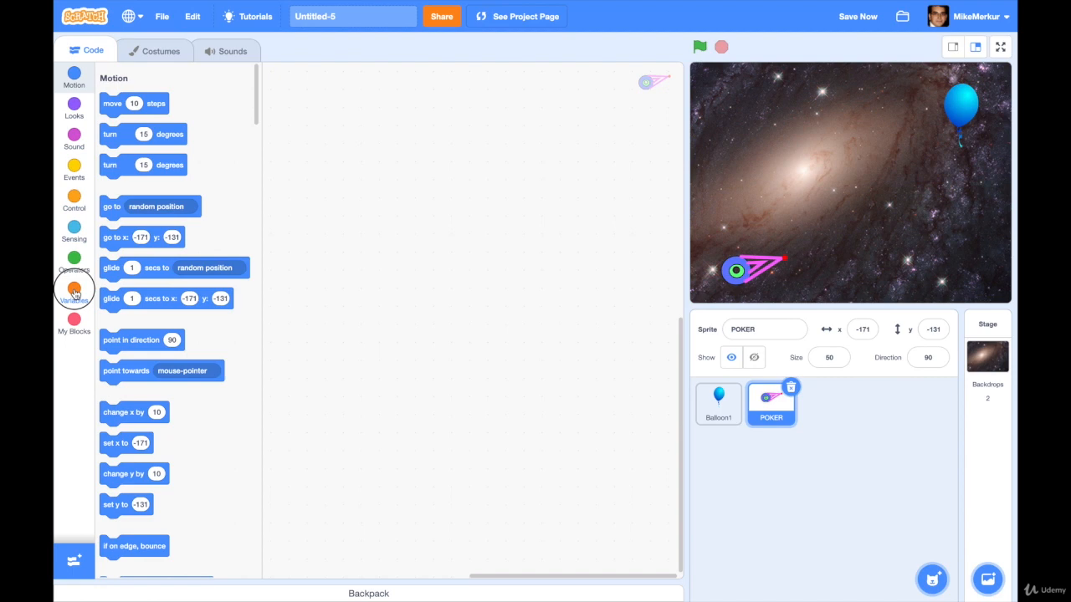
pyautogui.click(74, 290)
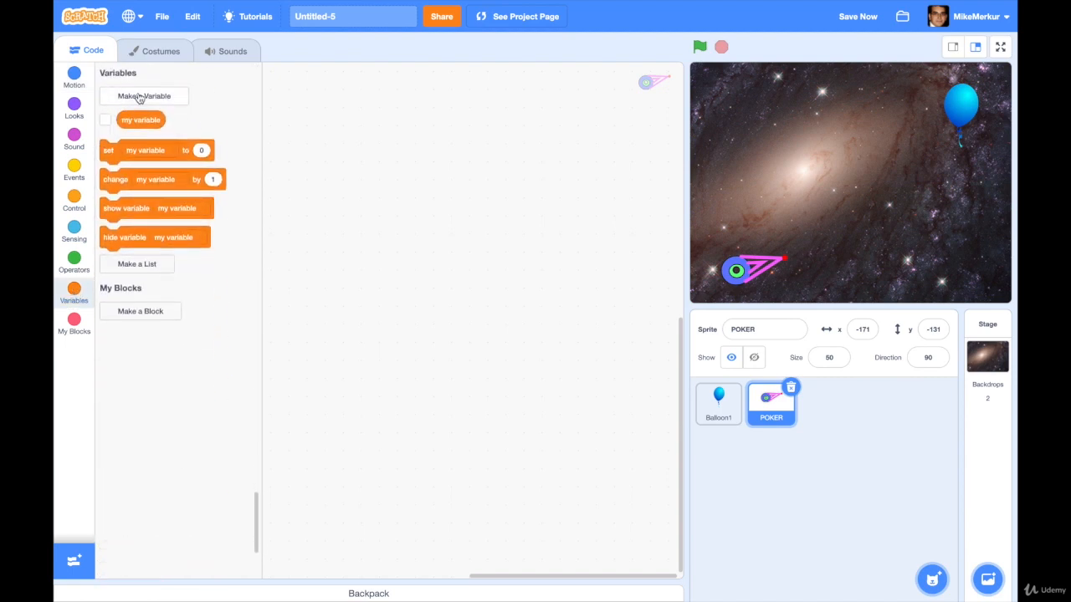
pyautogui.rightClick(141, 120)
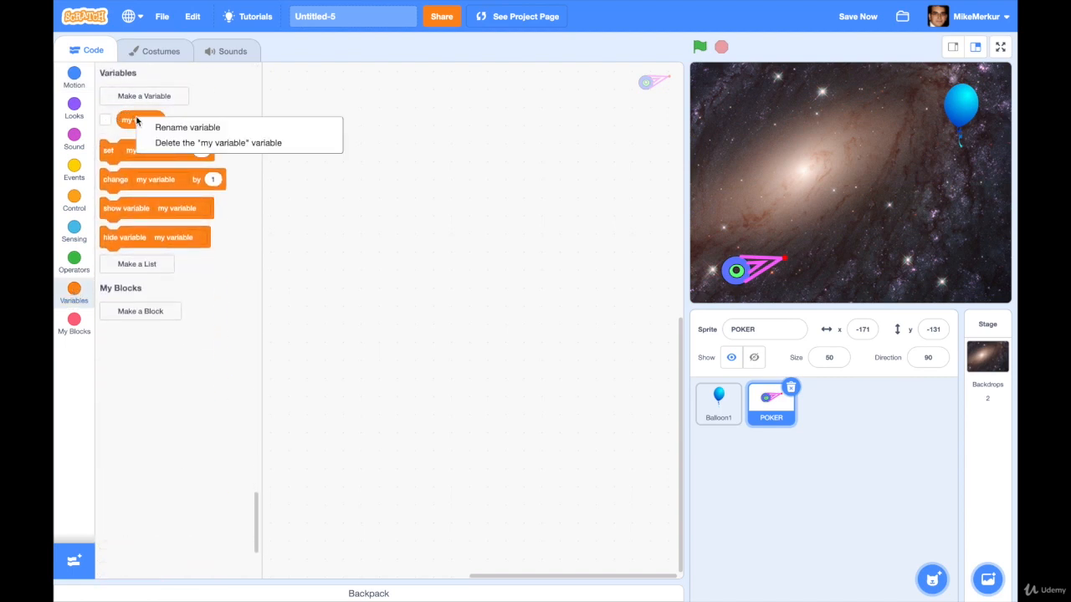
pyautogui.click(218, 142)
pyautogui.write('GAME O')
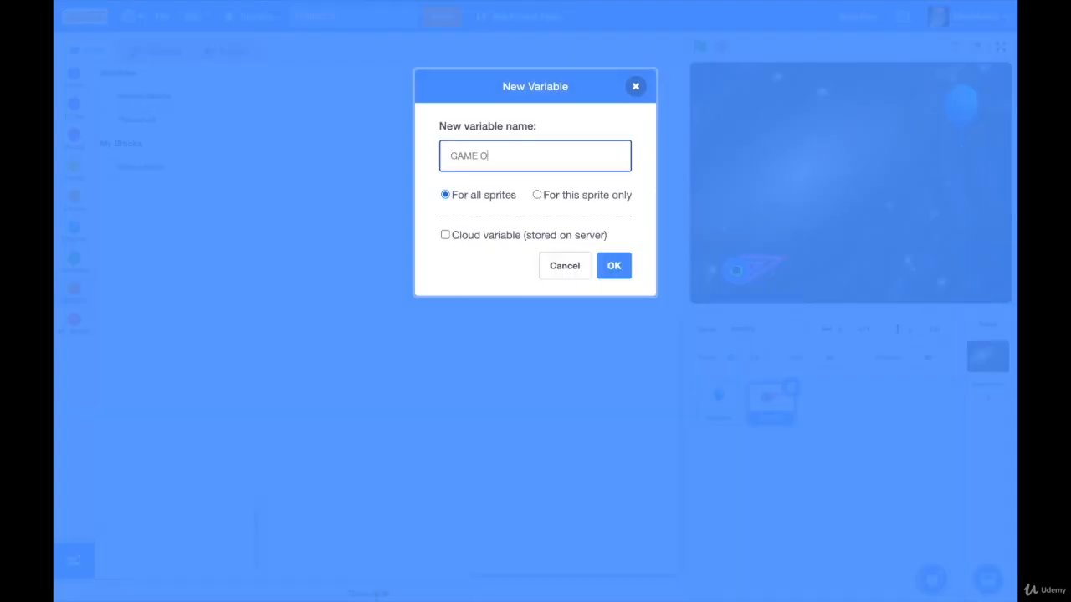
pyautogui.click(614, 265)
pyautogui.write('BALLOONS LEFT')
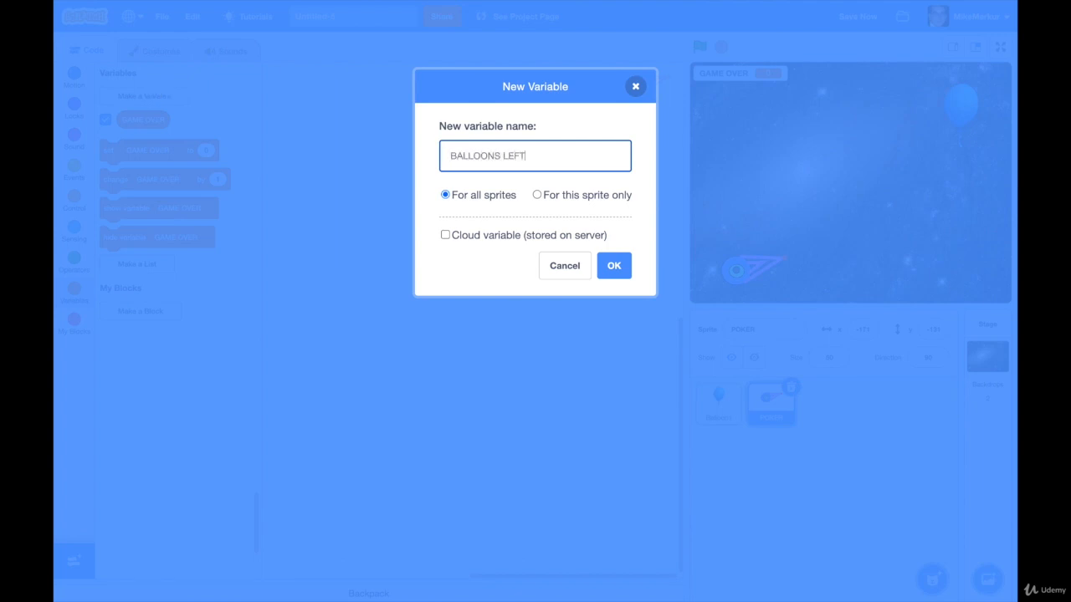
pyautogui.click(614, 265)
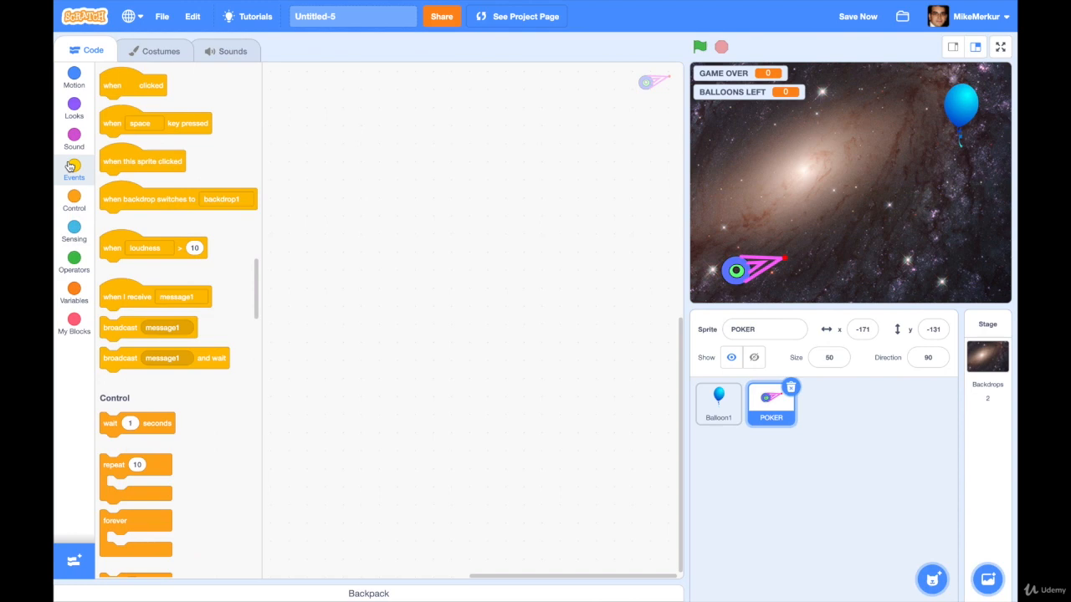
# Step: Start a space-key script setting BALLOONS LEFT to 10 and GAME OVER to 0
pyautogui.moveTo(134, 123); pyautogui.dragTo(374, 104)
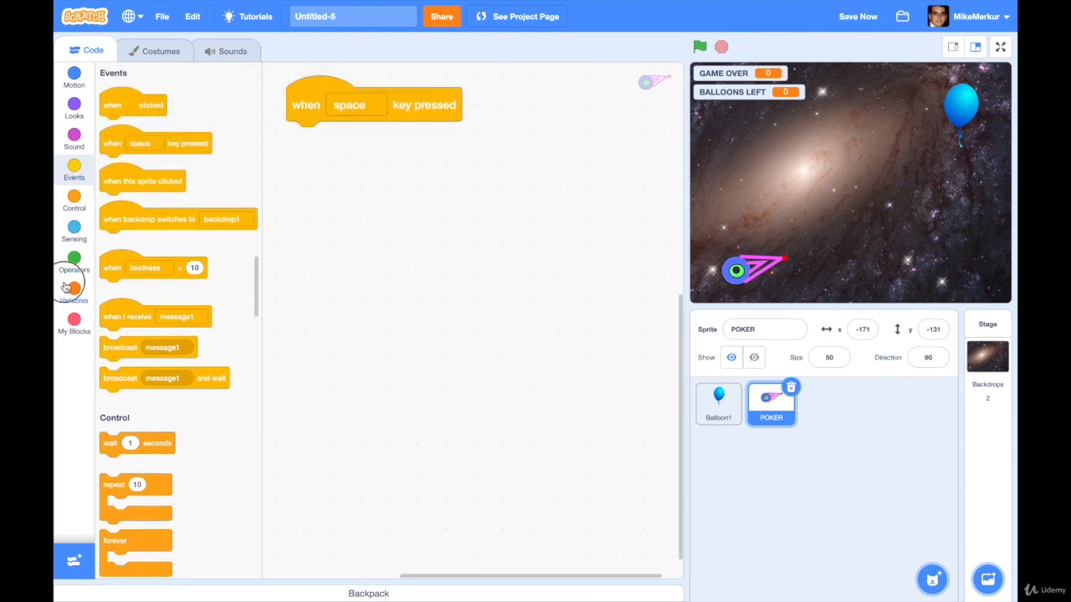
pyautogui.click(74, 289)
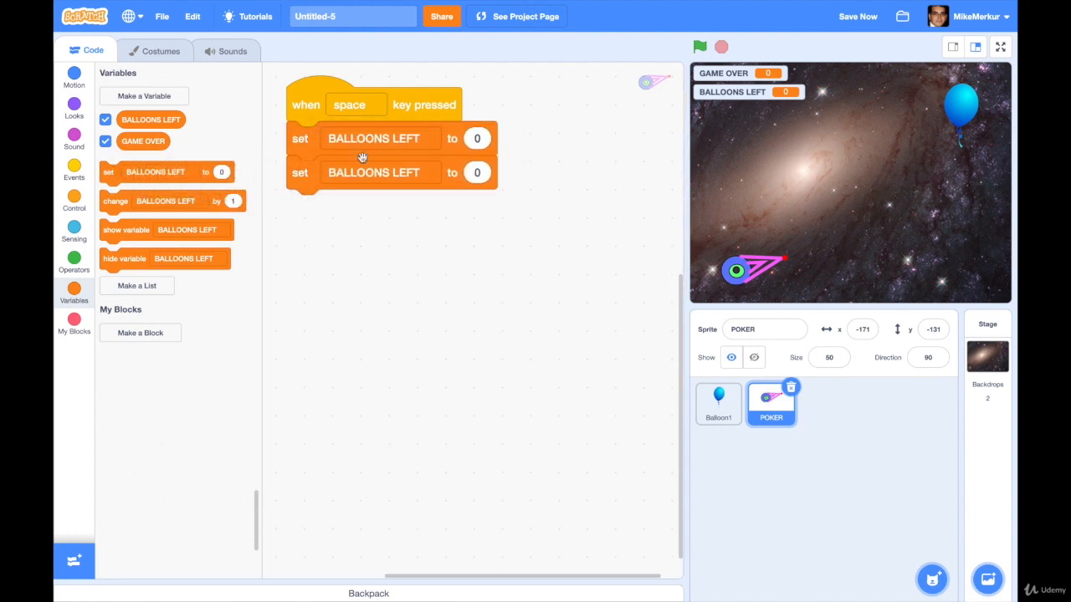
pyautogui.click(477, 138)
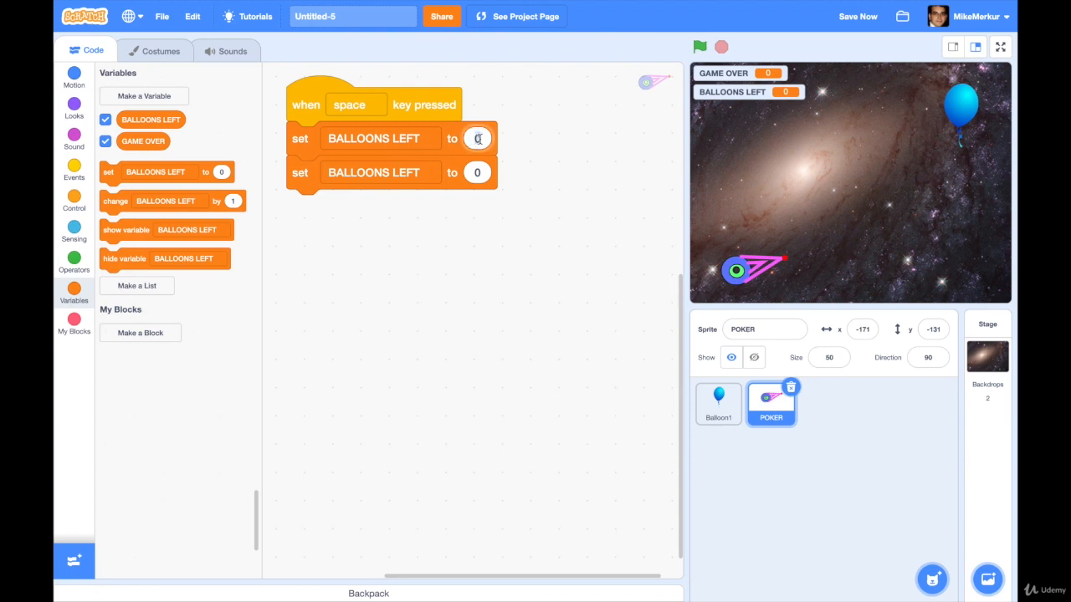
pyautogui.write('10')
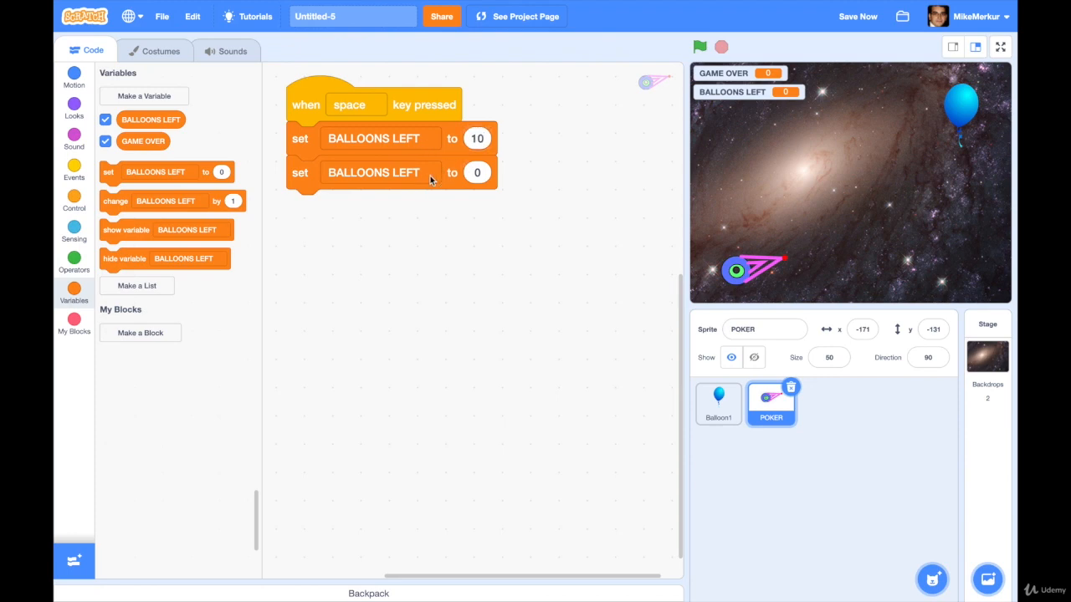
pyautogui.click(373, 172)
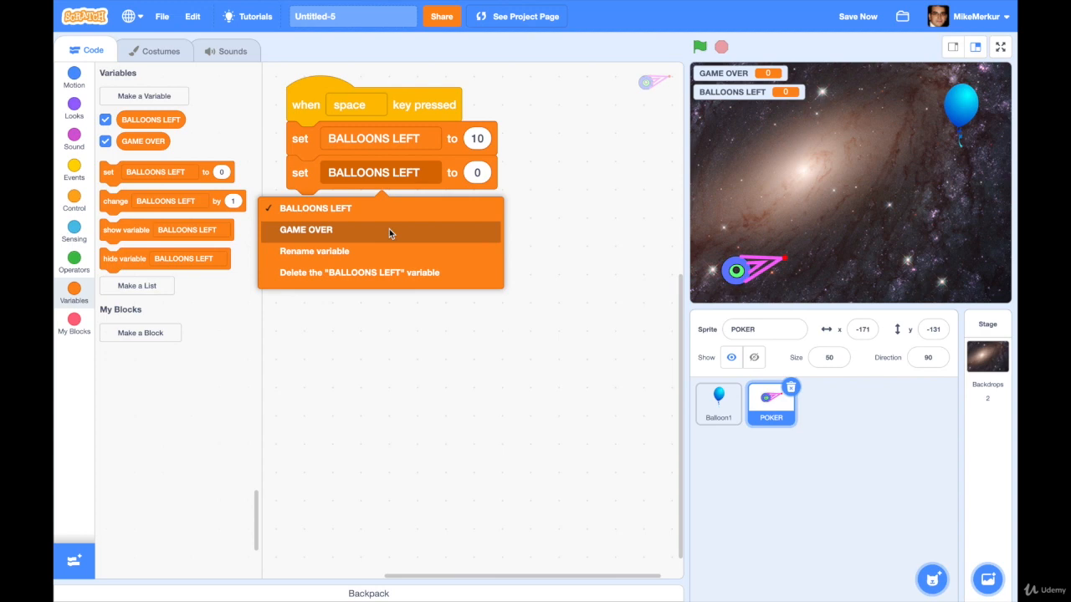
pyautogui.click(305, 230)
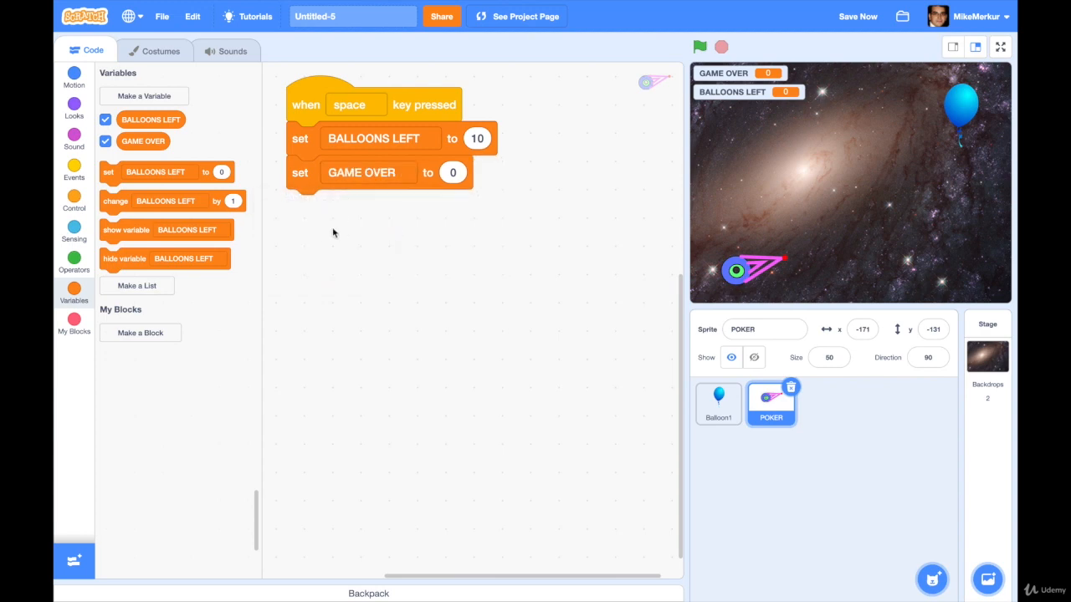
# Step: Add a 'The GAME is STILL GOING' comment to the set GAME OVER block
pyautogui.rightClick(368, 172)
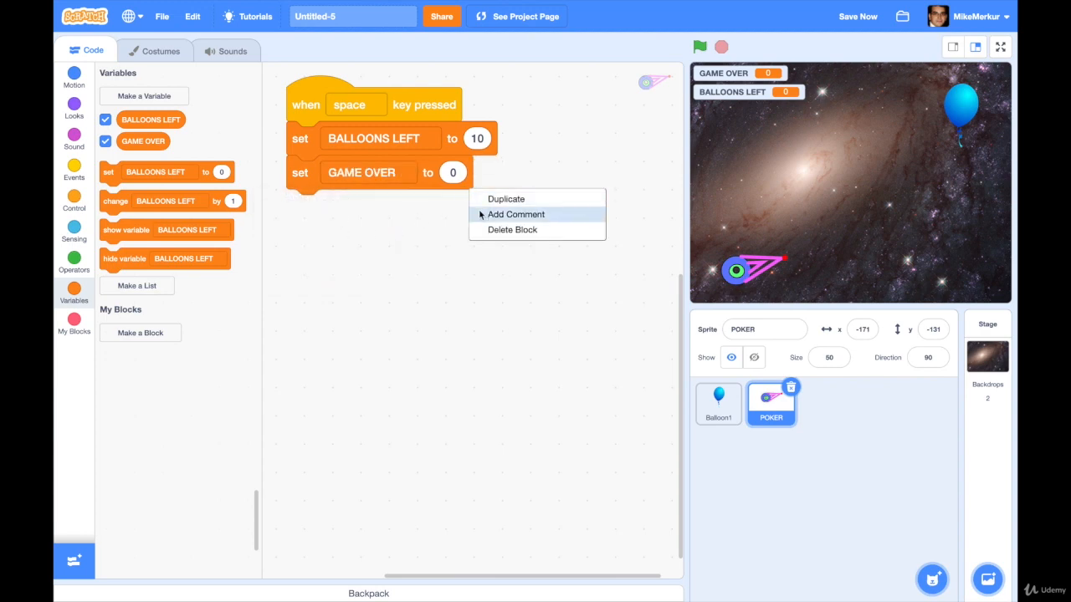
pyautogui.click(515, 214)
pyautogui.write('This means t')
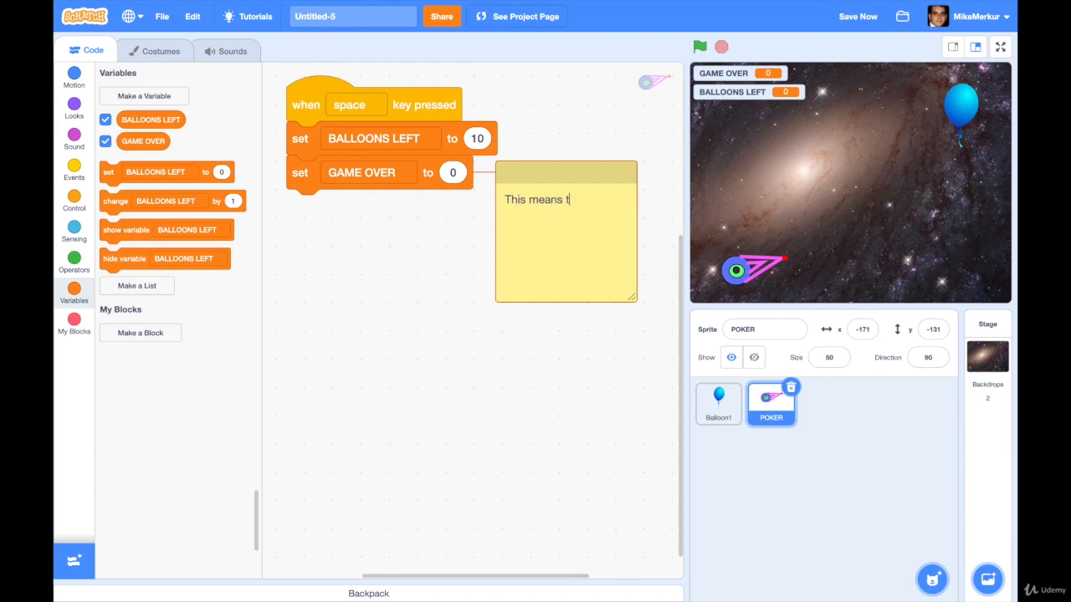
pyautogui.write('he GAME is')
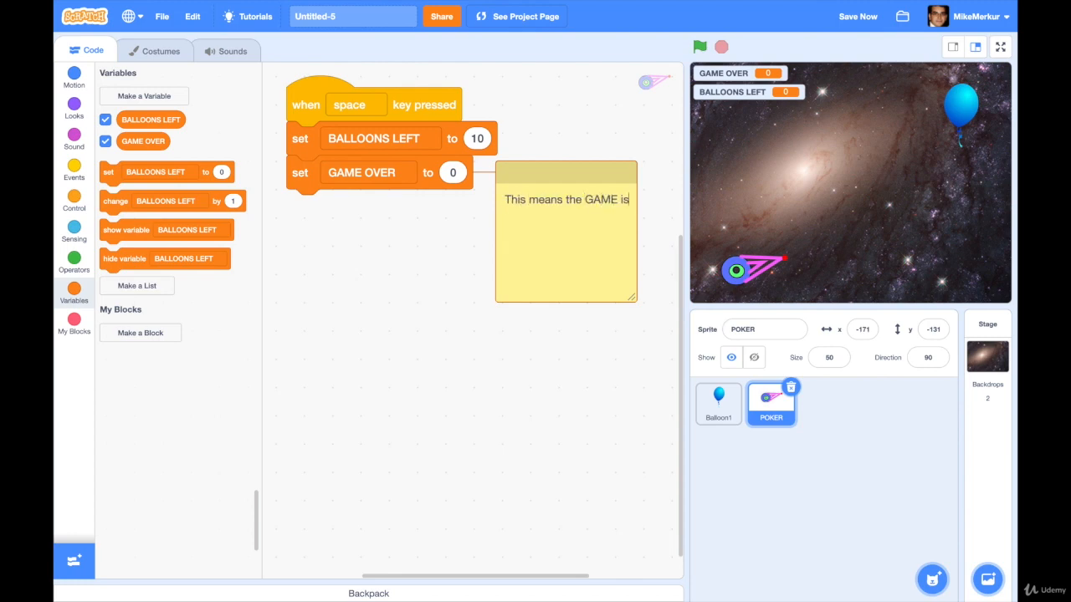
pyautogui.write('STILL GOING')
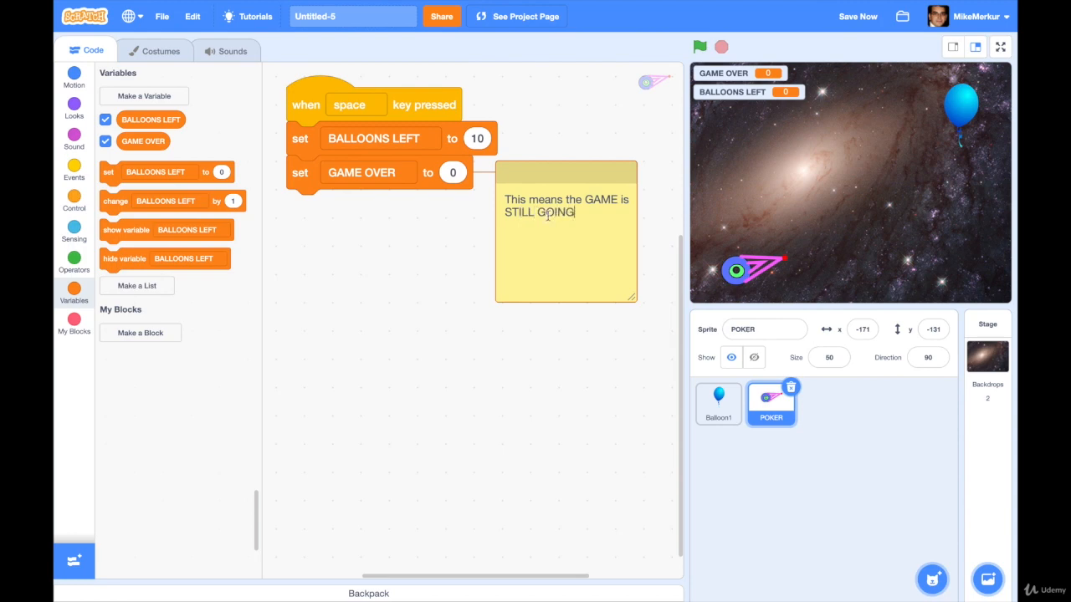
pyautogui.moveTo(631, 297); pyautogui.dragTo(651, 230)
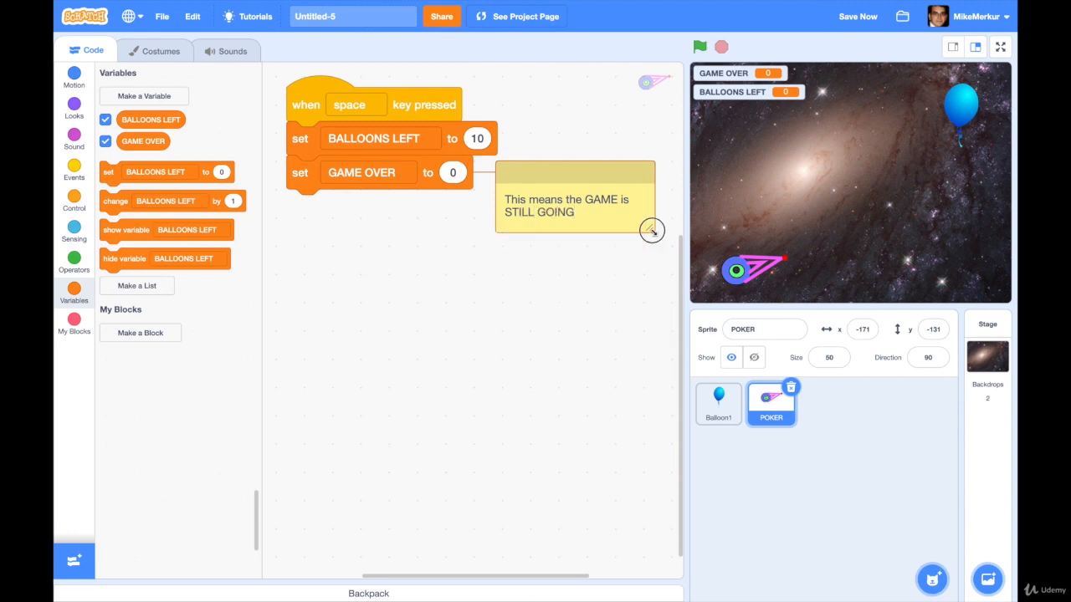
# Step: Add a forever loop with if blocks checking GAME OVER = 0 and GAME OVER = 1
pyautogui.click(74, 201)
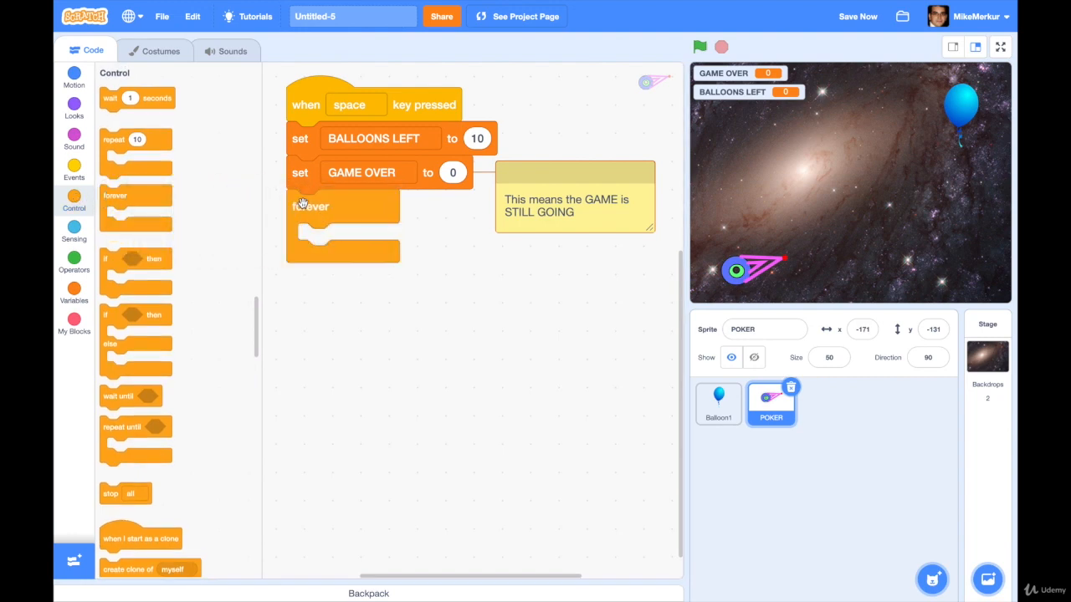
pyautogui.moveTo(136, 258); pyautogui.dragTo(310, 261)
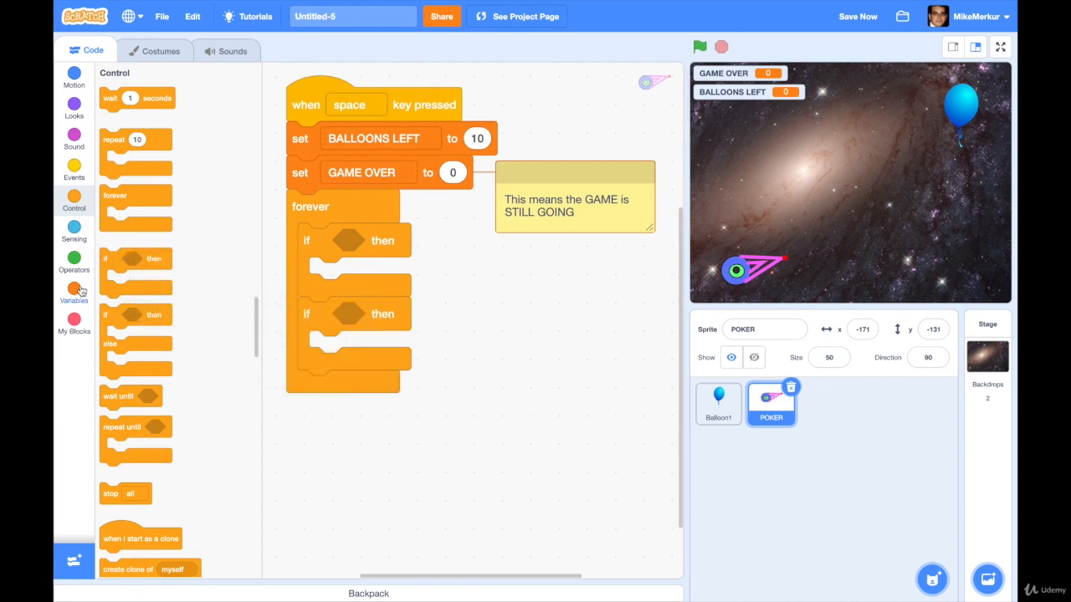
pyautogui.click(73, 288)
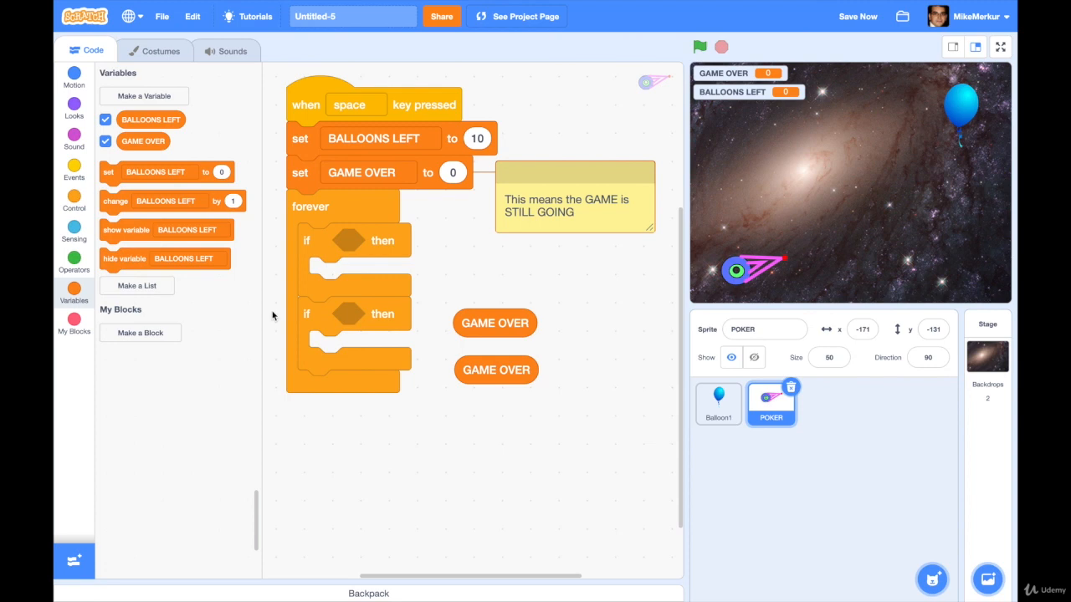
pyautogui.click(74, 259)
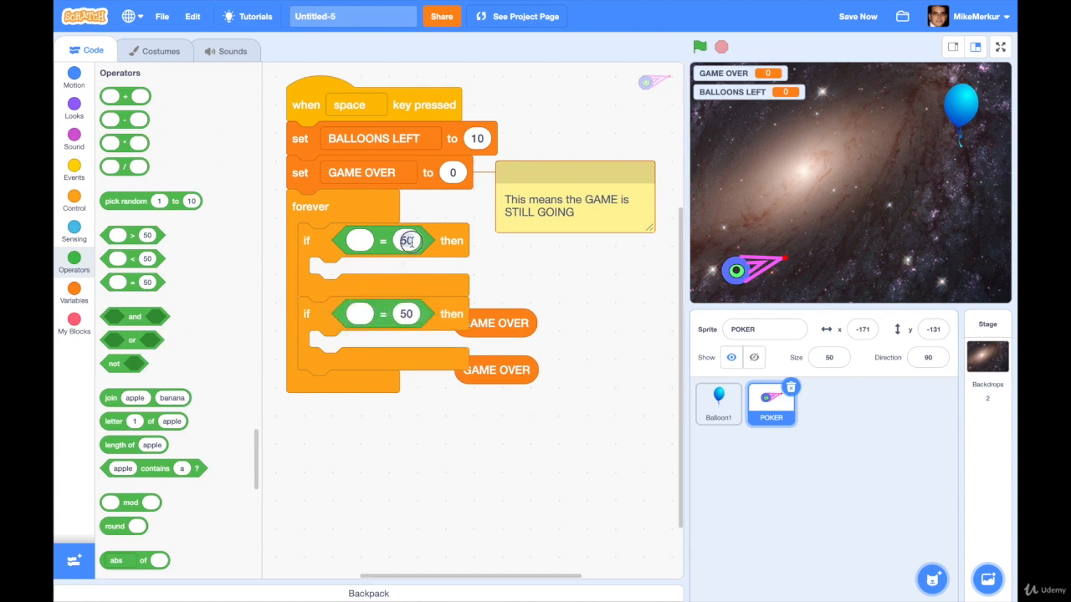
pyautogui.write('0')
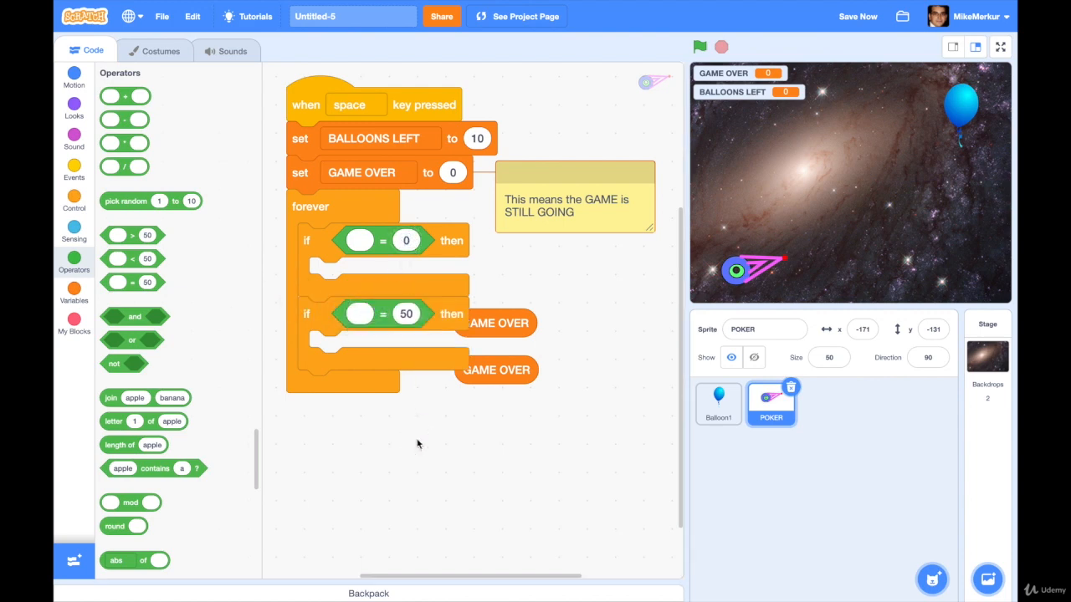
pyautogui.write('1')
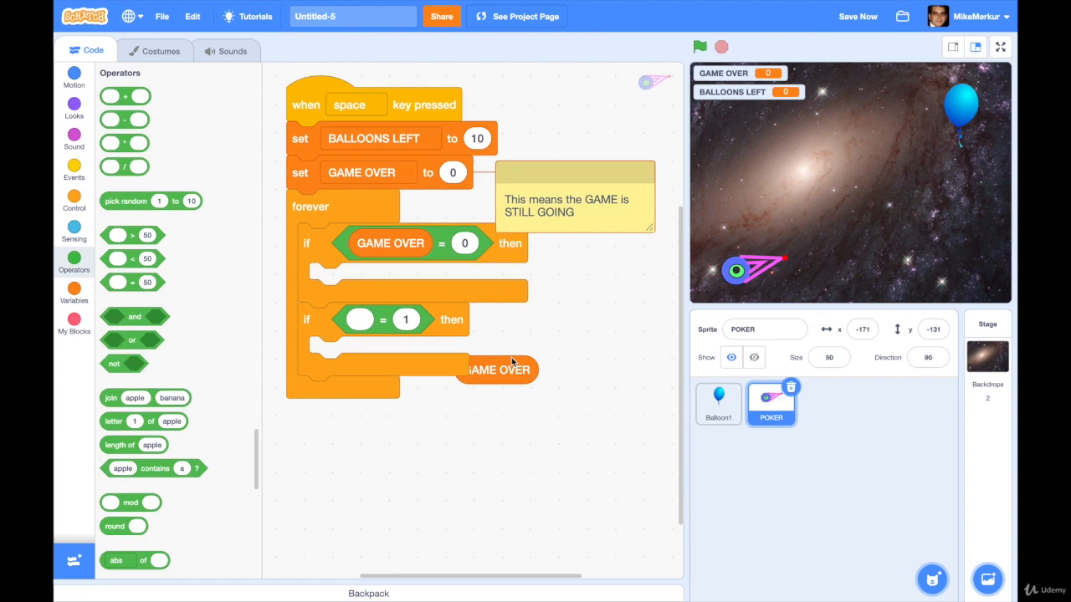
pyautogui.moveTo(498, 370); pyautogui.dragTo(385, 326)
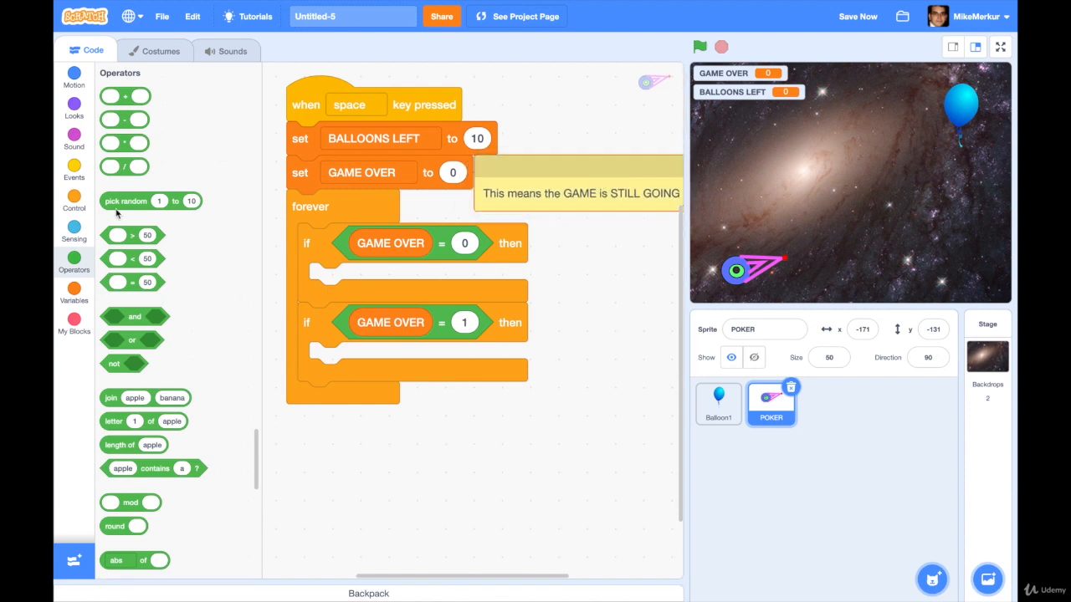
# Step: Add move 5 steps to the GAME OVER = 0 branch and a say We Win! block to the = 1 branch
pyautogui.click(73, 78)
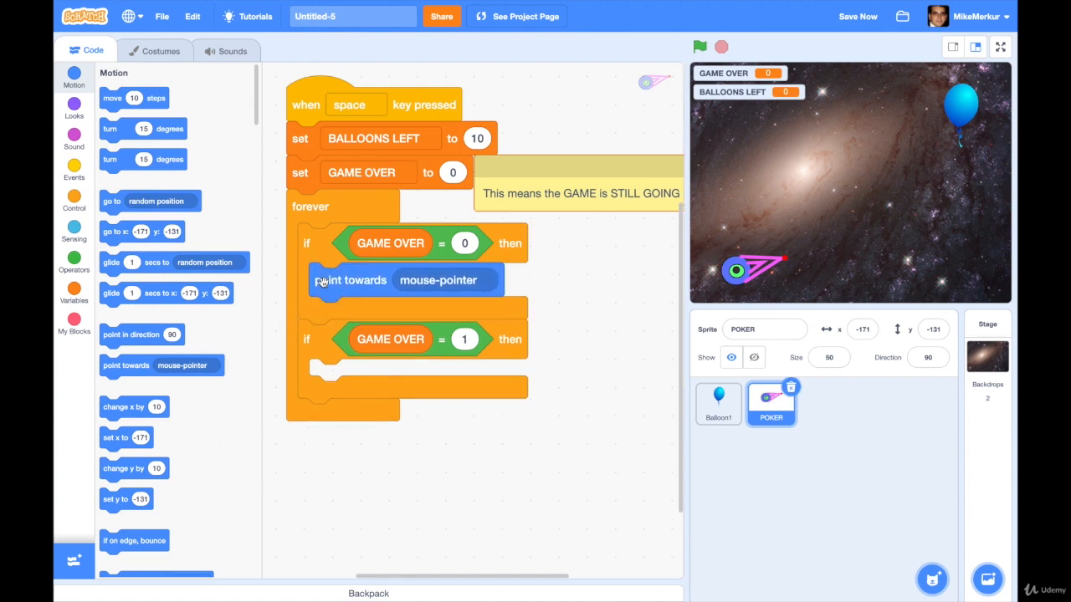
pyautogui.moveTo(121, 130)
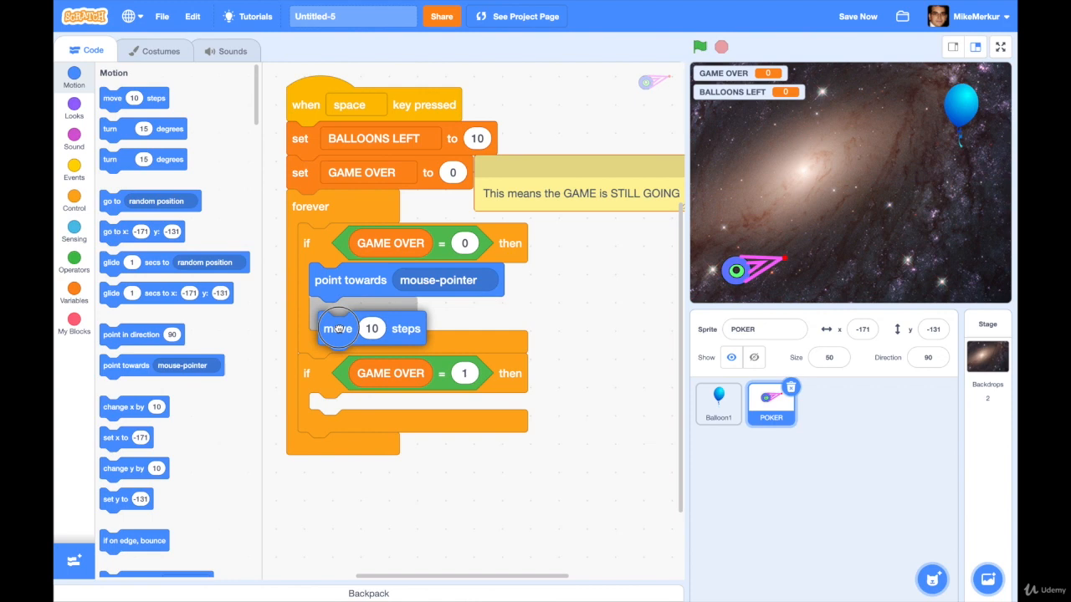
pyautogui.write('5')
pyautogui.write('.15')
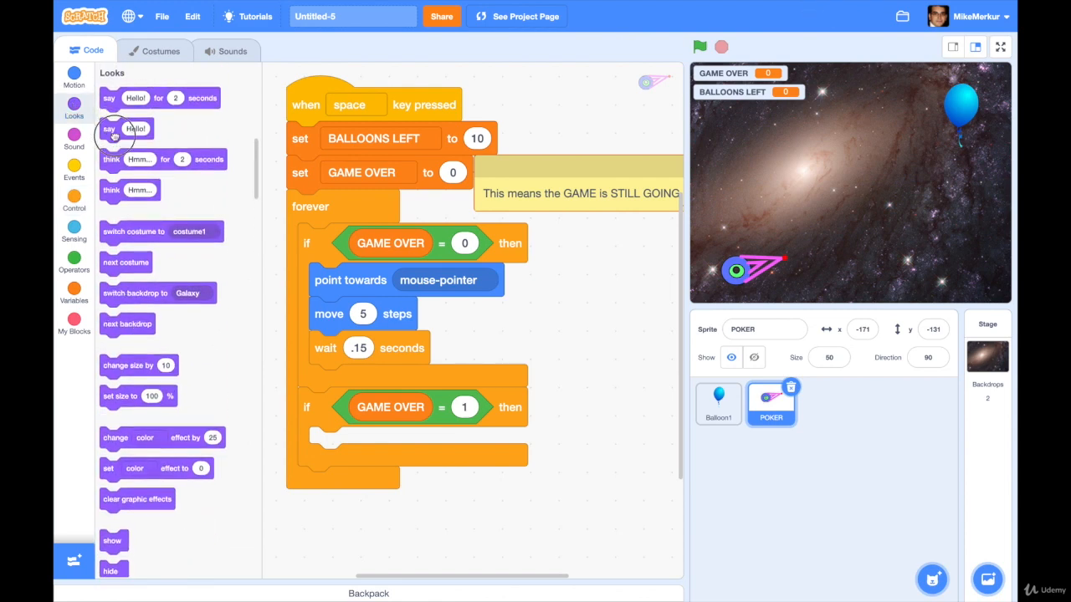
pyautogui.moveTo(125, 128); pyautogui.dragTo(343, 443)
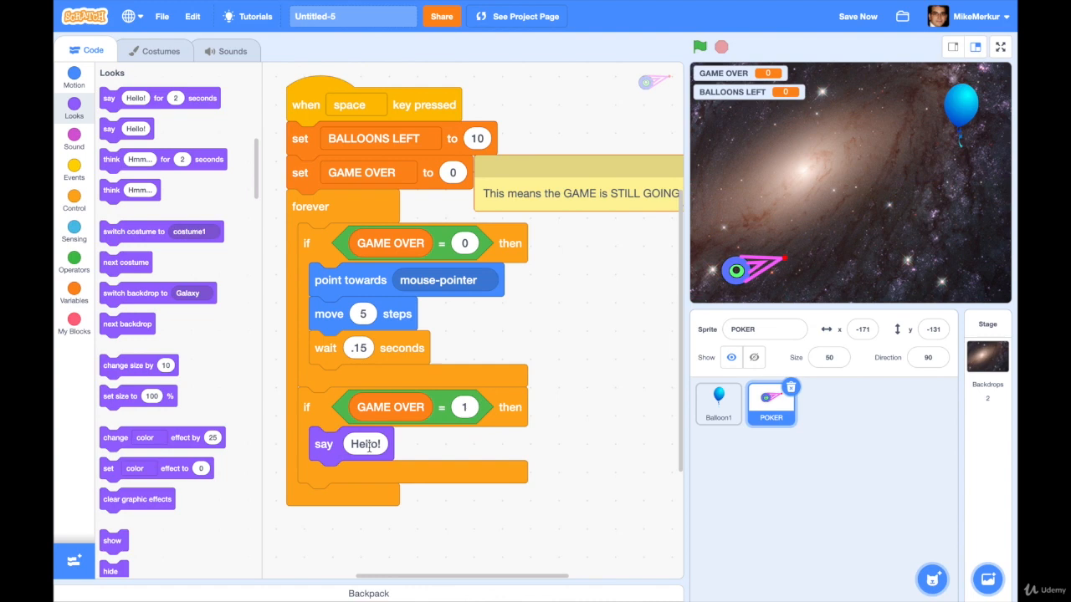
pyautogui.write('We Win!')
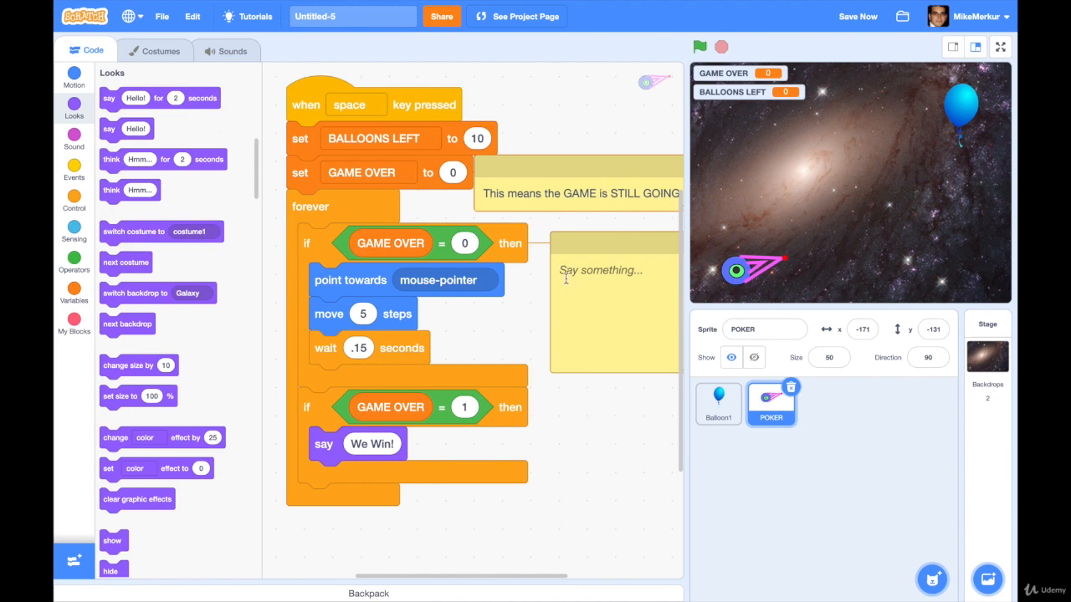
# Step: Comment the two if blocks 'GAME is GOING' and 'GAME is OVER'
pyautogui.write('GAME is GO')
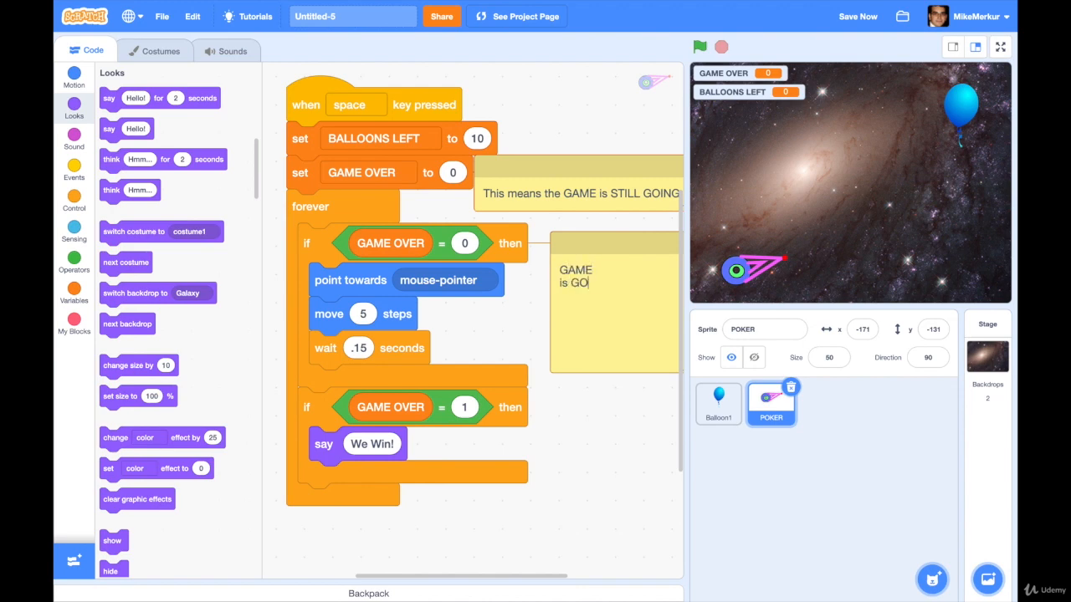
pyautogui.rightClick(510, 410)
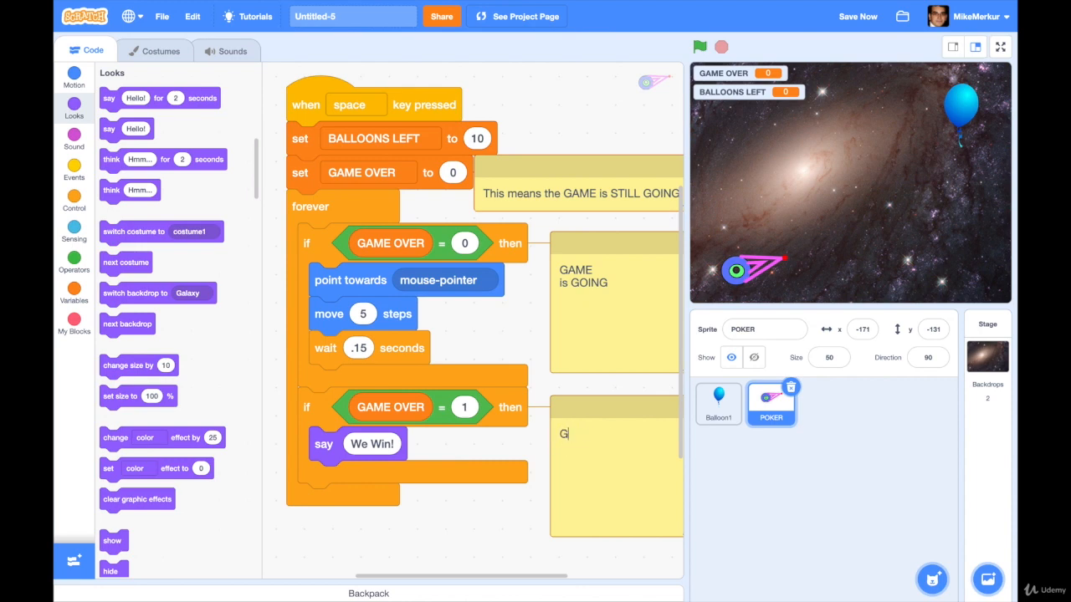
pyautogui.write('AME is OV')
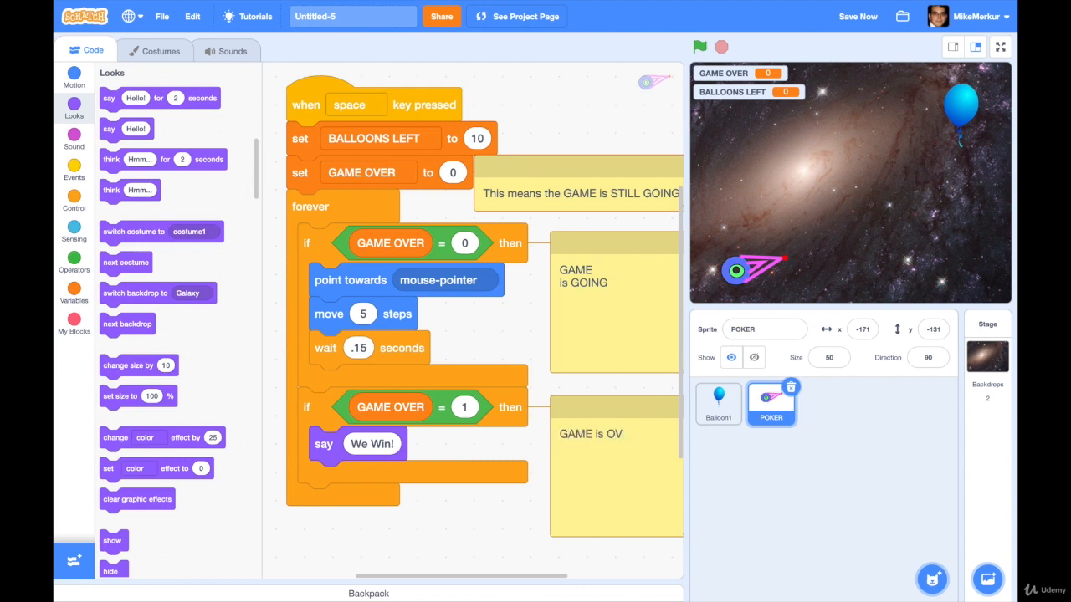
pyautogui.write('ER')
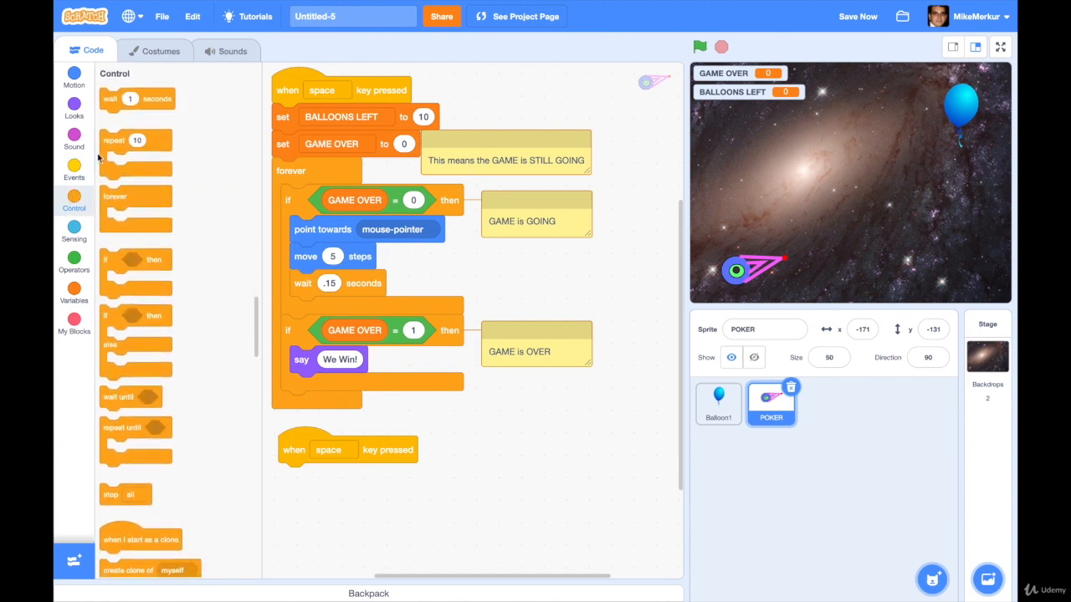
# Step: Build a forever-if loop setting GAME OVER to 1 when BALLOONS LEFT < 1
pyautogui.moveTo(136, 209); pyautogui.dragTo(322, 477)
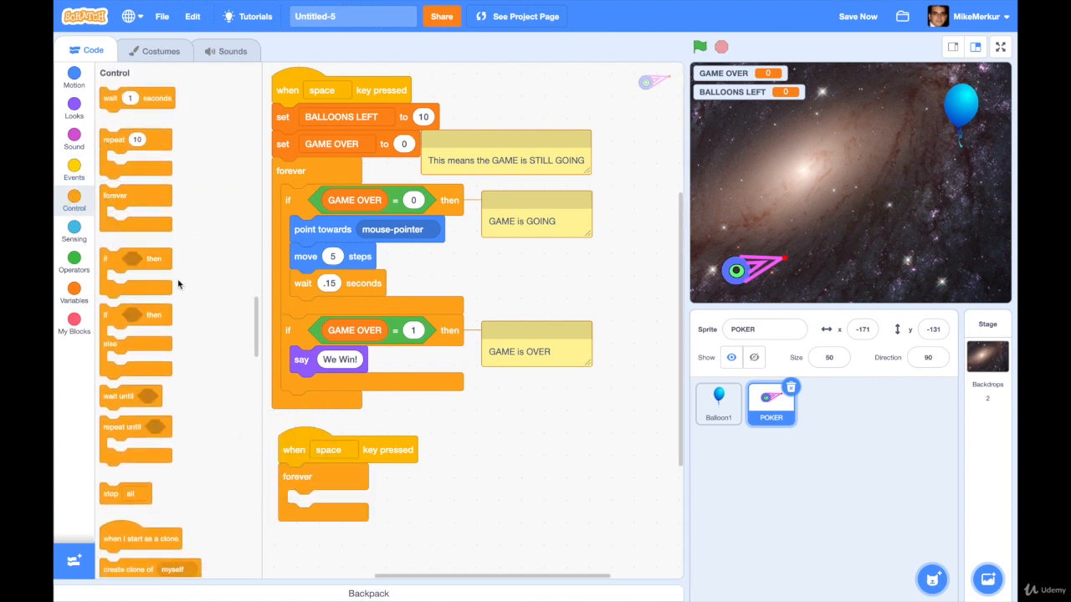
pyautogui.moveTo(134, 268); pyautogui.dragTo(334, 512)
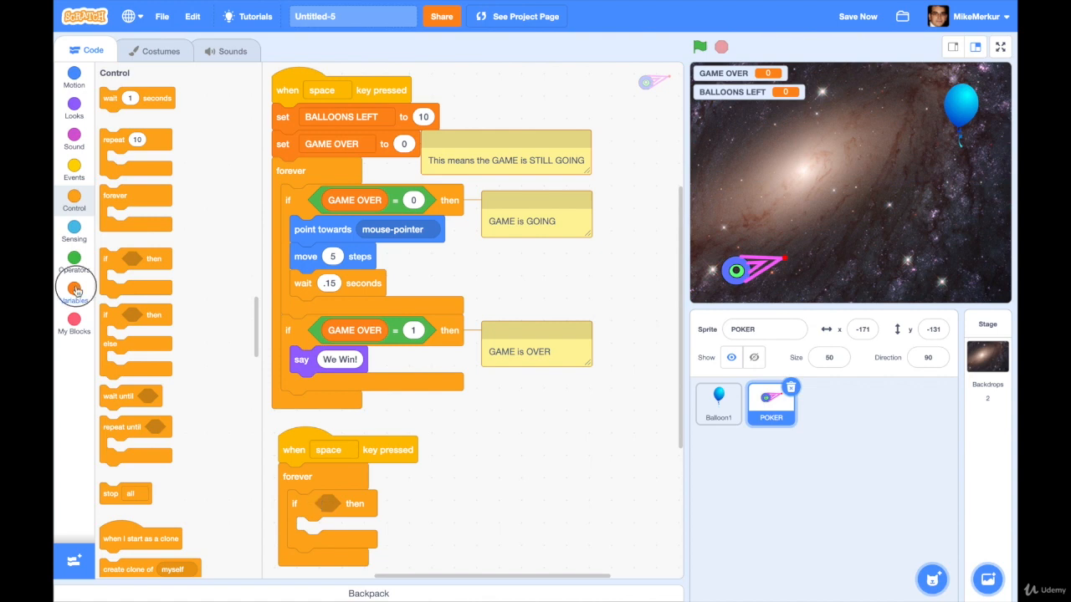
pyautogui.click(74, 291)
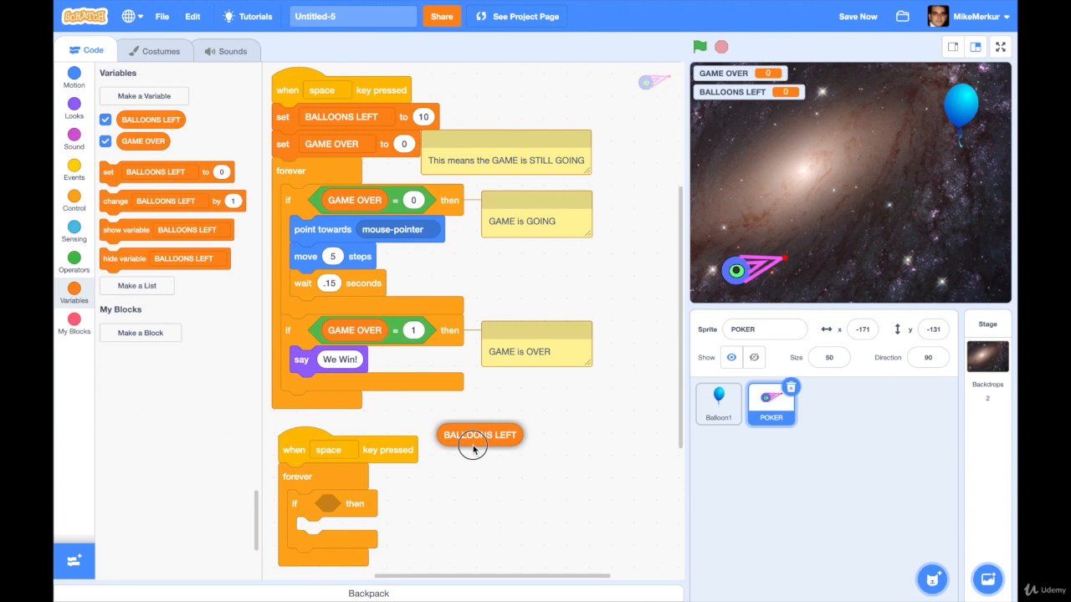
pyautogui.moveTo(479, 435); pyautogui.dragTo(484, 449)
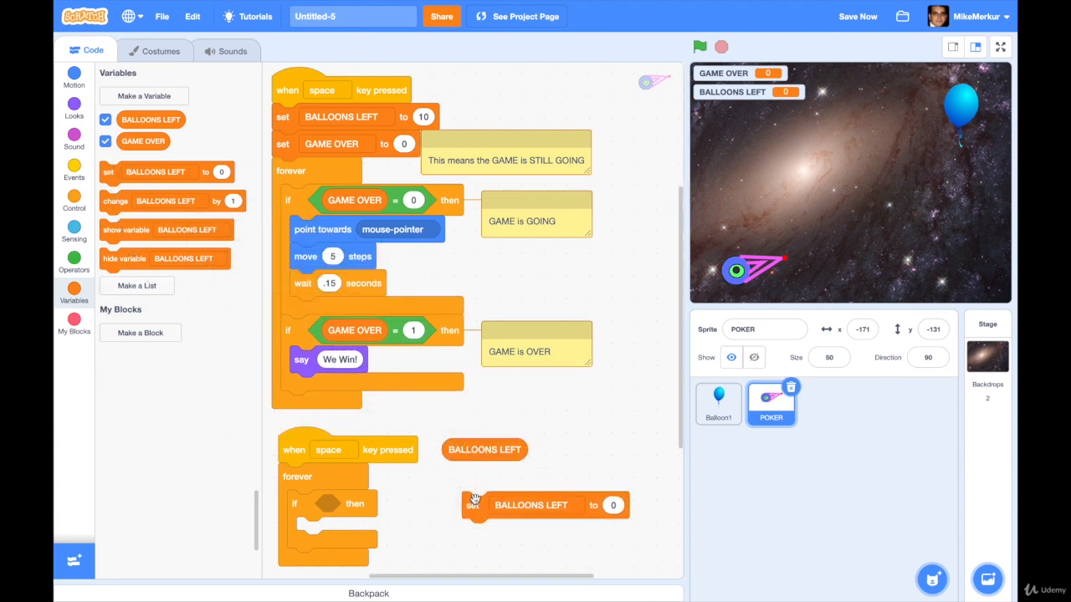
pyautogui.moveTo(484, 449); pyautogui.dragTo(554, 464)
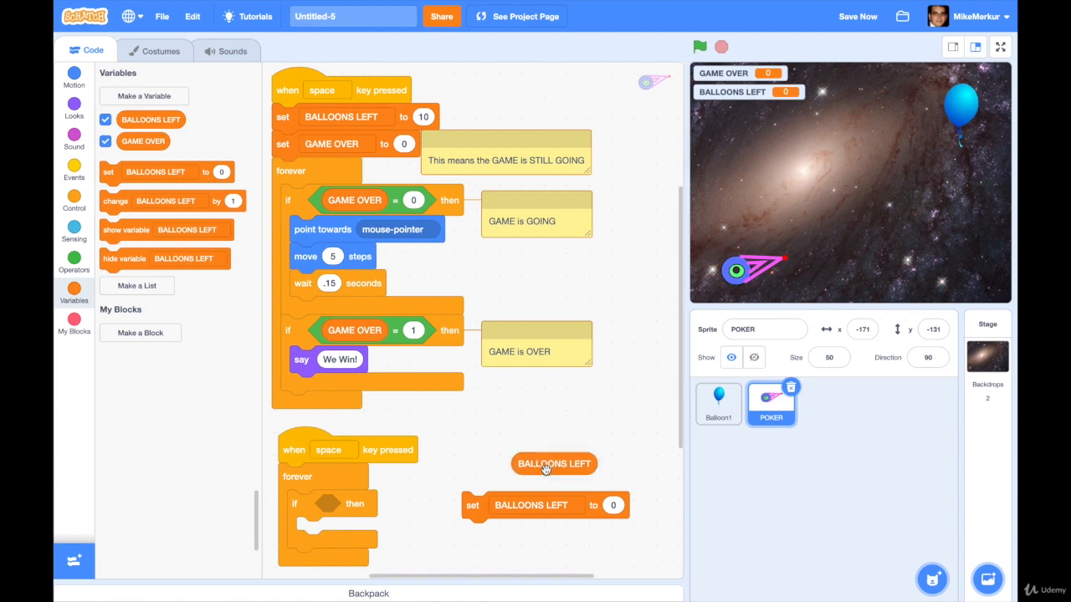
pyautogui.click(74, 261)
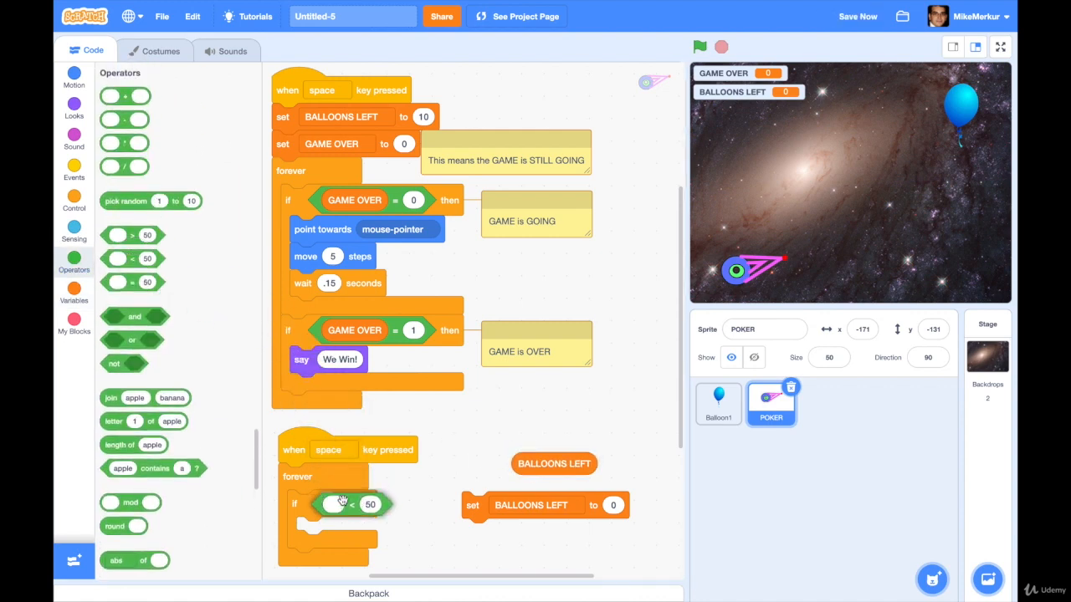
pyautogui.moveTo(554, 463); pyautogui.dragTo(346, 505)
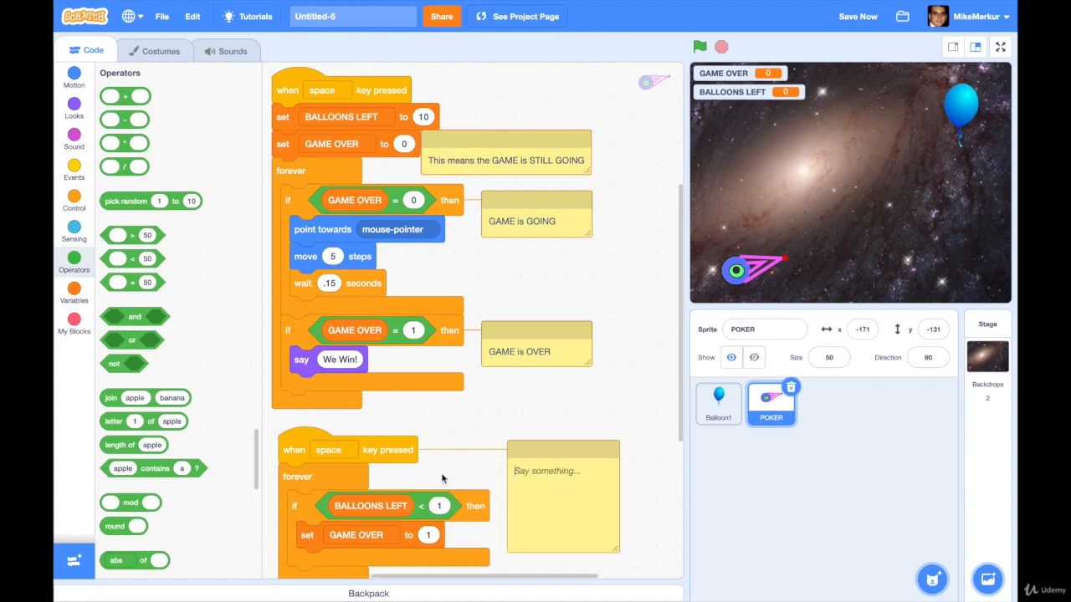
# Step: Comment the script: GAMEOVER = 1 means it is over, GAMEOVER = 0 means play continues
pyautogui.write('GAME is OVER')
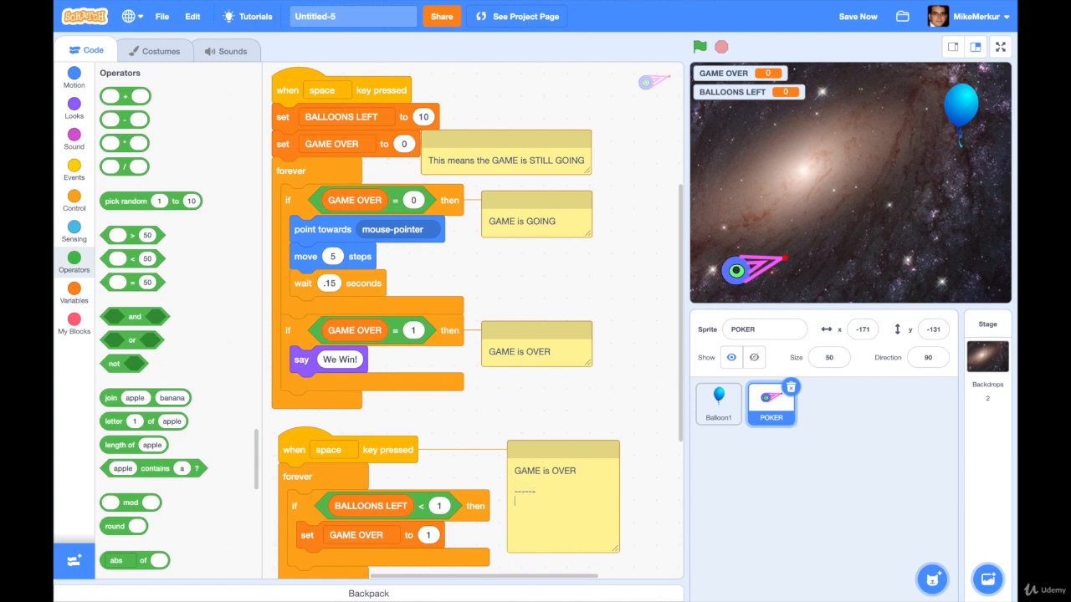
pyautogui.write('GAMEOVER = 1')
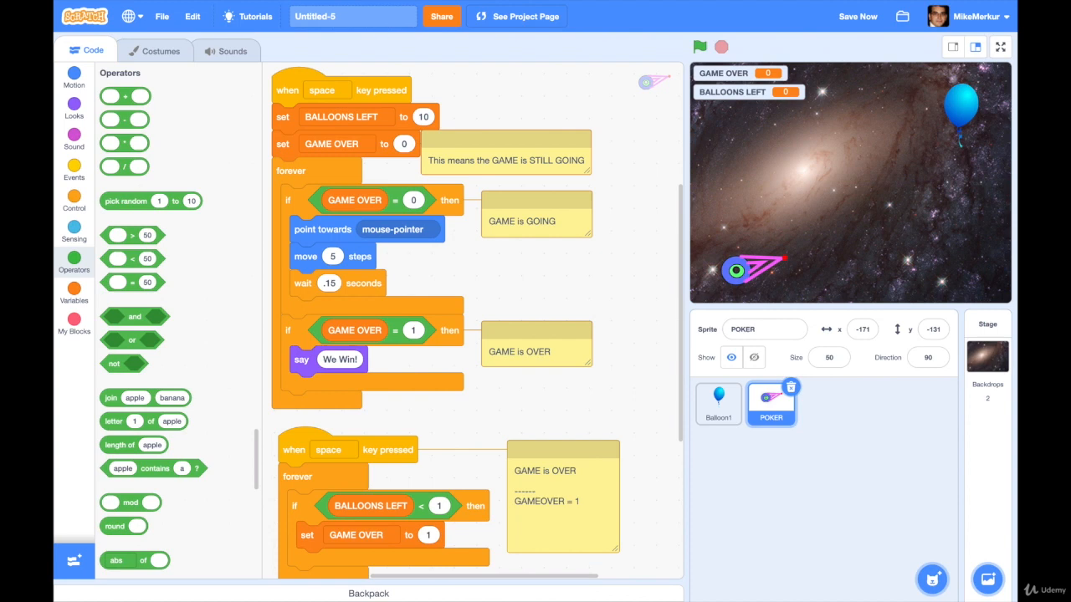
pyautogui.write('It is over')
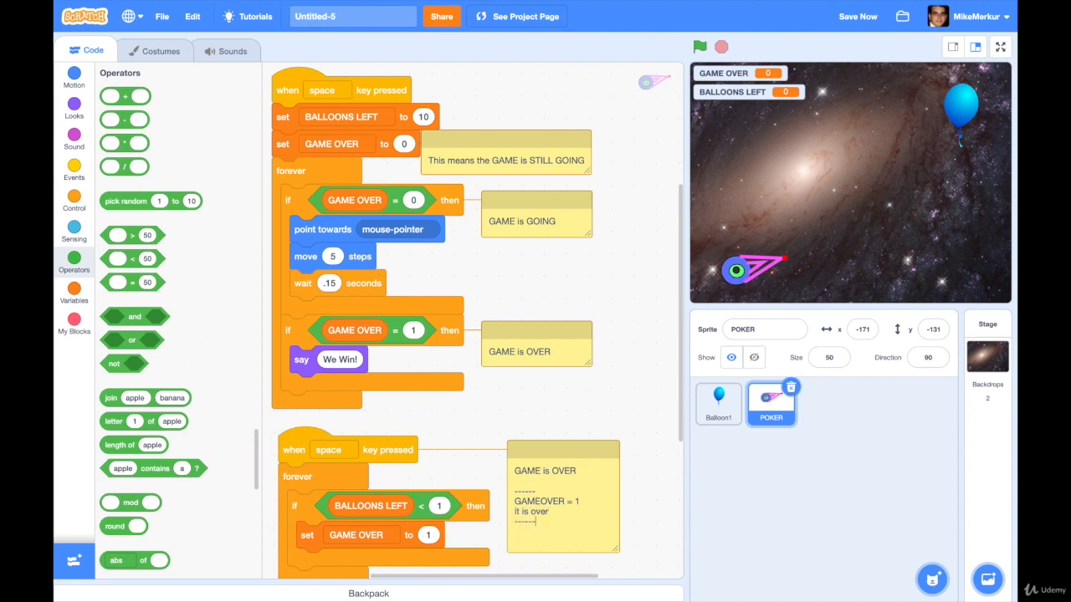
pyautogui.write('GAMEOVER')
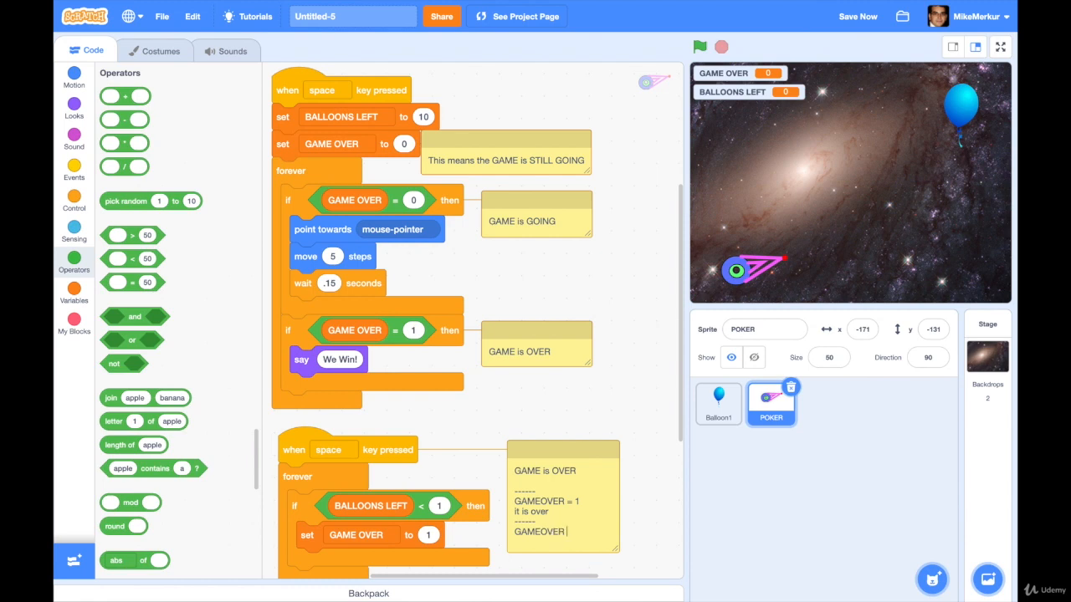
pyautogui.write('0')
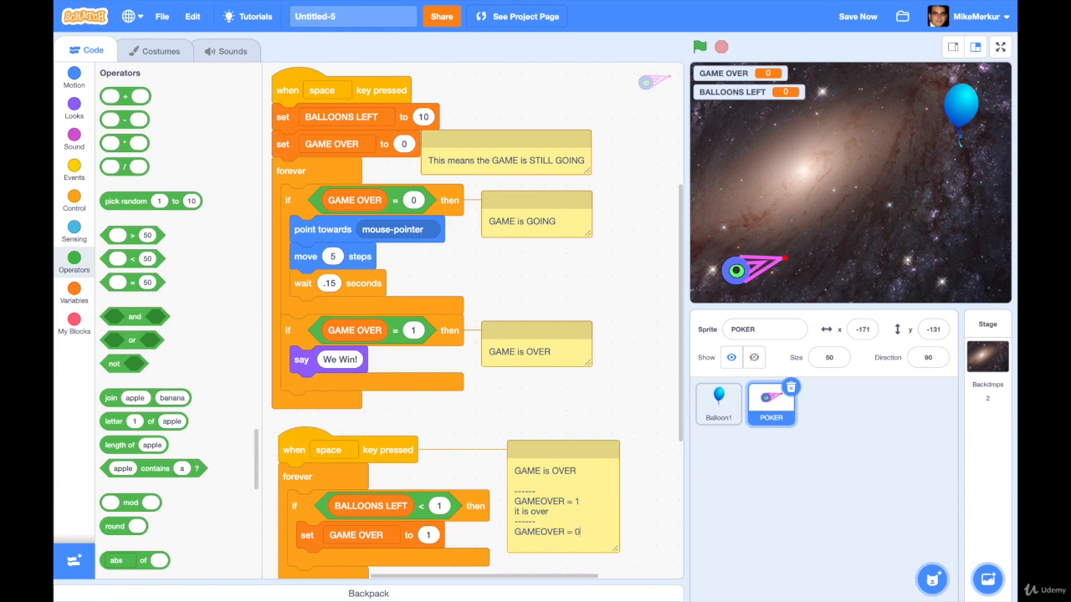
pyautogui.write('it is still')
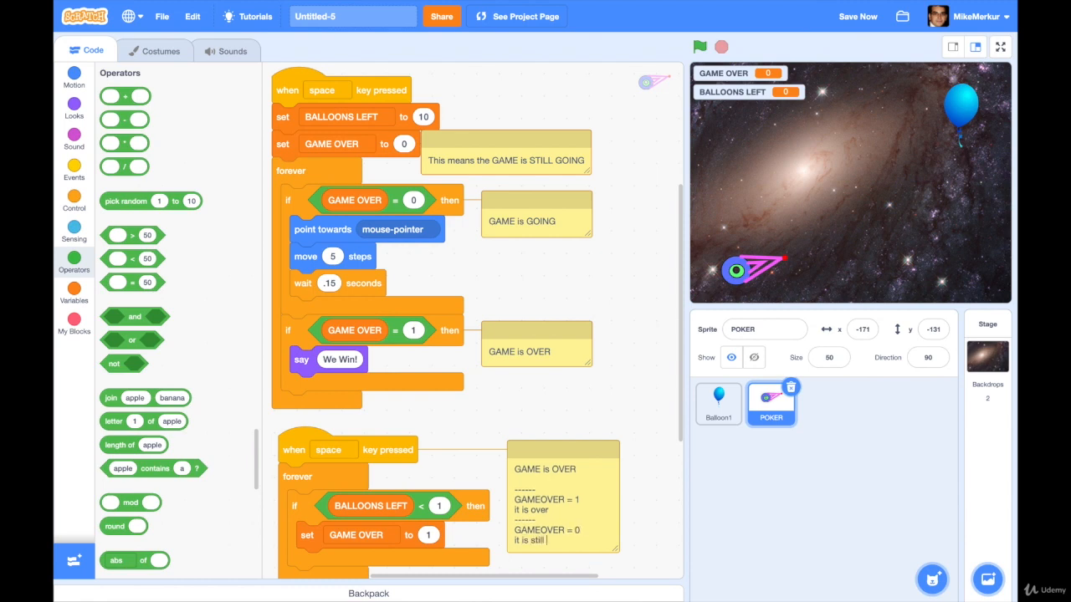
pyautogui.click(717, 404)
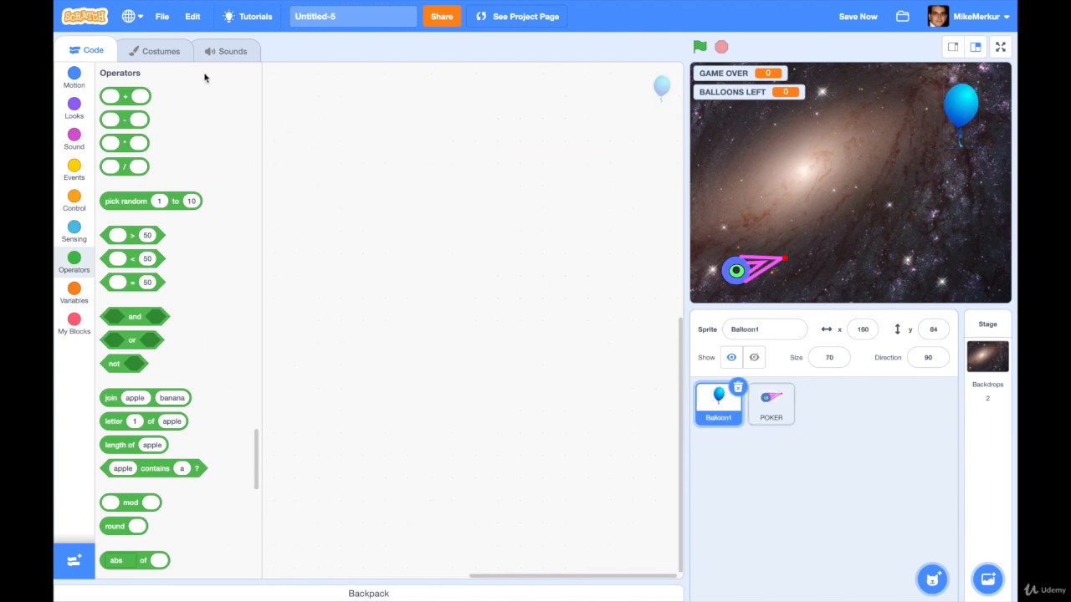
# Step: Make Balloon1's FULL2 costume by erasing a band across the balloon and its string
pyautogui.click(160, 51)
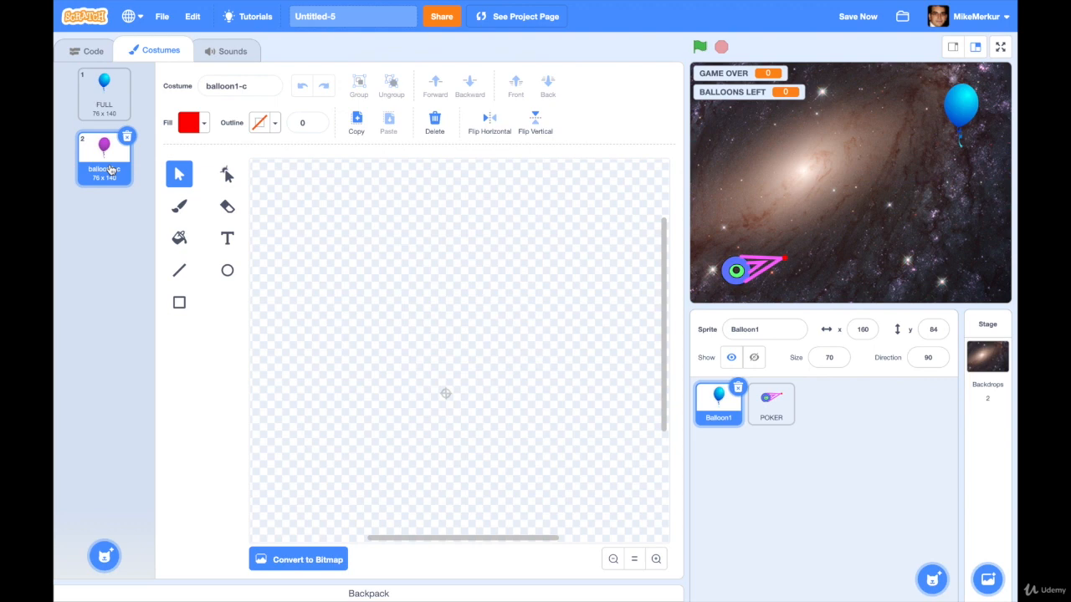
pyautogui.click(104, 92)
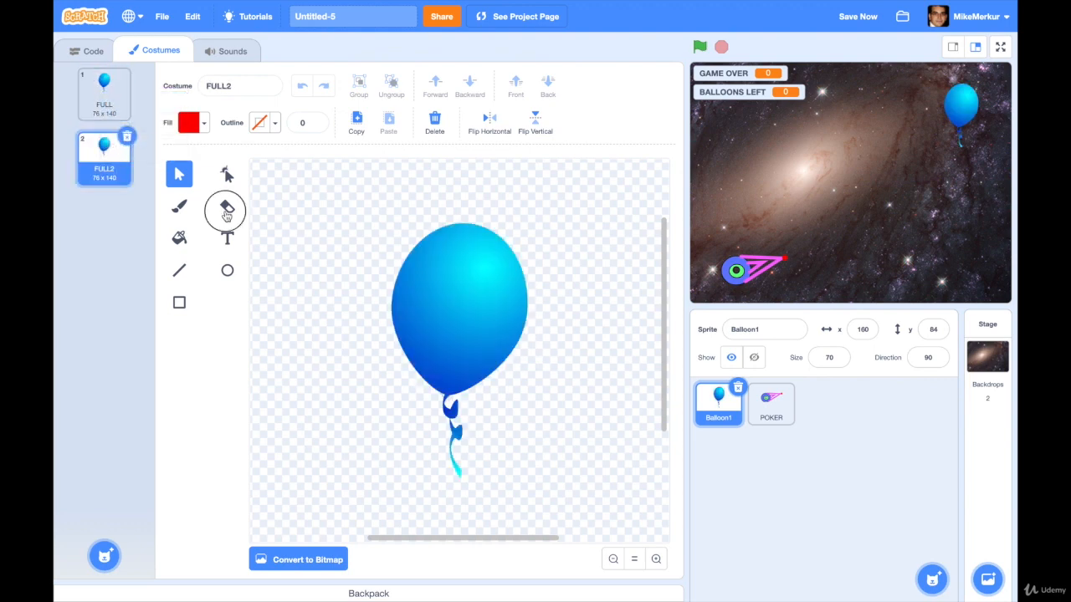
pyautogui.click(227, 206)
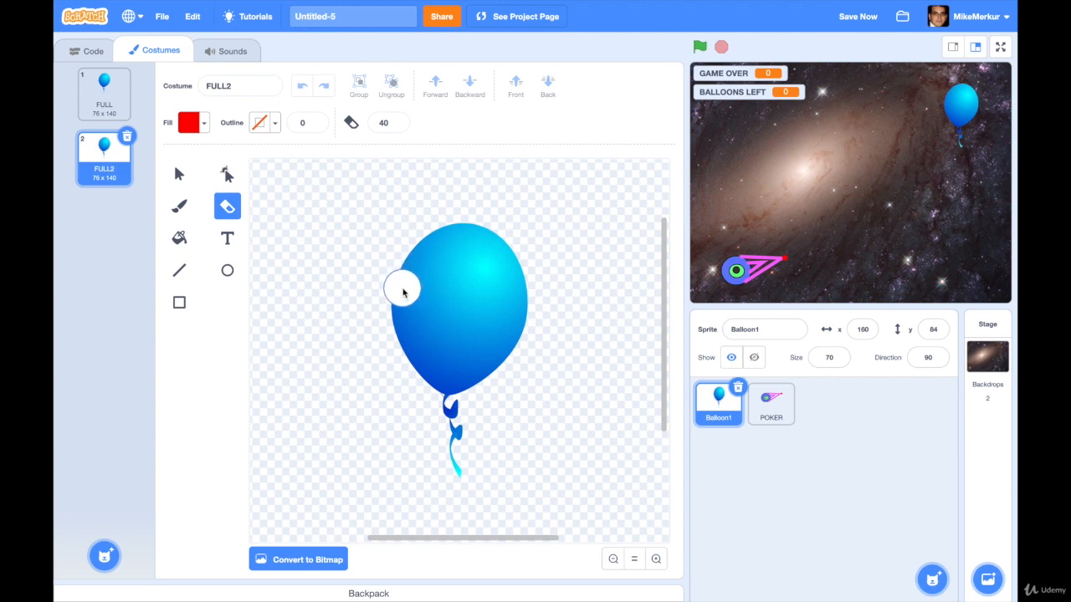
pyautogui.moveTo(402, 290); pyautogui.dragTo(552, 297)
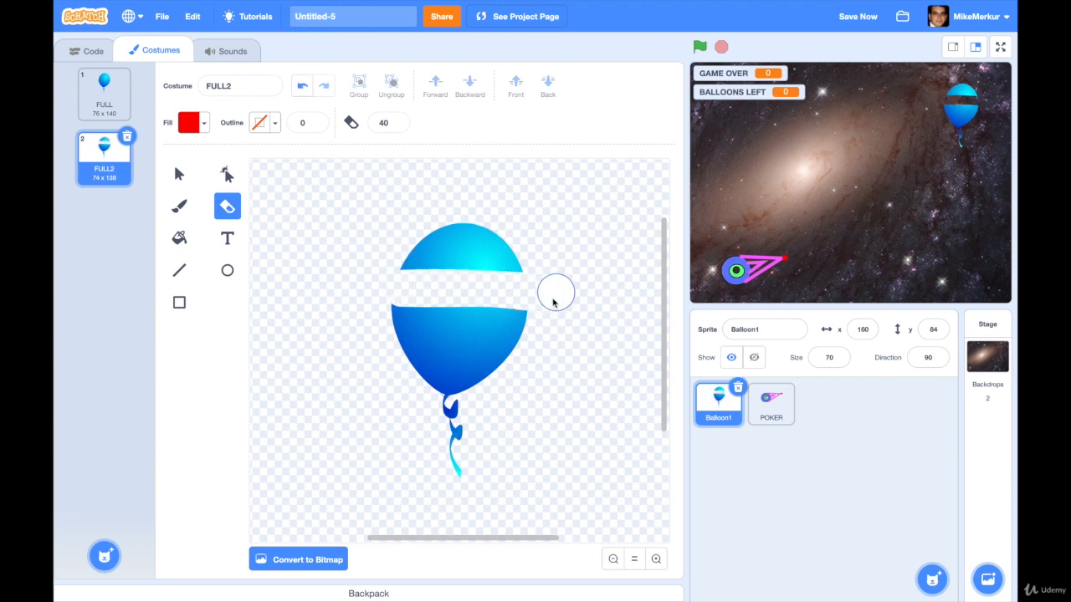
pyautogui.moveTo(556, 293); pyautogui.dragTo(456, 473)
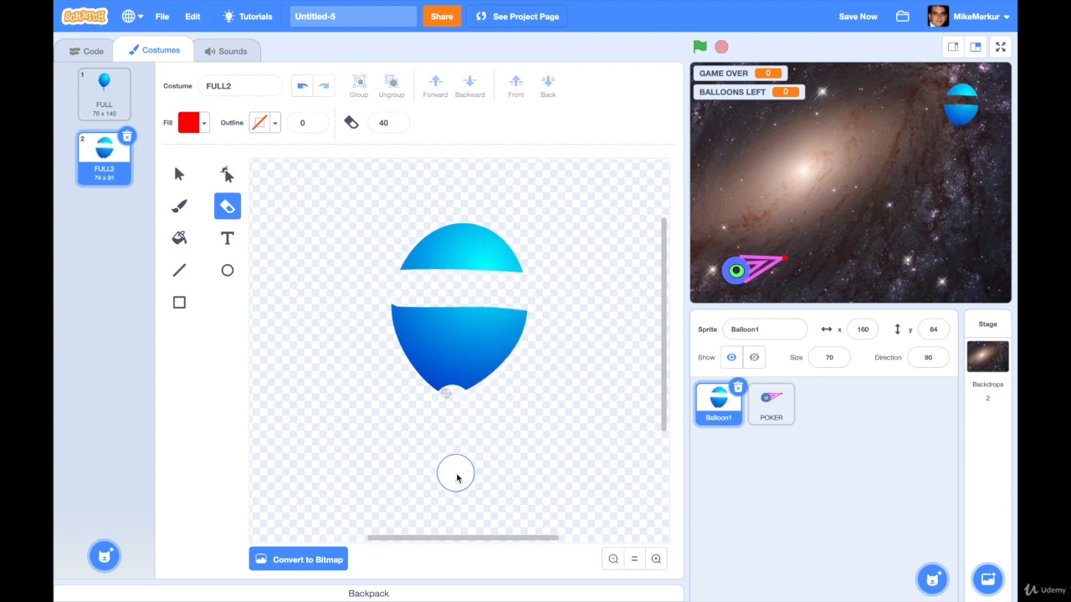
pyautogui.rightClick(104, 157)
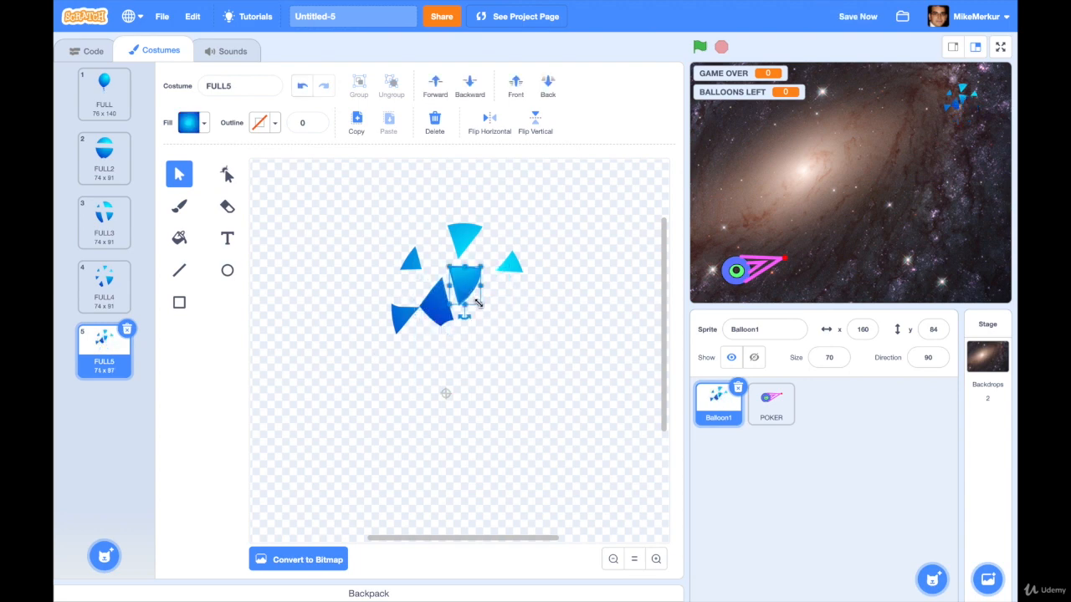
# Step: Duplicate FULL5 and erase fragments to build FULL6, FULL7 and an empty FULL8
pyautogui.click(226, 207)
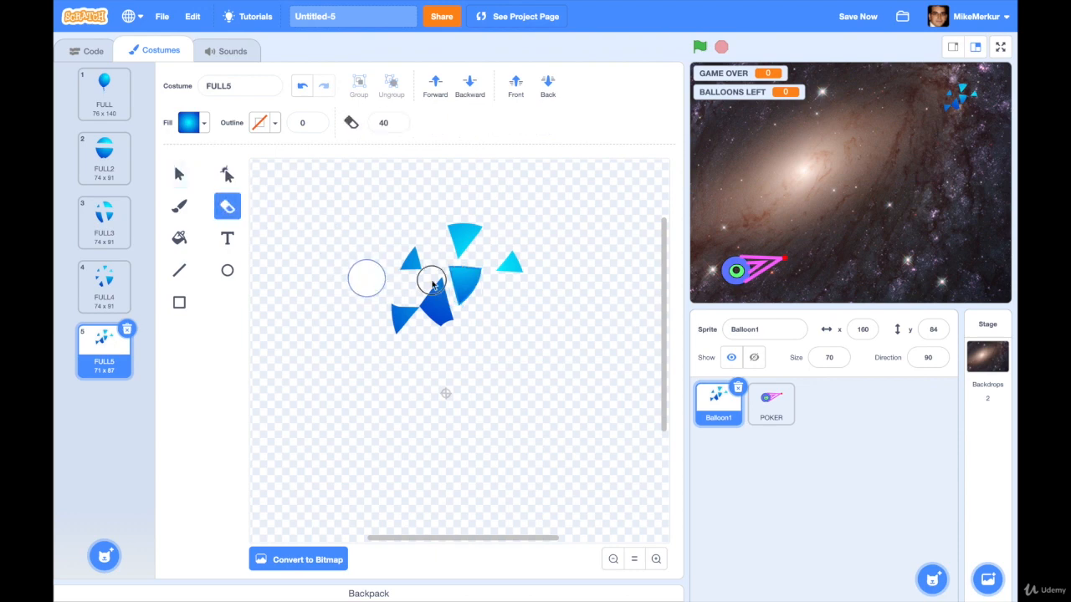
pyautogui.rightClick(104, 343)
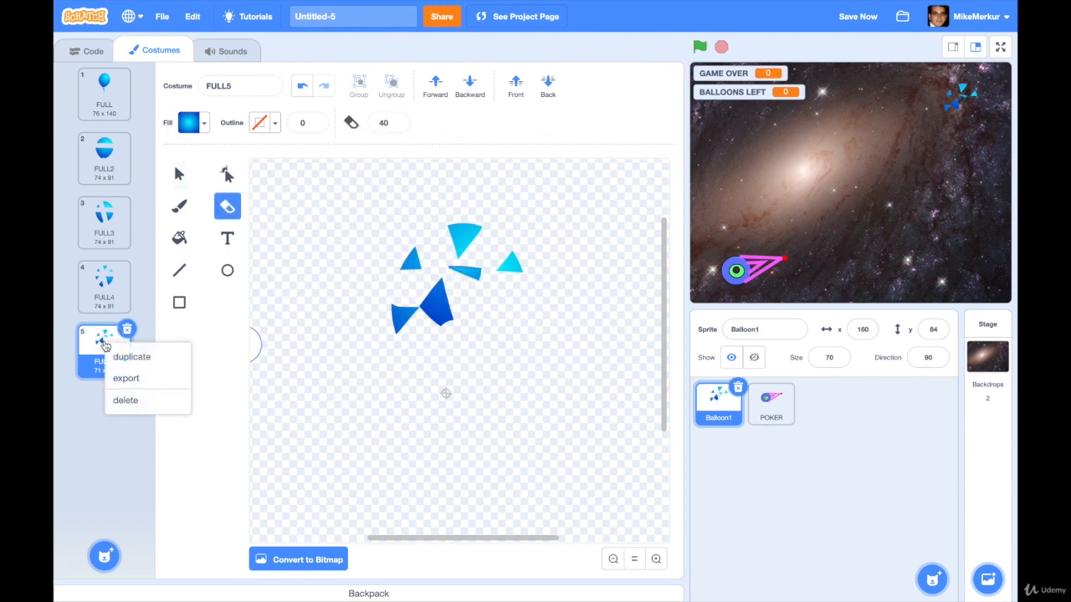
pyautogui.click(131, 357)
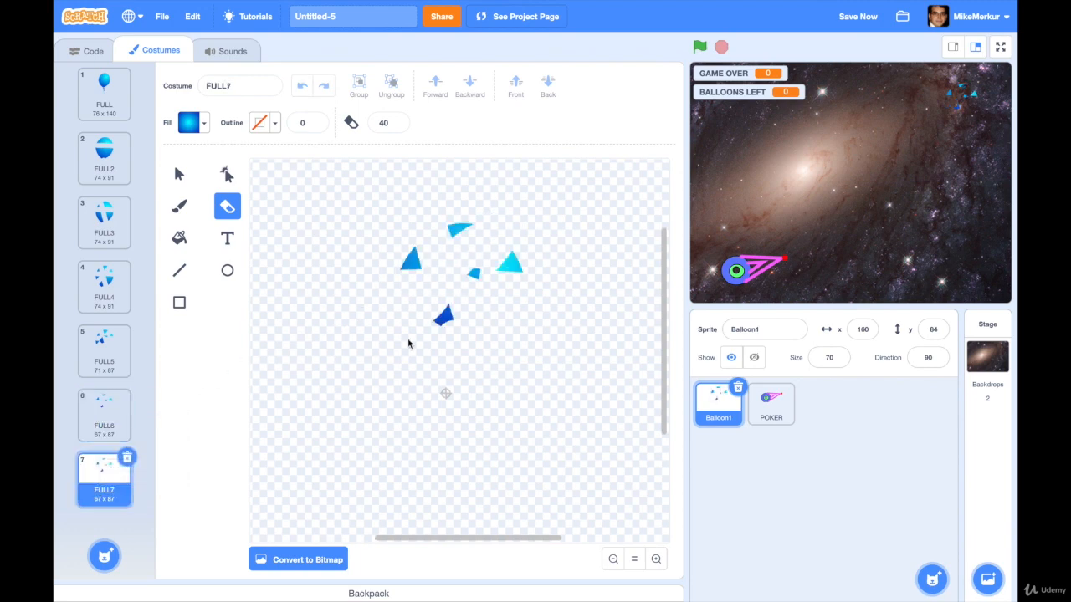
pyautogui.click(476, 223)
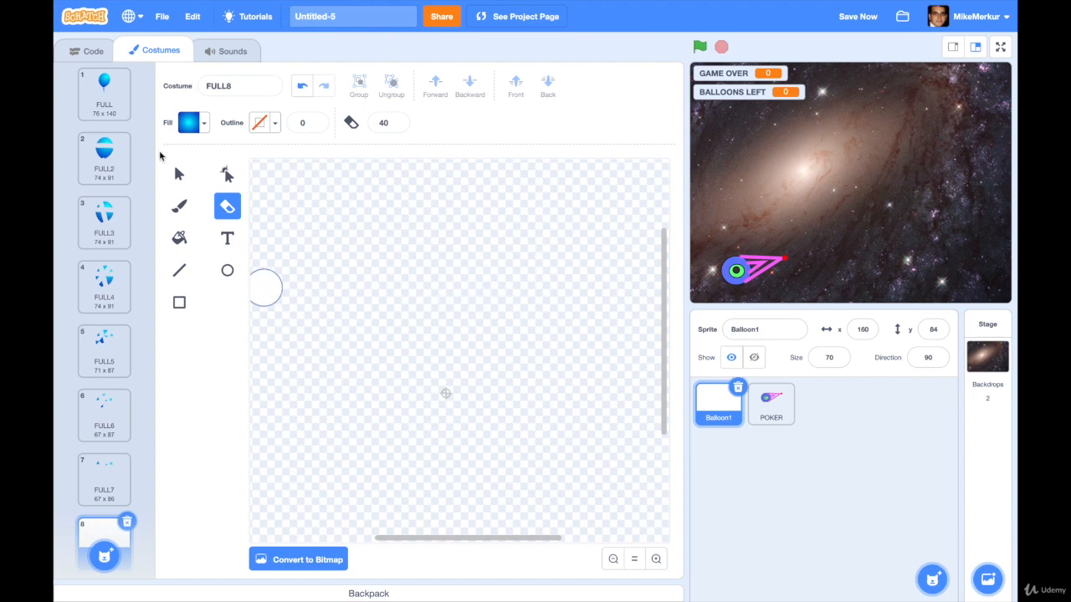
# Step: Preview costumes FULL2 through FULL7, then return Balloon1 to FULL and view its code
pyautogui.click(104, 157)
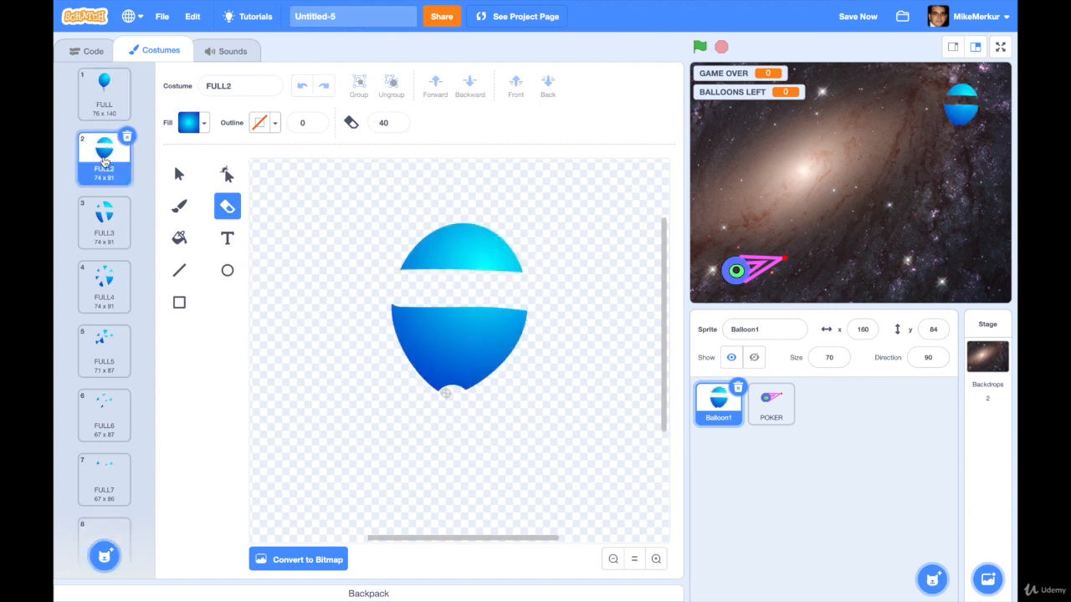
pyautogui.click(104, 286)
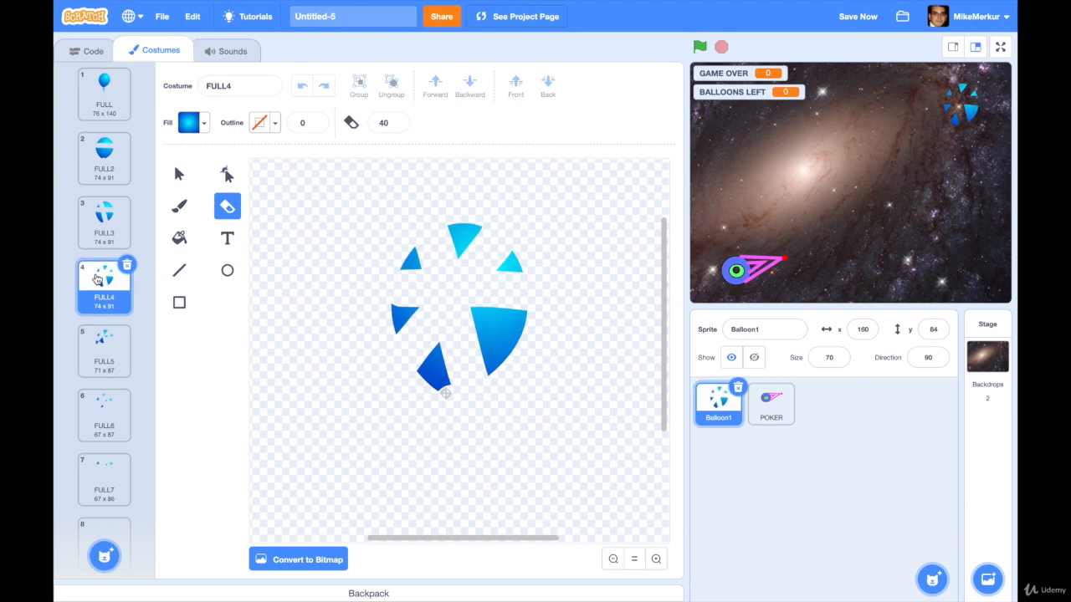
pyautogui.click(104, 349)
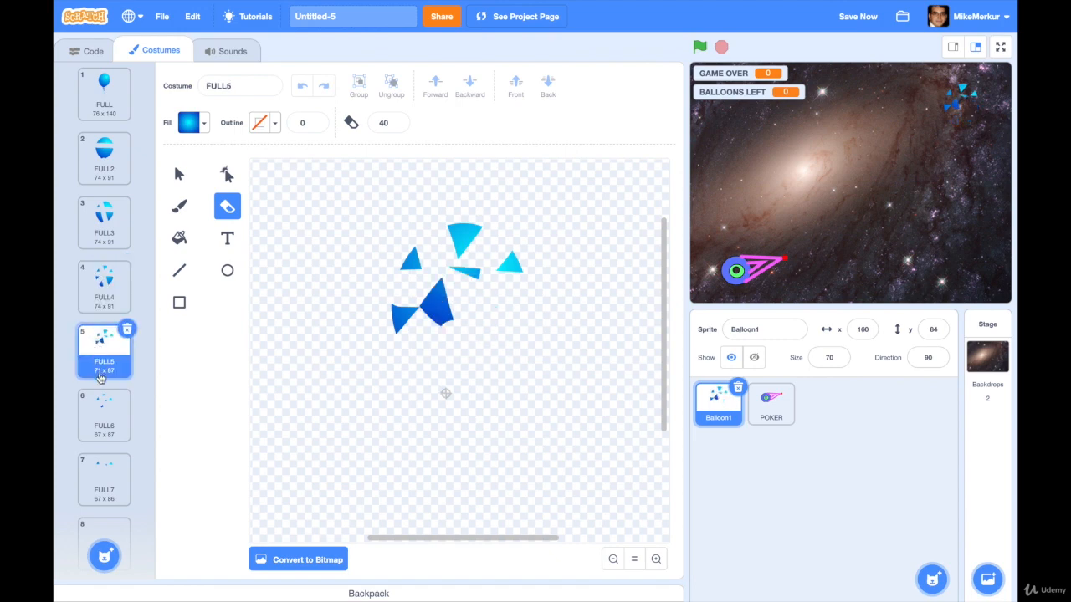
pyautogui.click(103, 477)
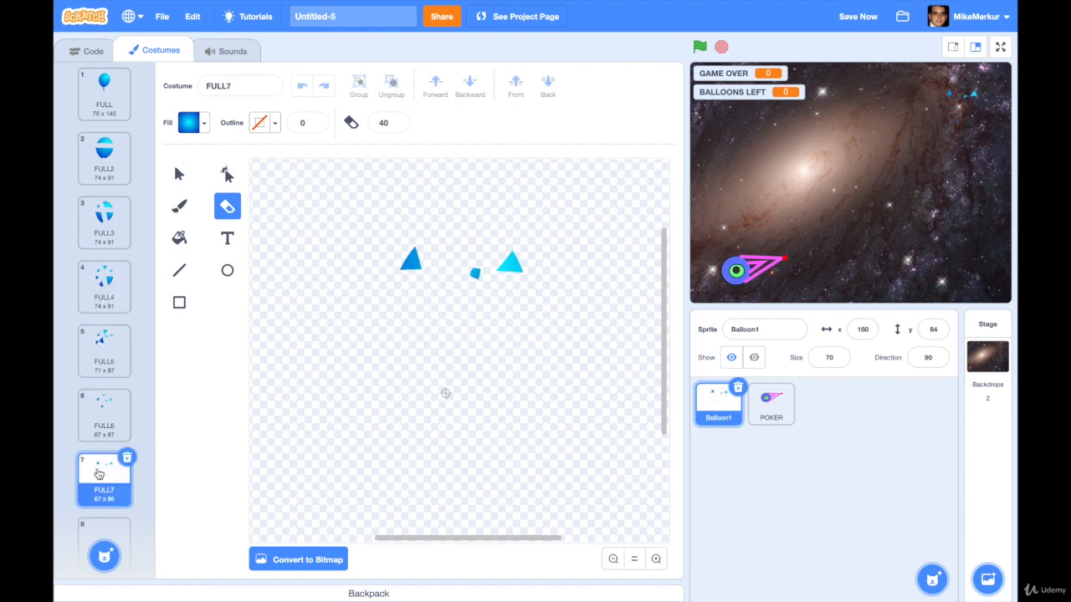
pyautogui.click(104, 94)
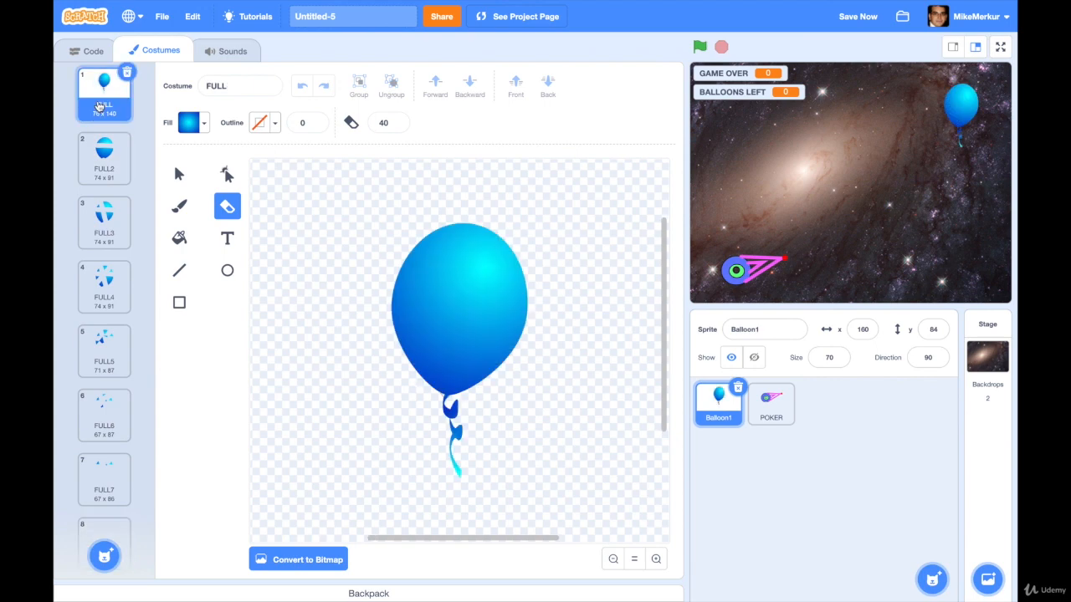
pyautogui.click(85, 51)
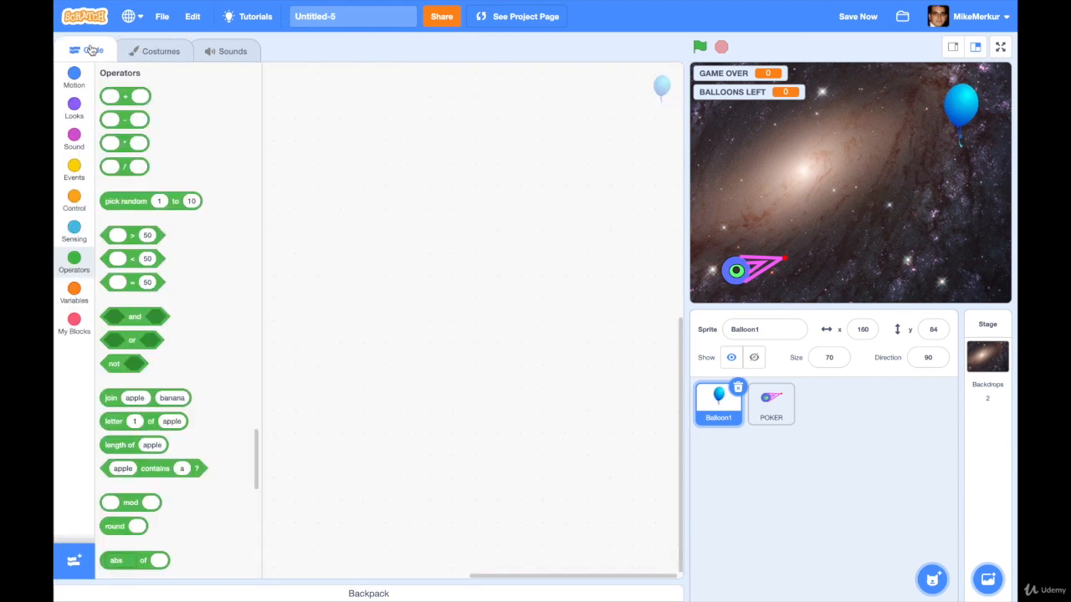
pyautogui.click(73, 171)
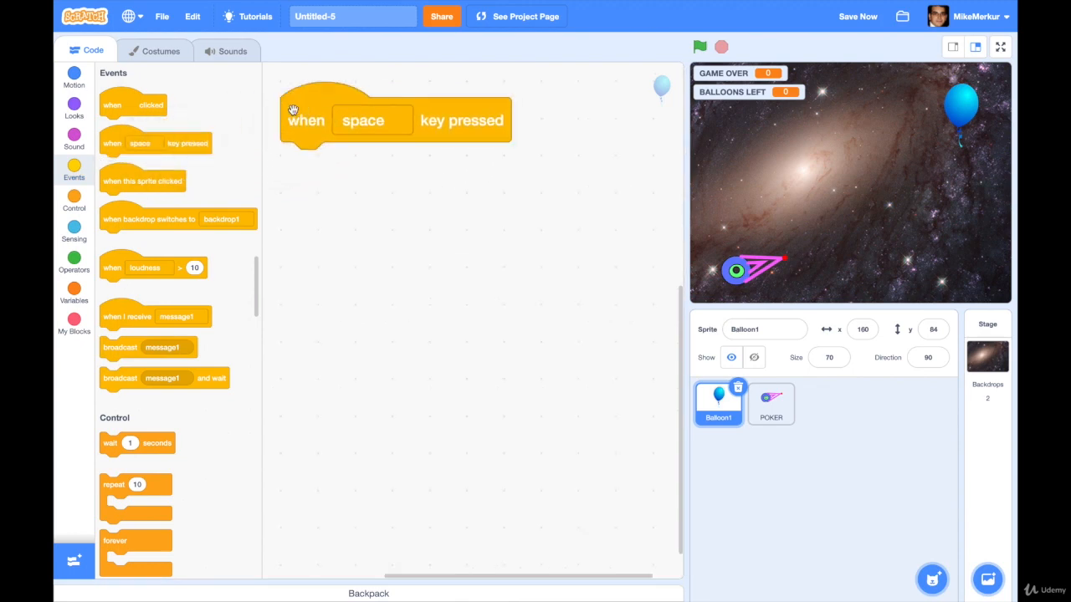
# Step: Build when space pressed, show, switch costume to FULL, then forever containing an if
pyautogui.click(74, 103)
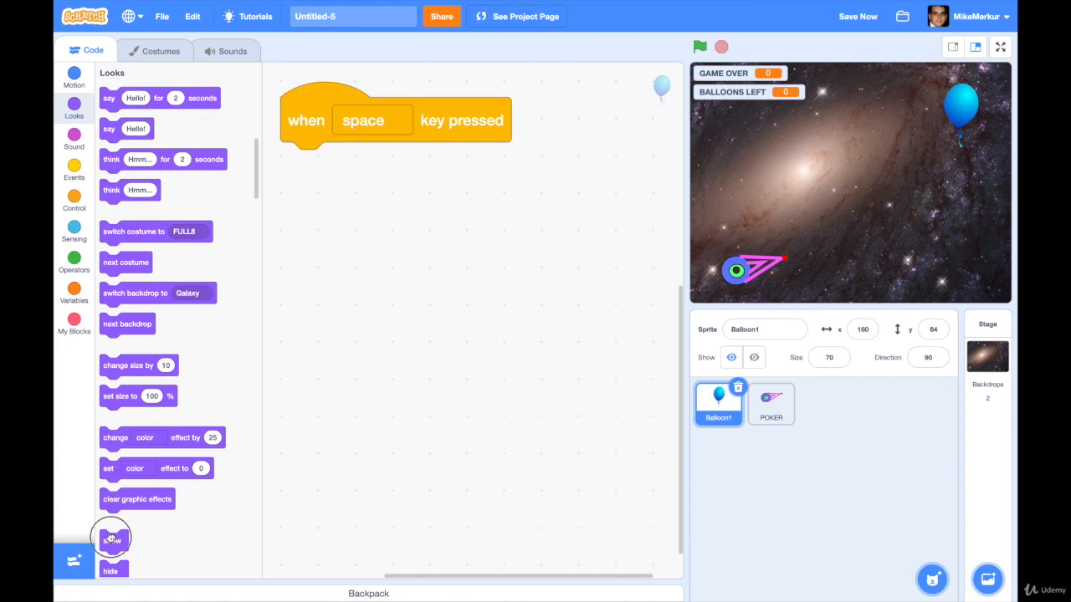
pyautogui.moveTo(111, 540); pyautogui.dragTo(306, 165)
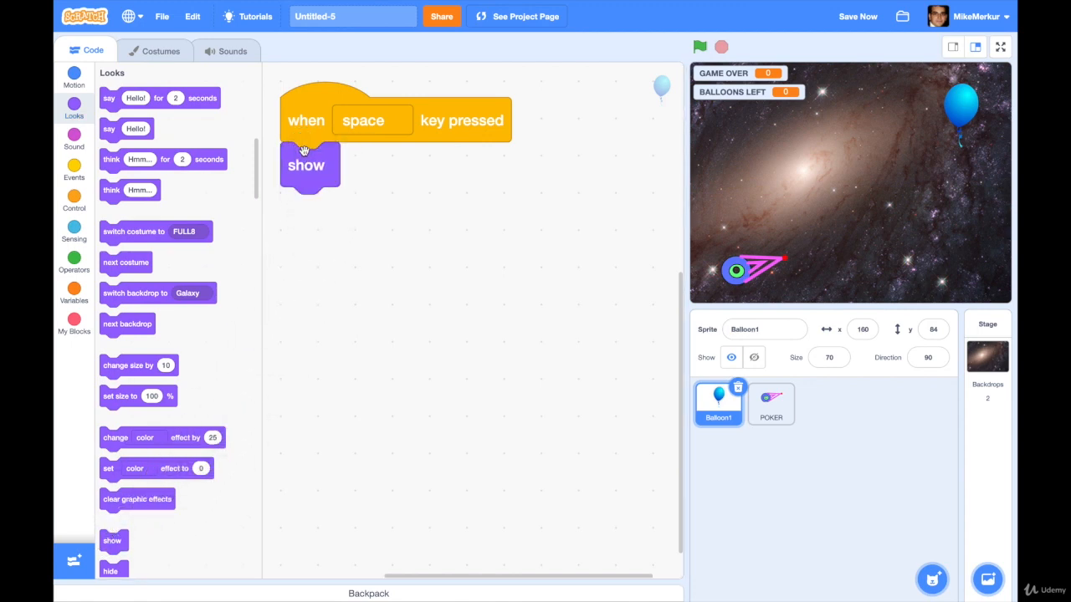
pyautogui.moveTo(155, 232); pyautogui.dragTo(251, 243)
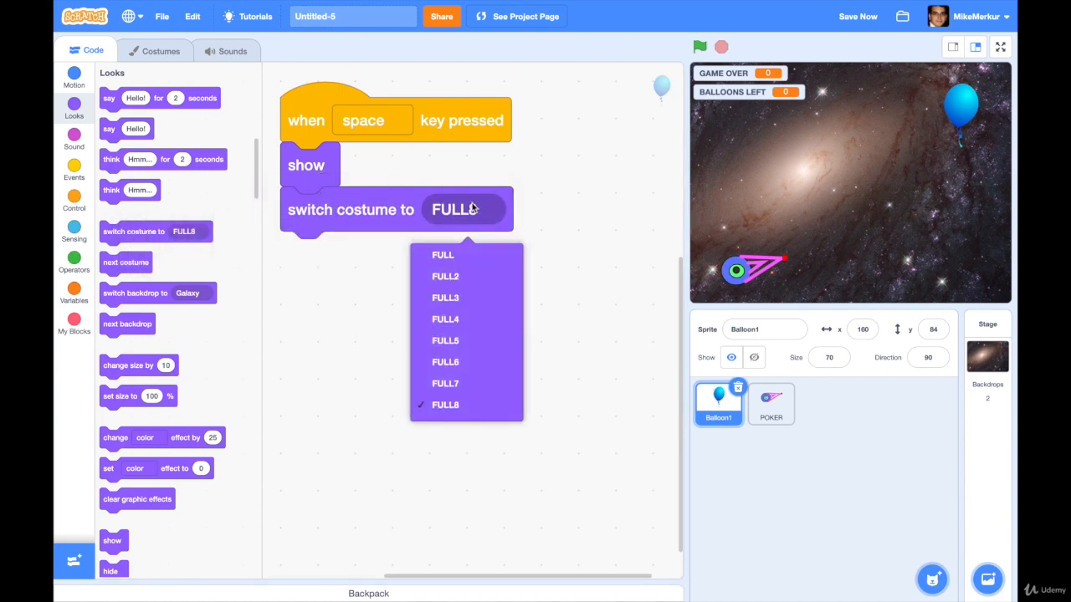
pyautogui.click(443, 255)
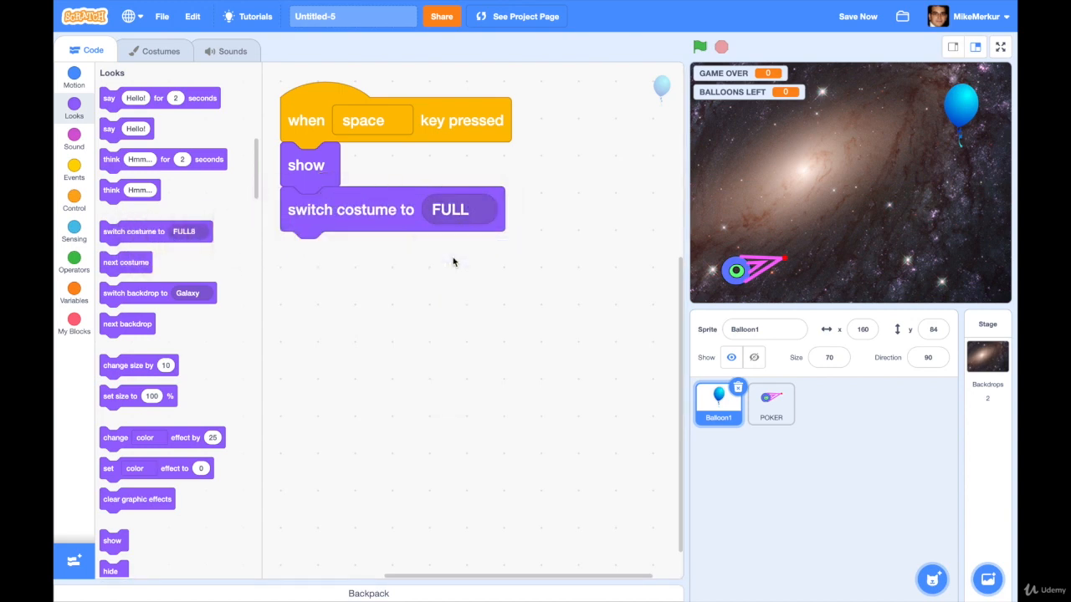
pyautogui.click(73, 201)
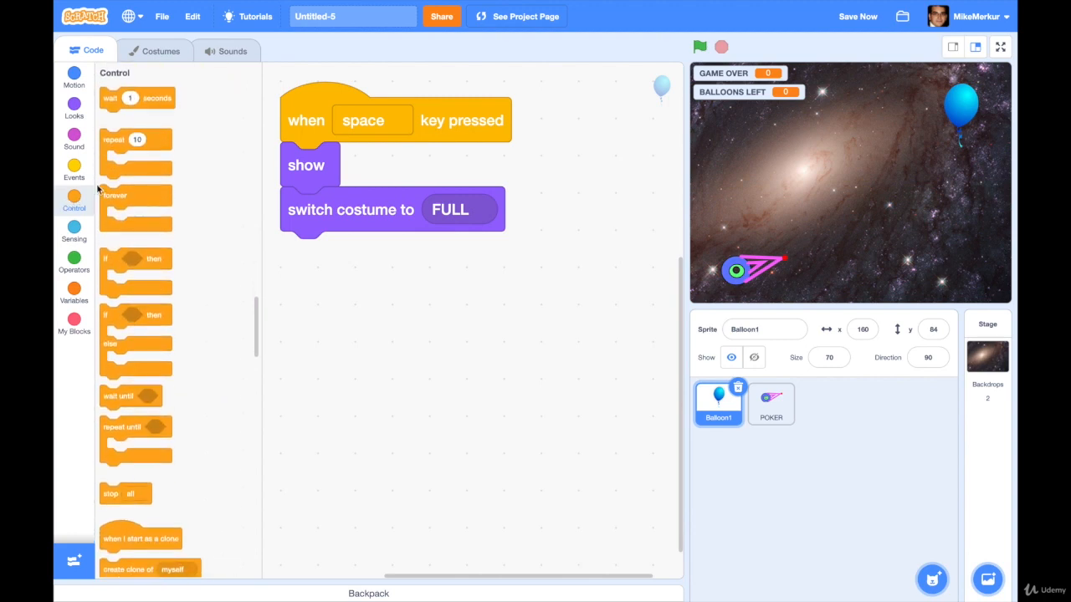
pyautogui.moveTo(115, 195); pyautogui.dragTo(311, 255)
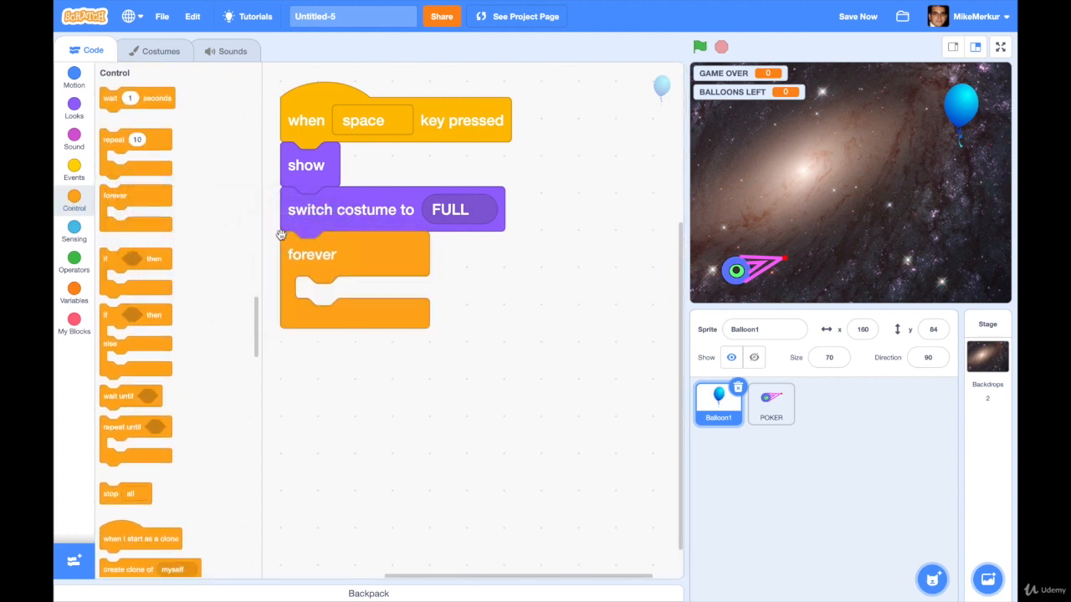
pyautogui.moveTo(136, 267); pyautogui.dragTo(343, 326)
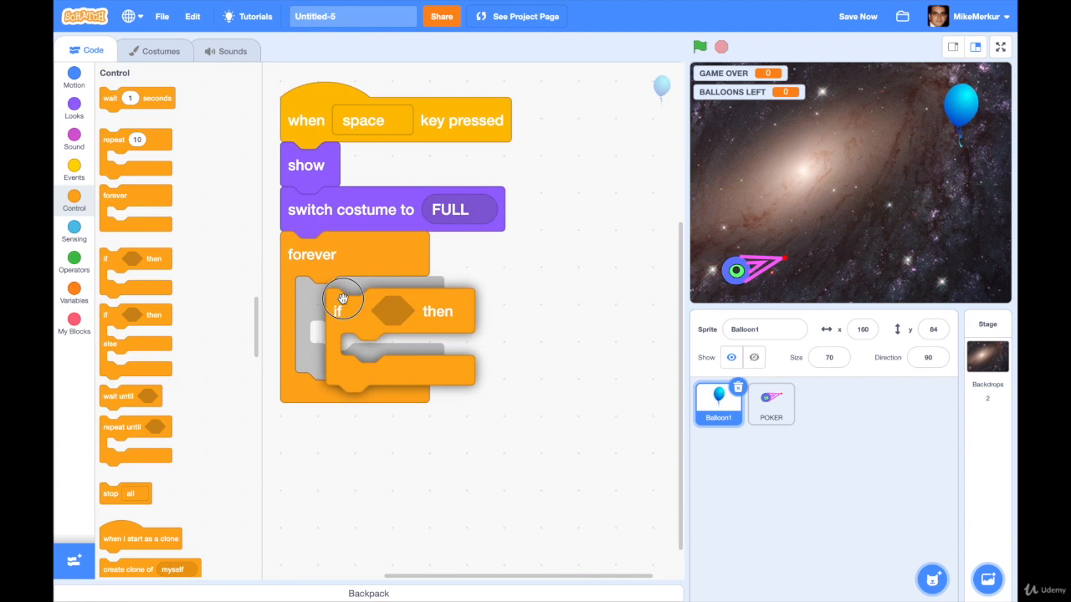
# Step: Comment the if block: 'When the POKER red tips POPS the BALLOON'
pyautogui.rightClick(343, 299)
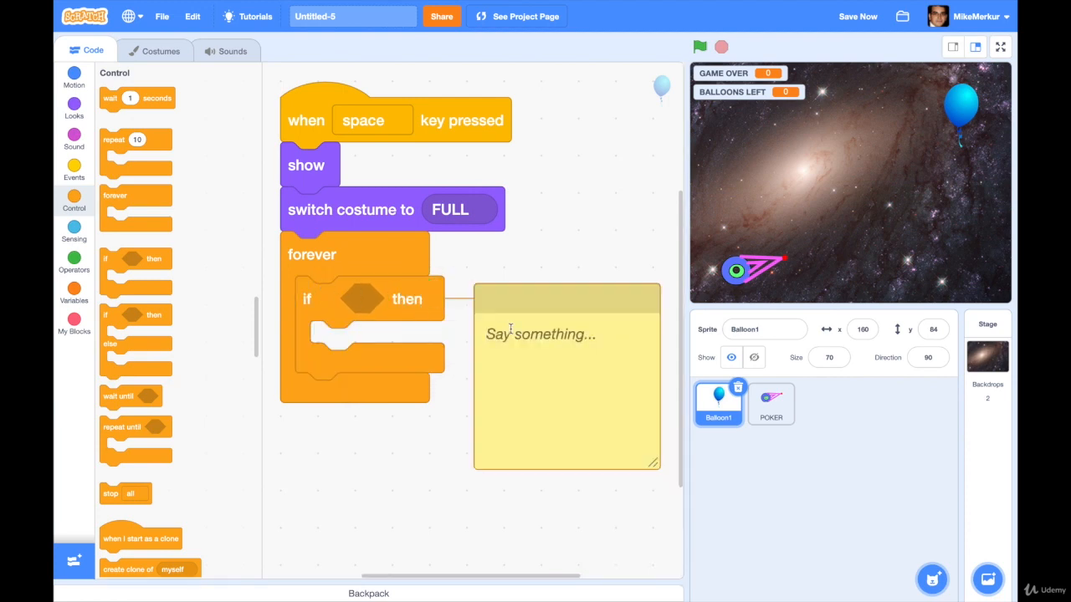
pyautogui.write('When the P')
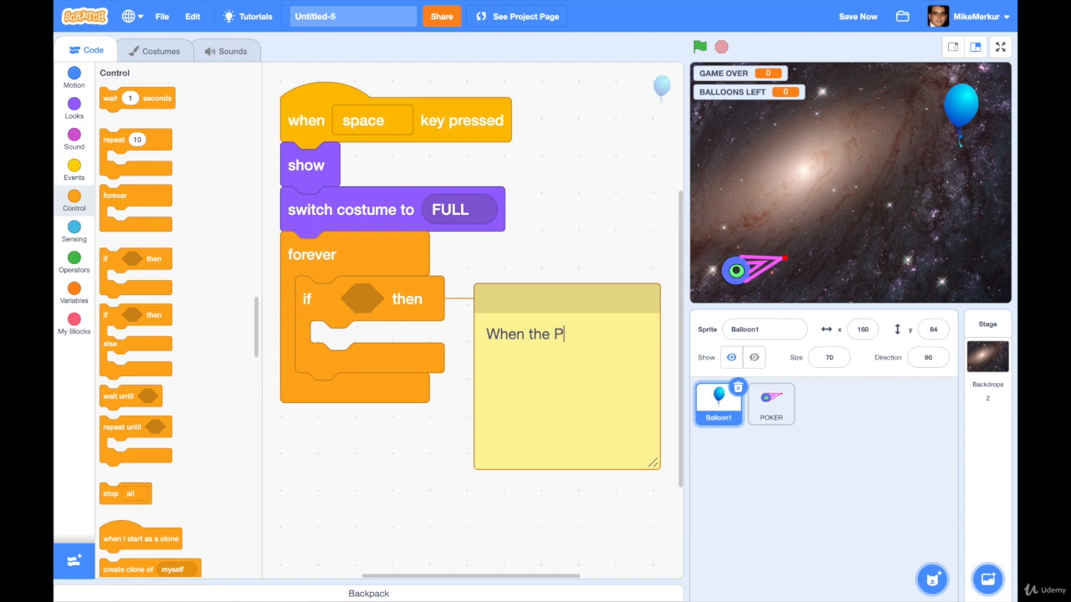
pyautogui.write('OKER red tips POPS the BALLOON')
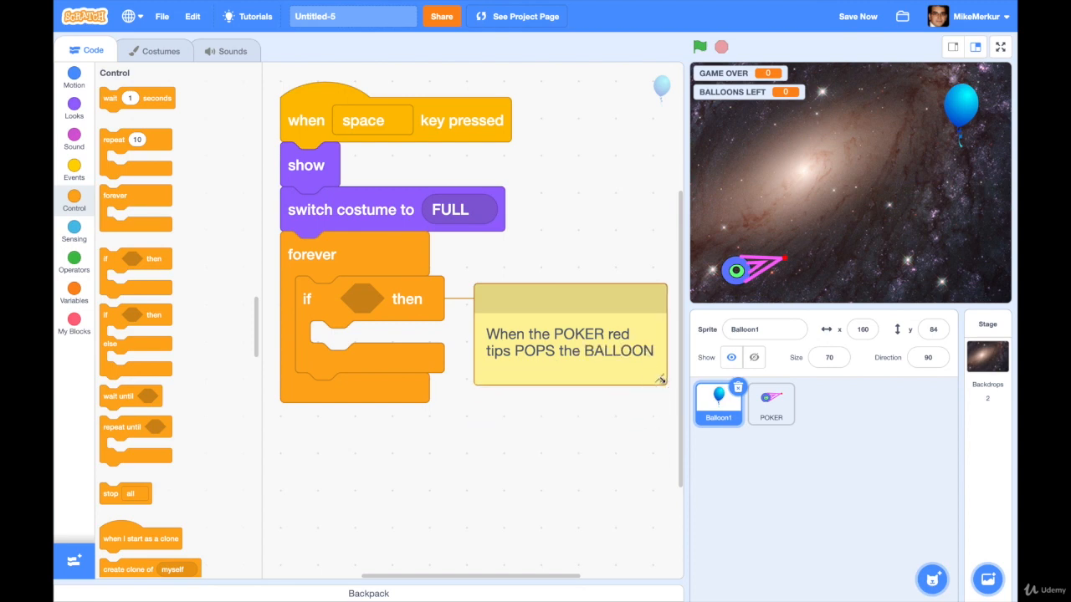
pyautogui.click(74, 233)
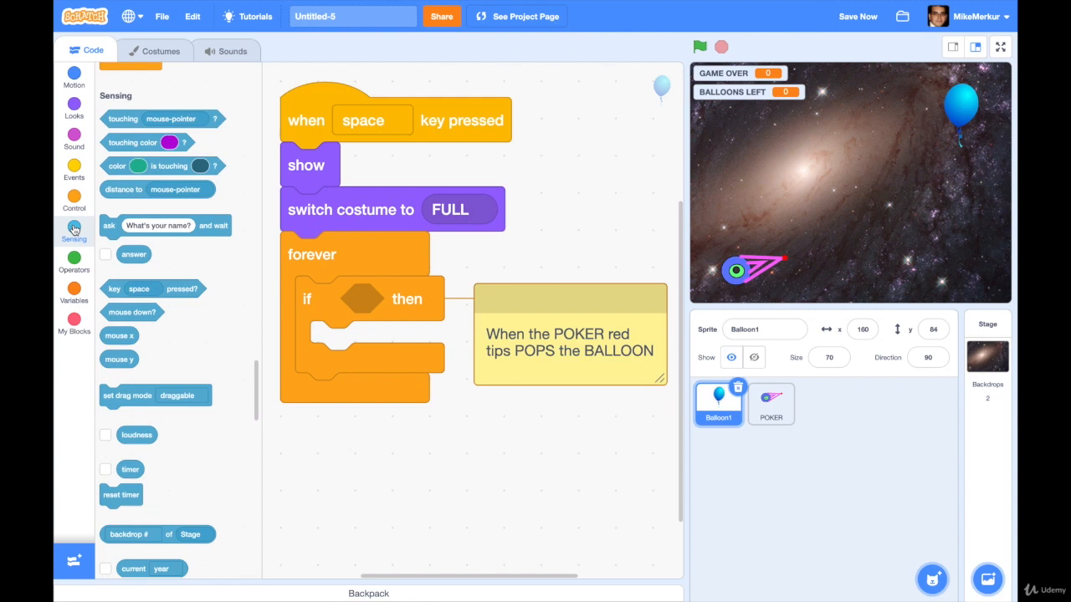
# Step: Make the if check touching red, sampled from the poker's tip with the eyedropper
pyautogui.moveTo(132, 142); pyautogui.dragTo(364, 273)
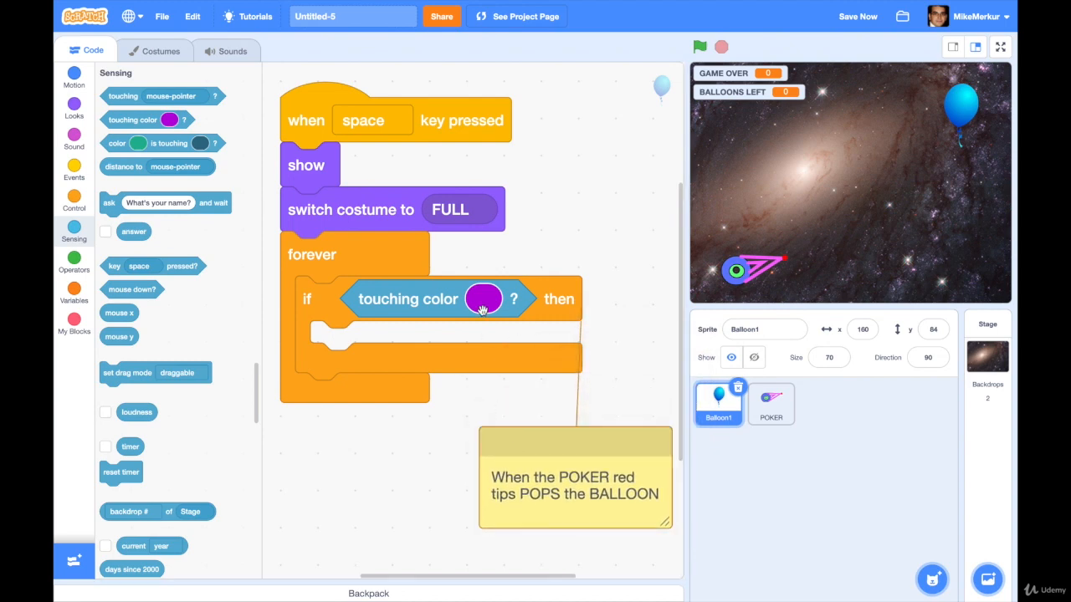
pyautogui.click(483, 299)
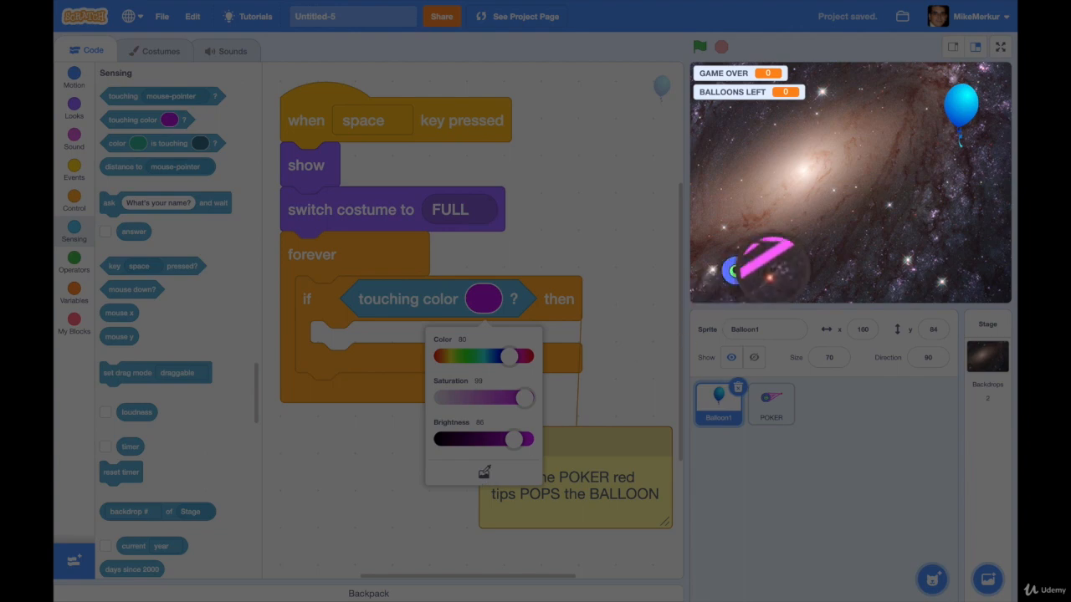
pyautogui.click(644, 298)
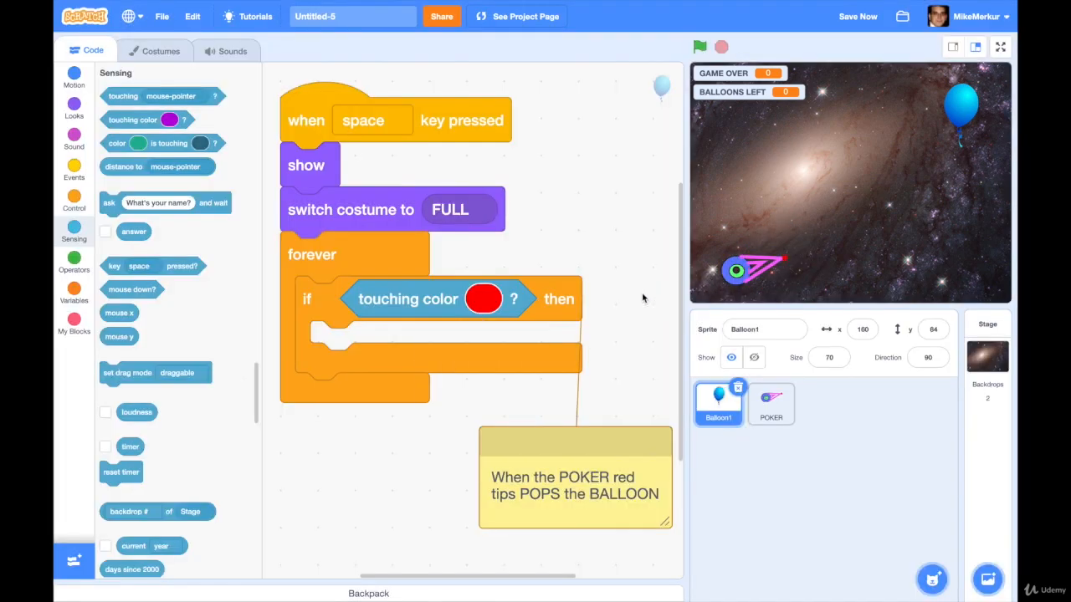
pyautogui.click(73, 200)
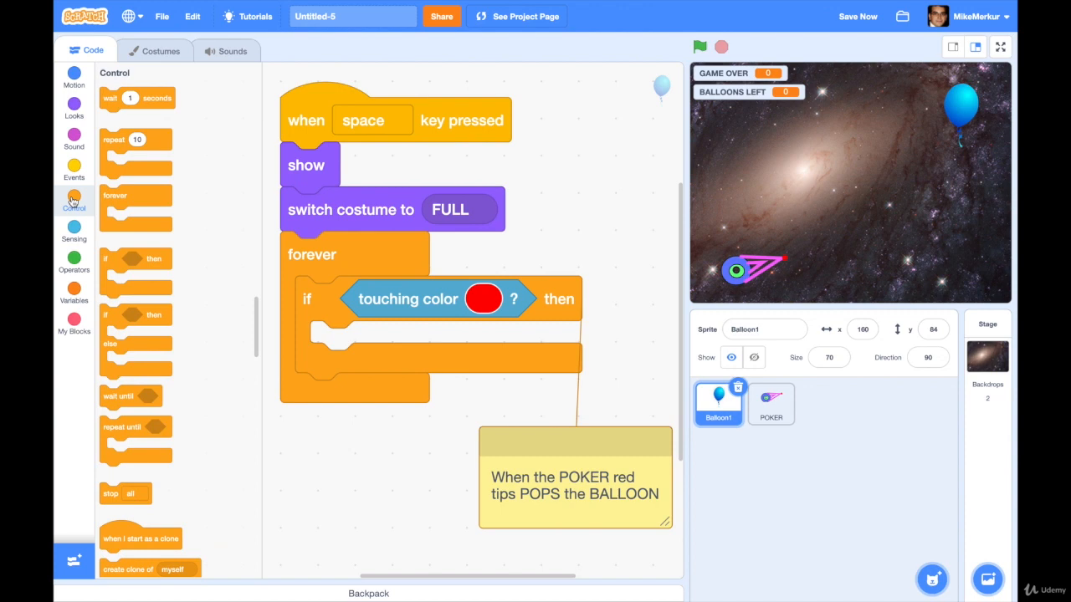
# Step: Add a repeat 7 loop with next costume inside the if, and move the comment aside
pyautogui.moveTo(136, 140); pyautogui.dragTo(268, 285)
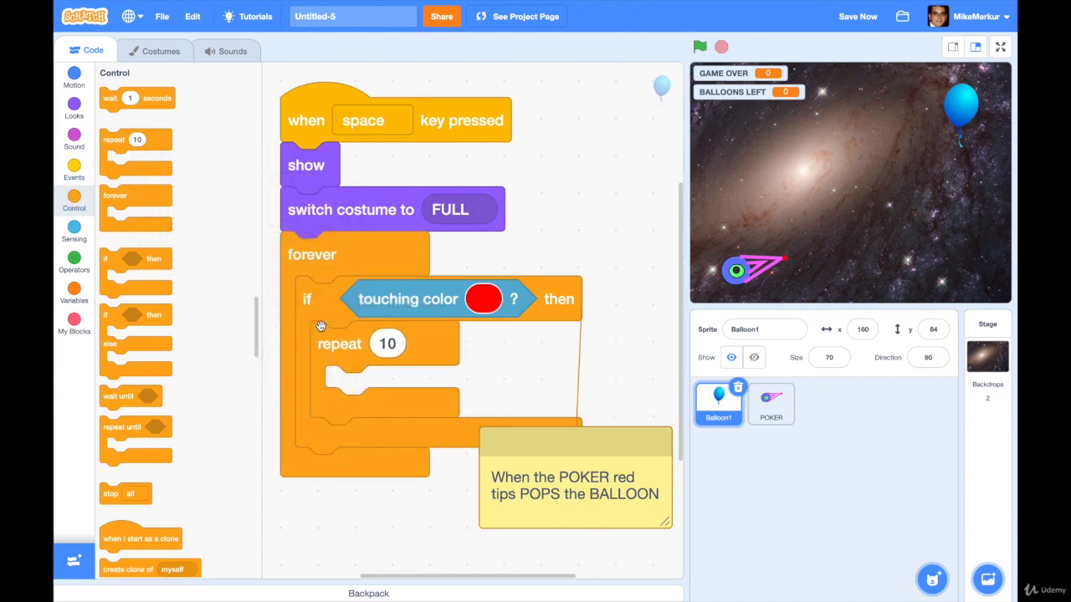
pyautogui.write('7')
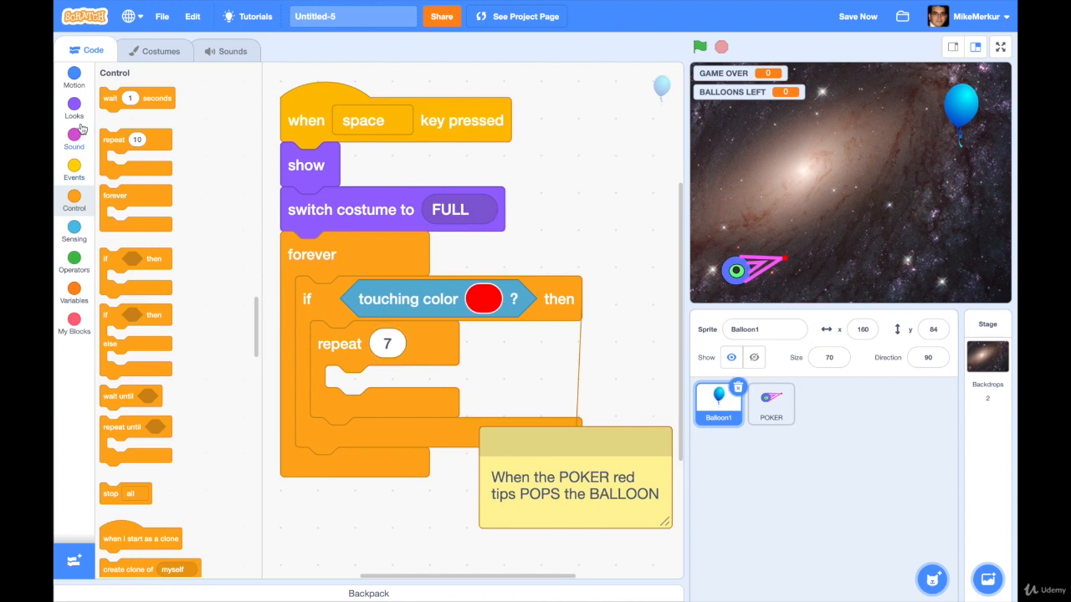
pyautogui.click(74, 106)
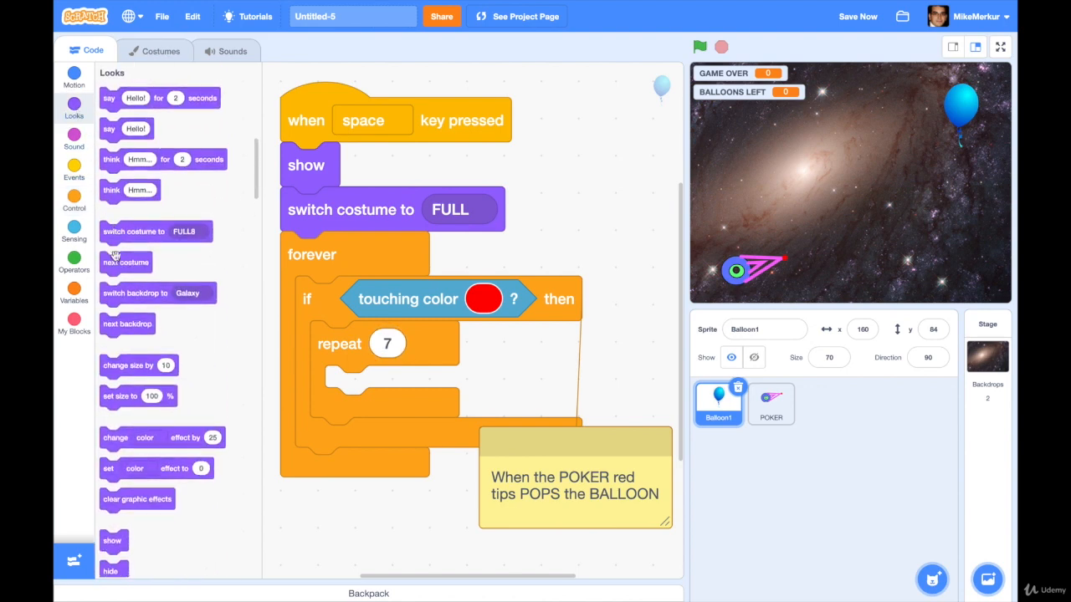
pyautogui.moveTo(126, 262); pyautogui.dragTo(378, 387)
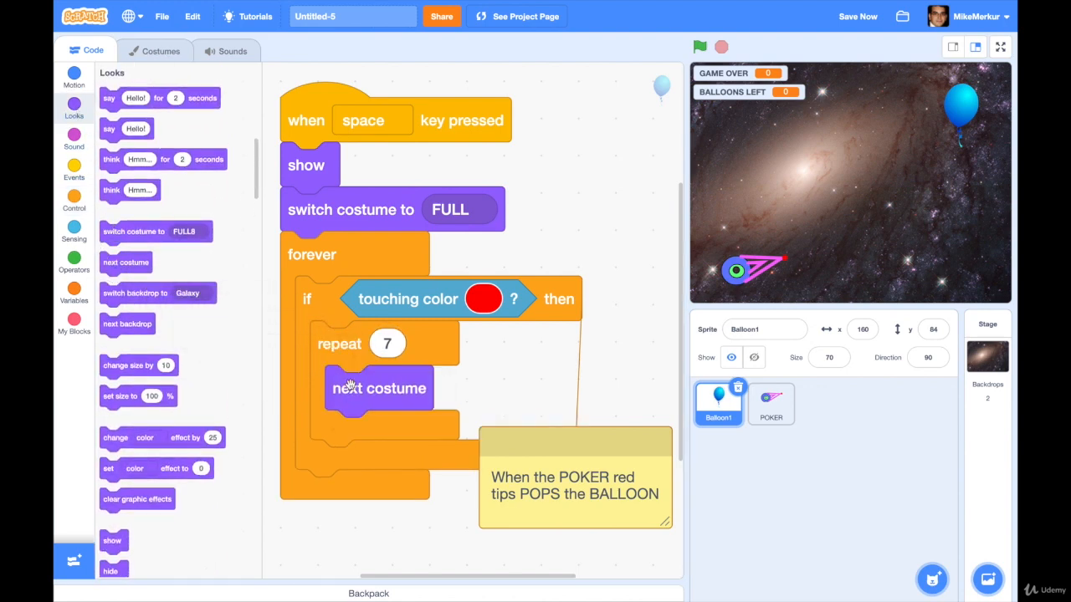
pyautogui.click(74, 201)
pyautogui.write('.2')
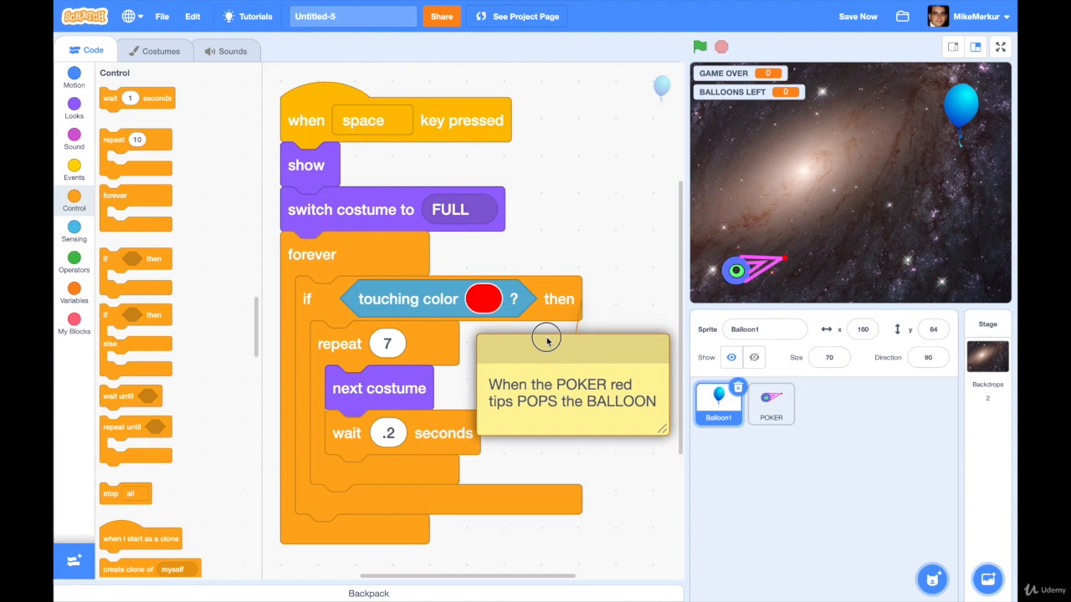
pyautogui.moveTo(548, 339); pyautogui.dragTo(541, 337)
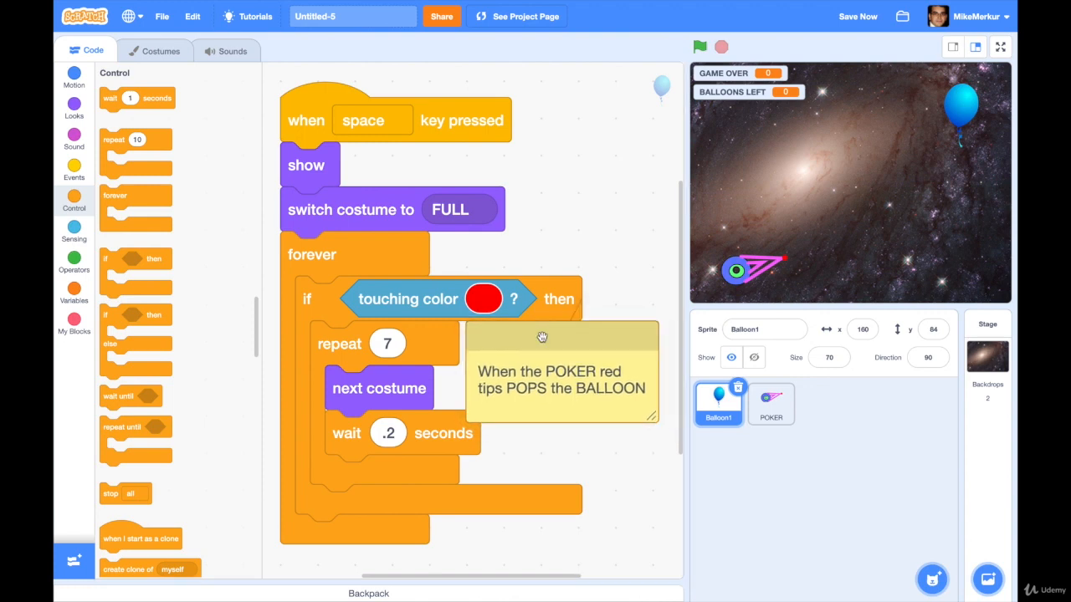
pyautogui.click(74, 171)
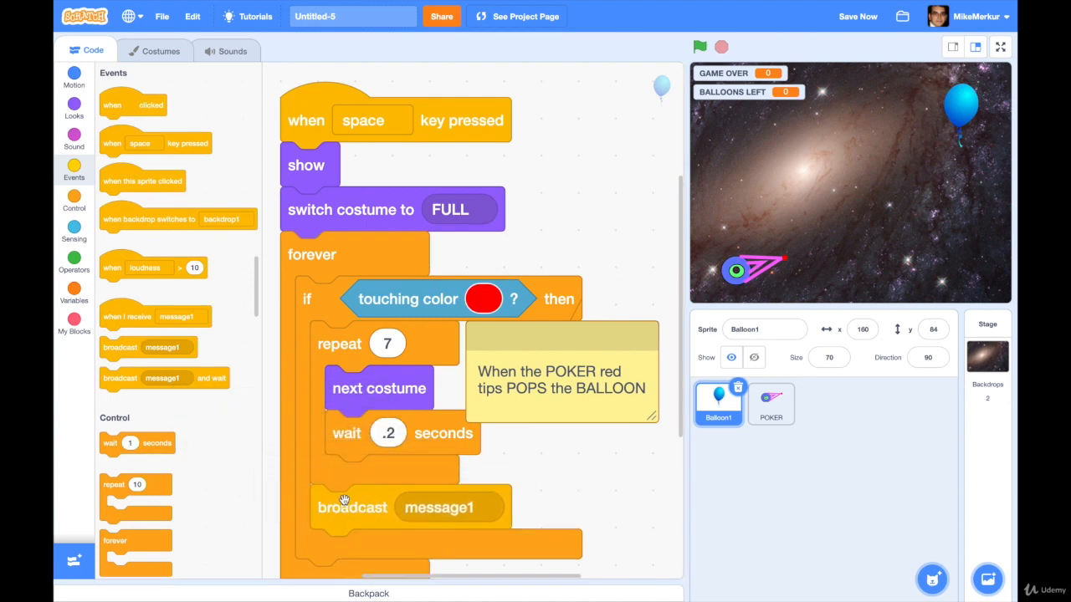
# Step: Create a new broadcast message named '1 IS POPPED' for the pop loop
pyautogui.click(439, 507)
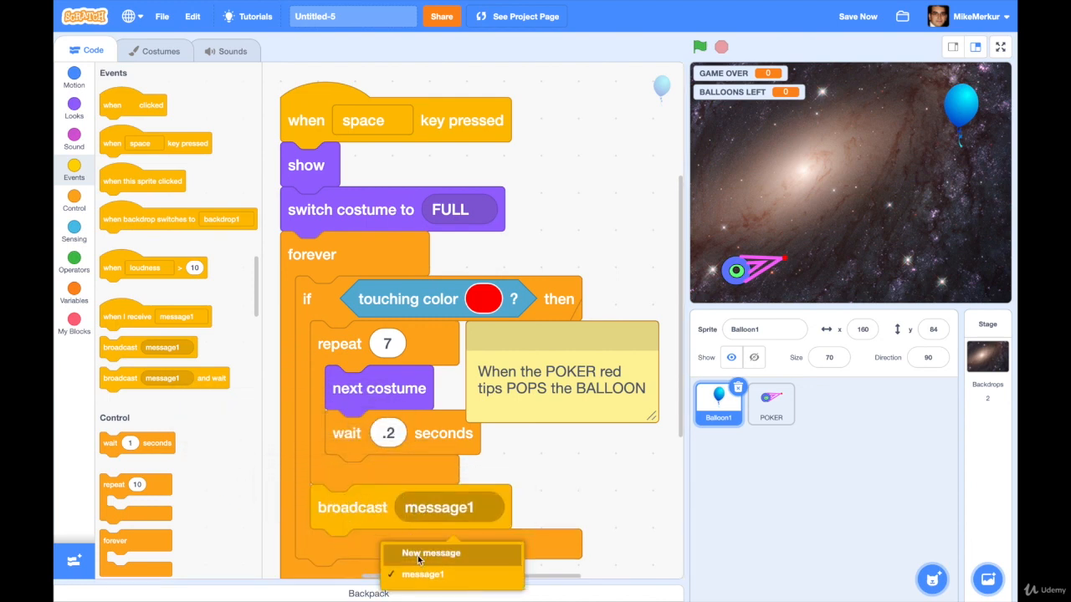
pyautogui.click(431, 553)
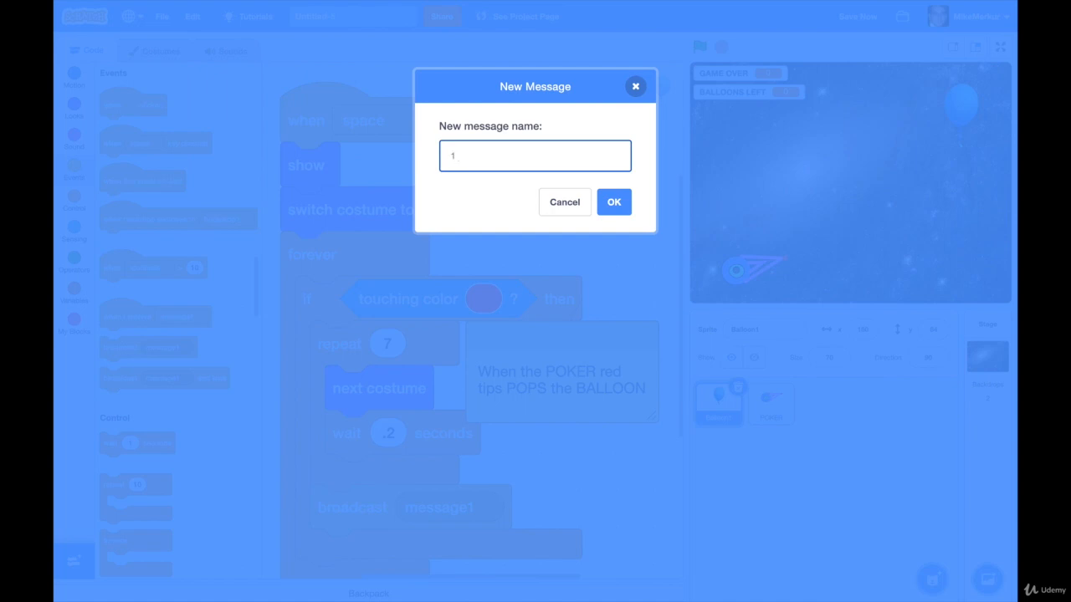
pyautogui.write('IS POPPED')
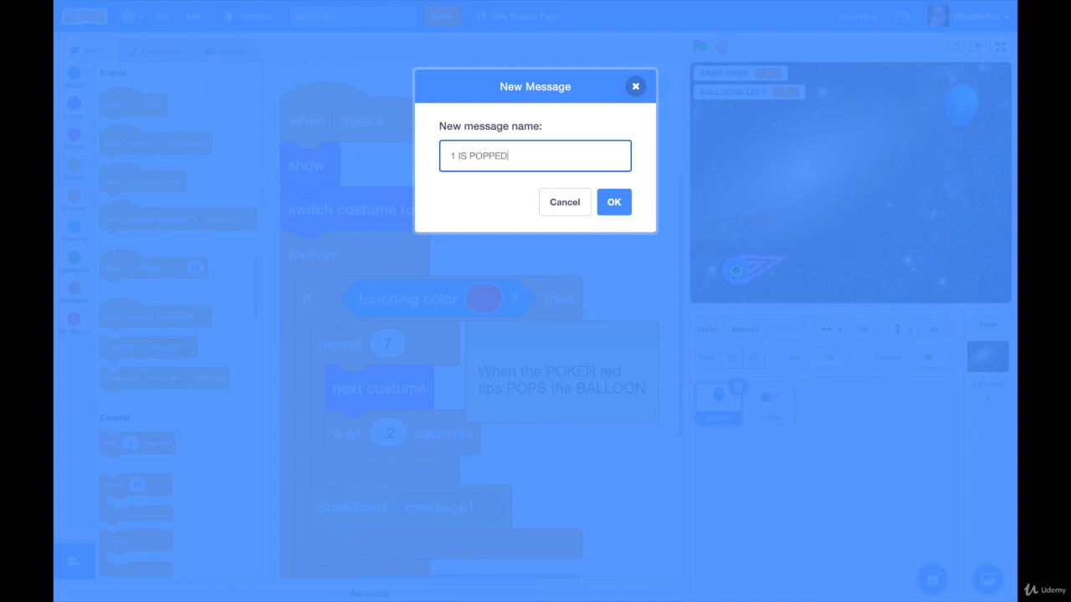
pyautogui.click(614, 201)
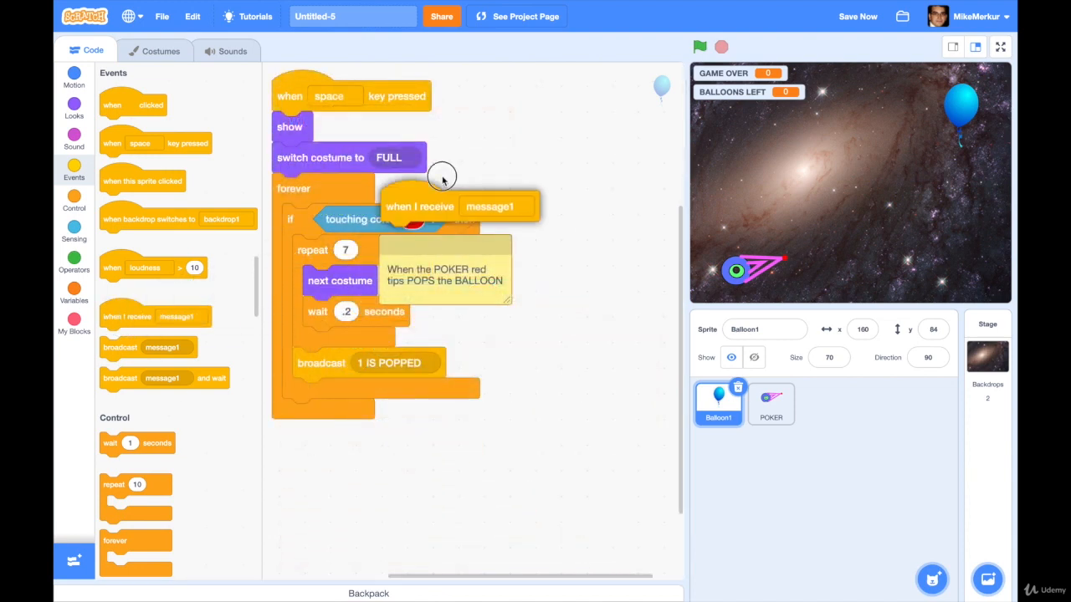
# Step: Receive 1 IS POPPED, change BALLOONS LEFT by -1, hide, and switch costume to FULL
pyautogui.click(633, 121)
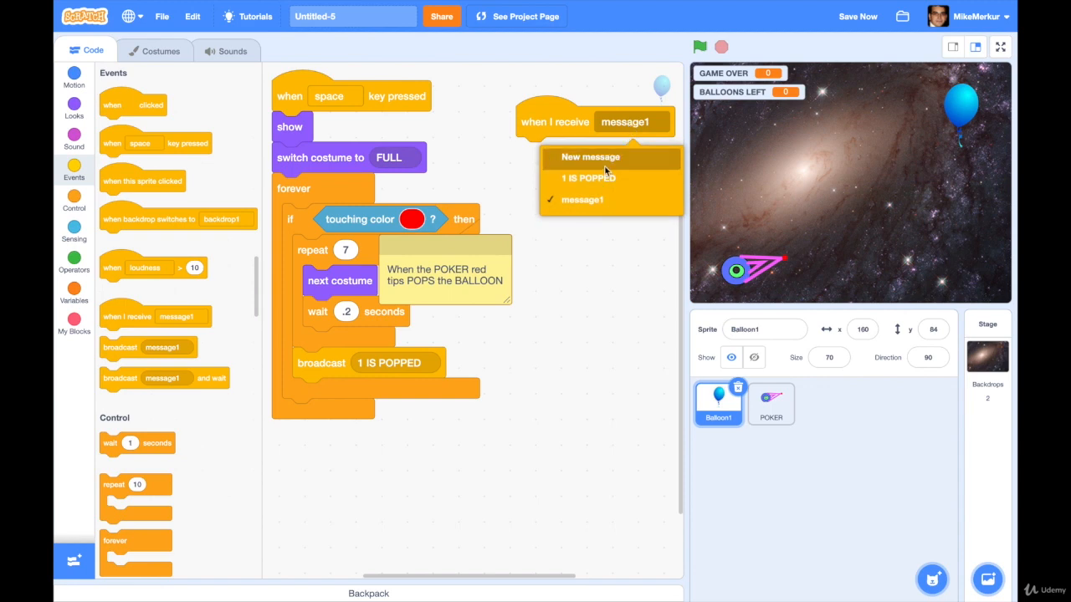
pyautogui.click(587, 179)
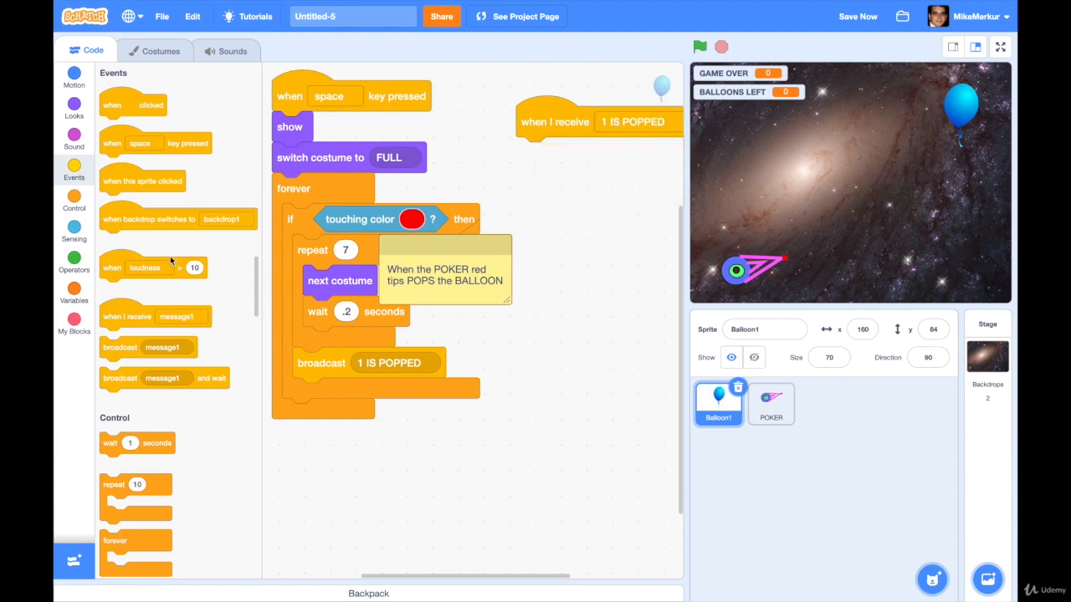
pyautogui.click(74, 289)
pyautogui.write('-1')
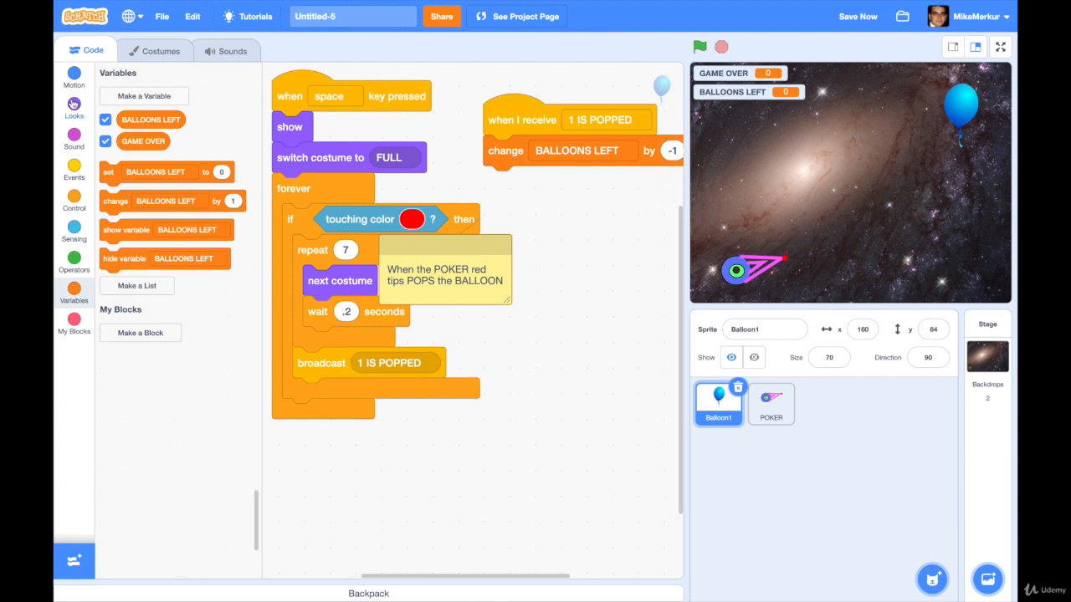
pyautogui.click(73, 107)
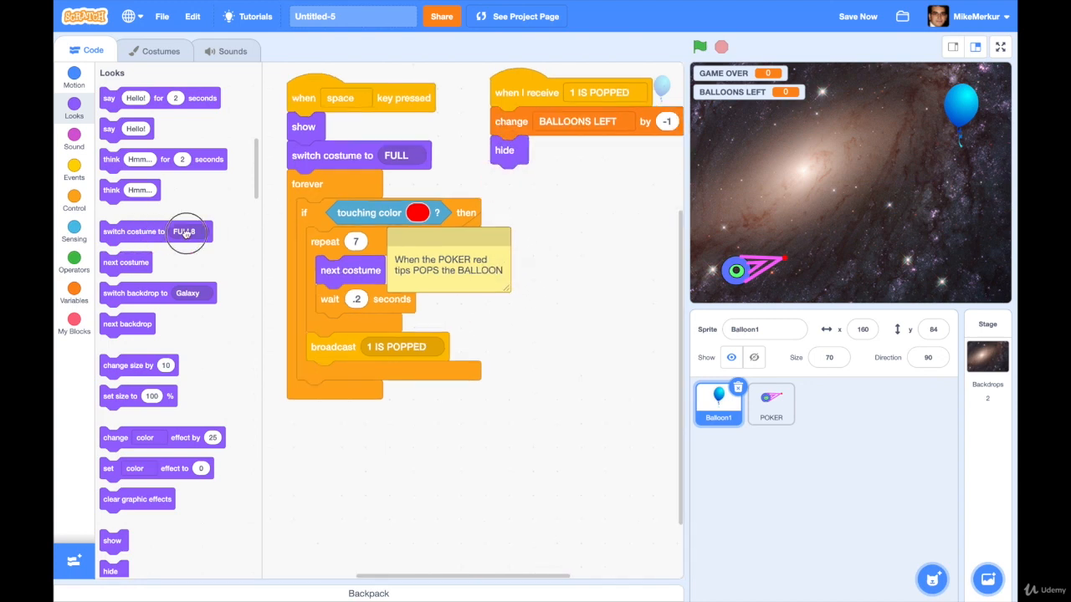
pyautogui.click(601, 178)
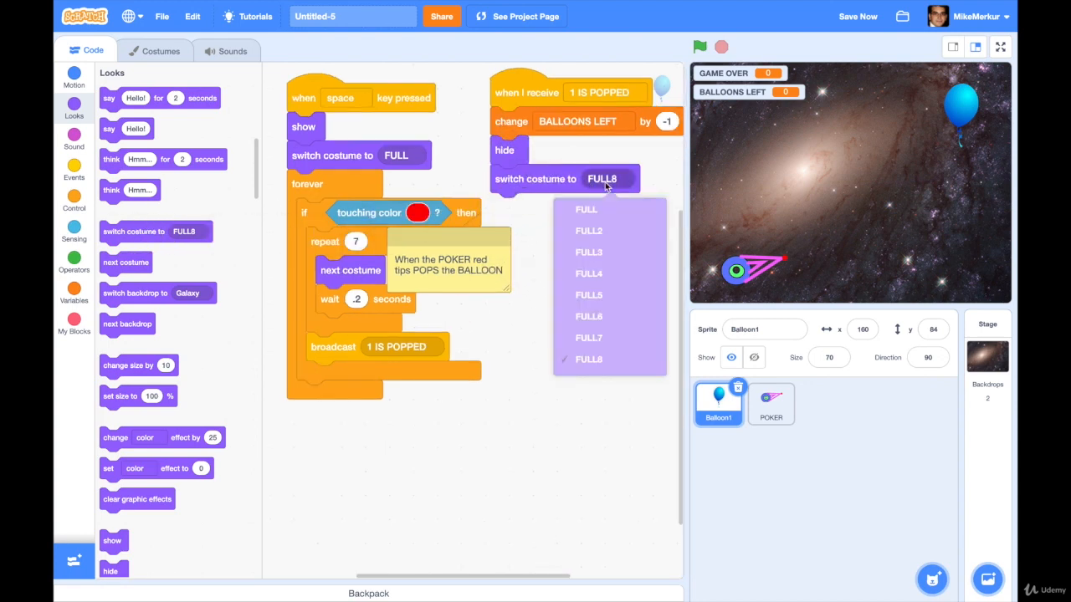
pyautogui.click(586, 209)
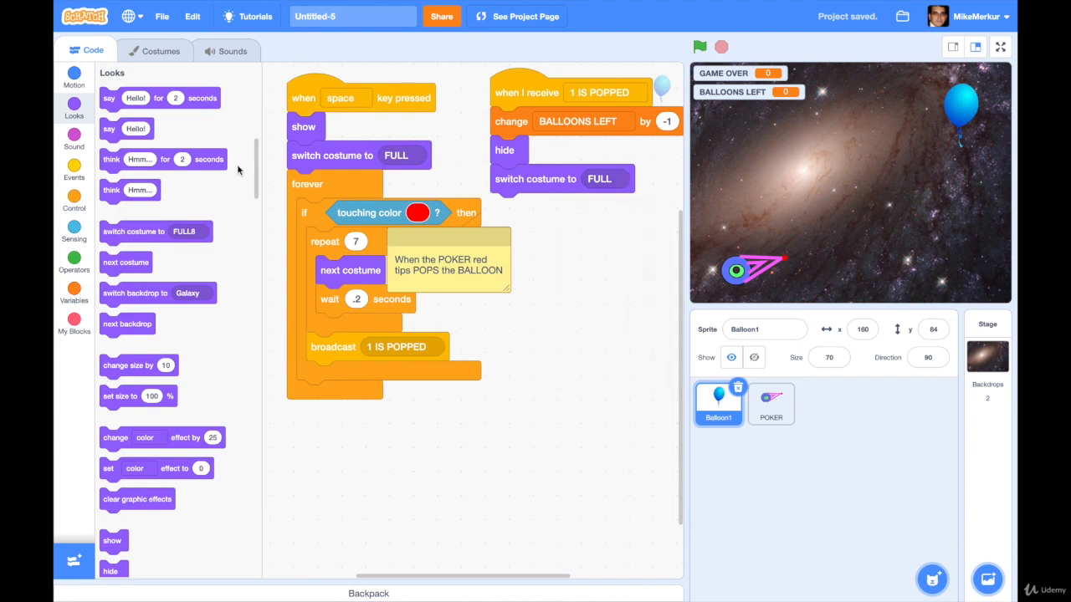
# Step: Add go to random position, wait 3 seconds and show, then place the note below
pyautogui.click(74, 77)
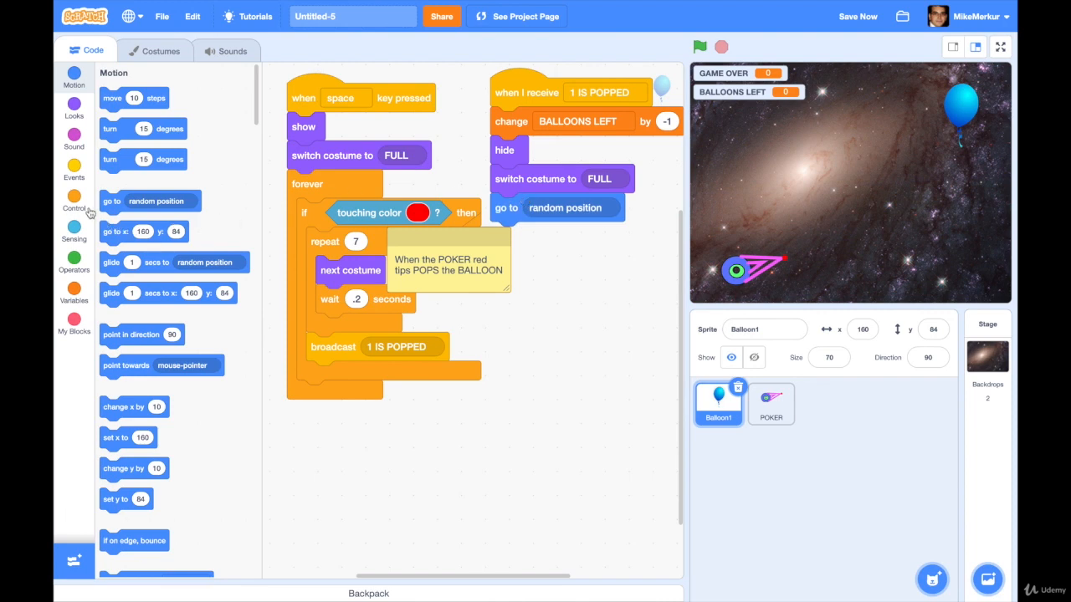
pyautogui.click(73, 201)
pyautogui.write('3')
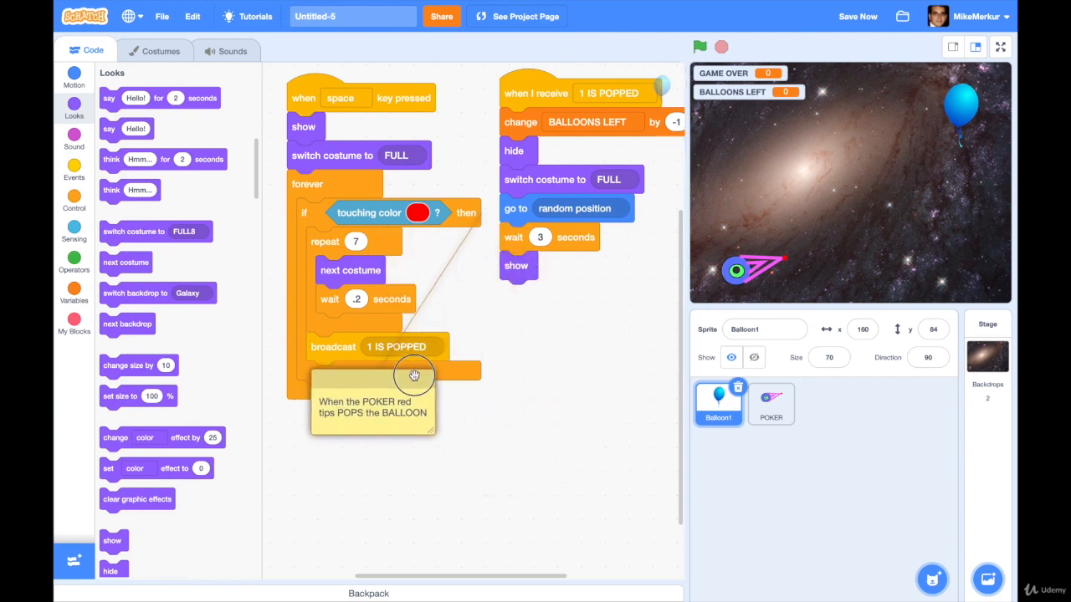
pyautogui.click(700, 46)
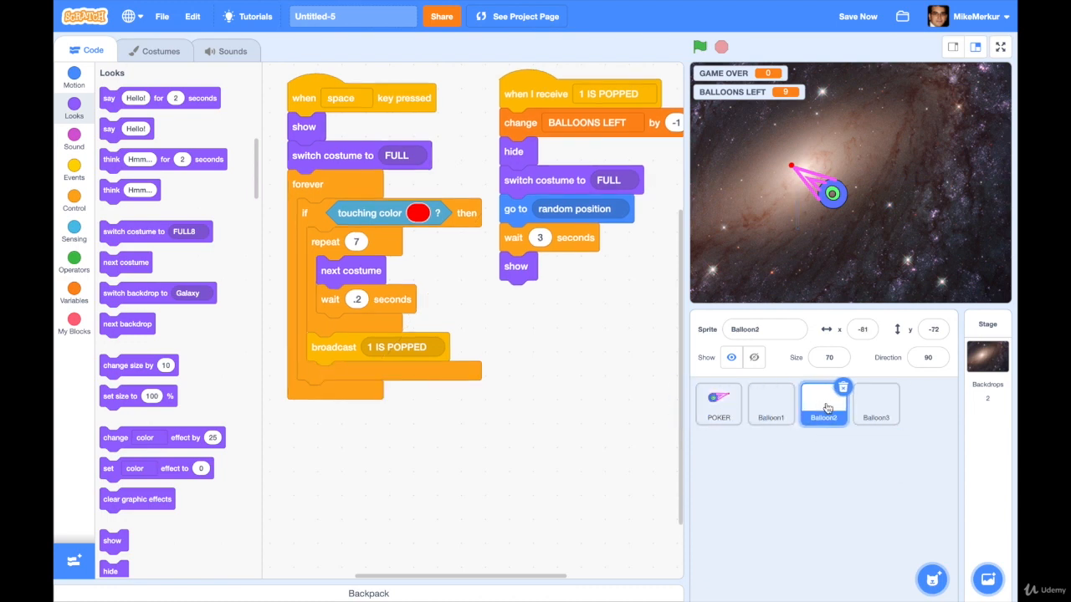
# Step: Give Balloon2 and Balloon3 their own new popped messages, including '3 IS POPPED'
pyautogui.click(404, 346)
pyautogui.write('2 IS PO')
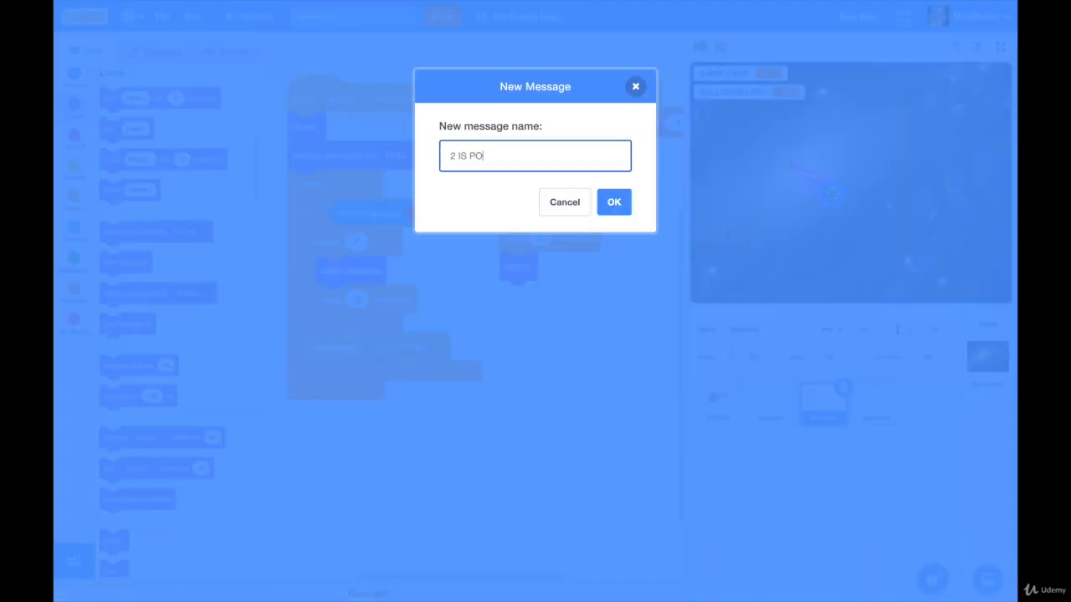
pyautogui.click(614, 201)
pyautogui.write('3')
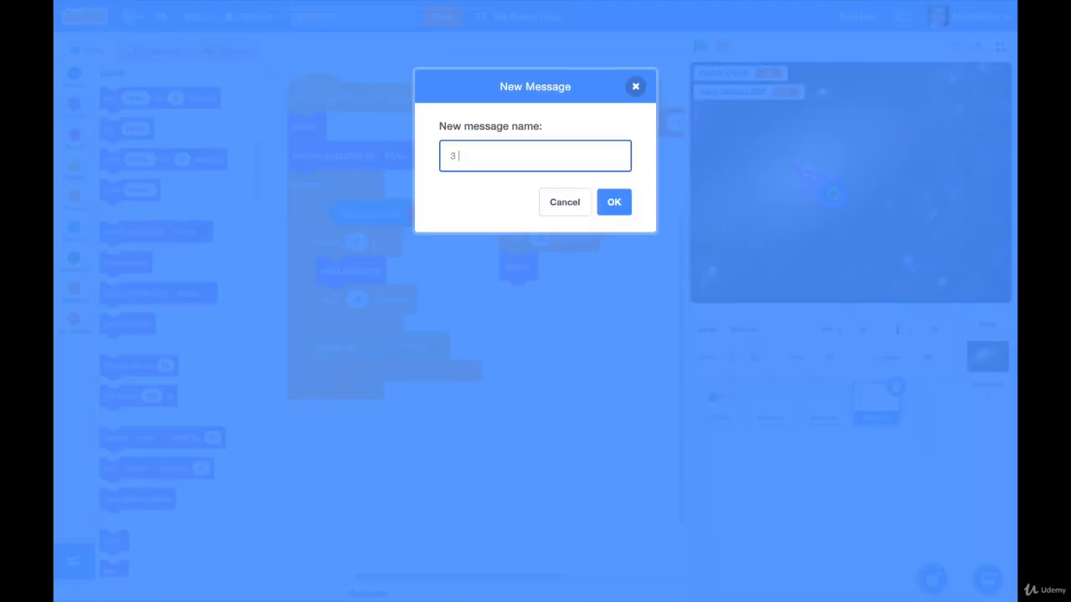
pyautogui.write('IS POPPE')
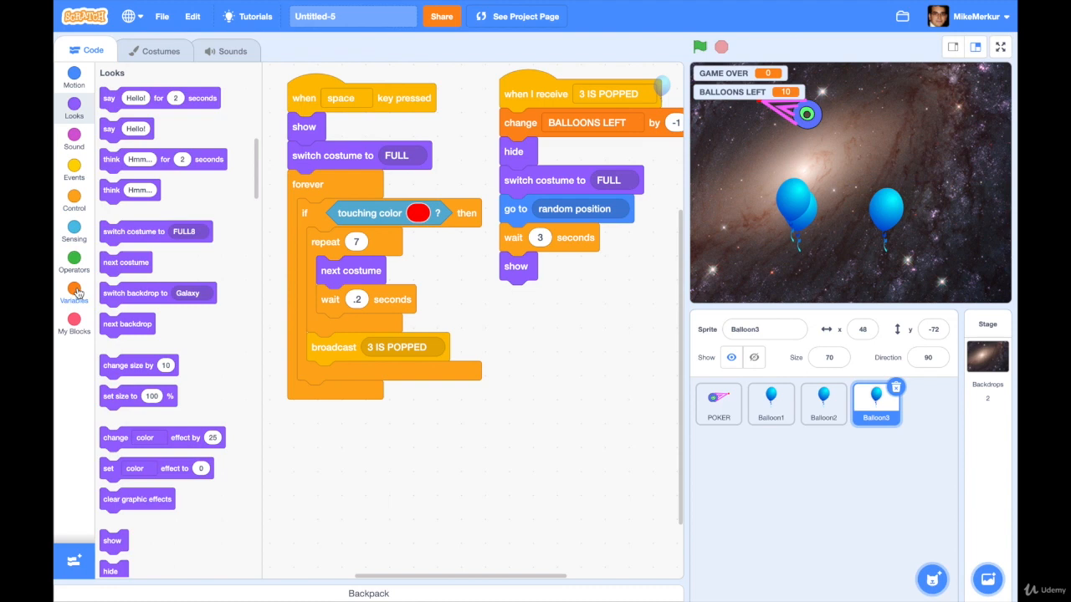
# Step: Hide the GAME OVER variable from the stage and run the game full screen
pyautogui.click(74, 292)
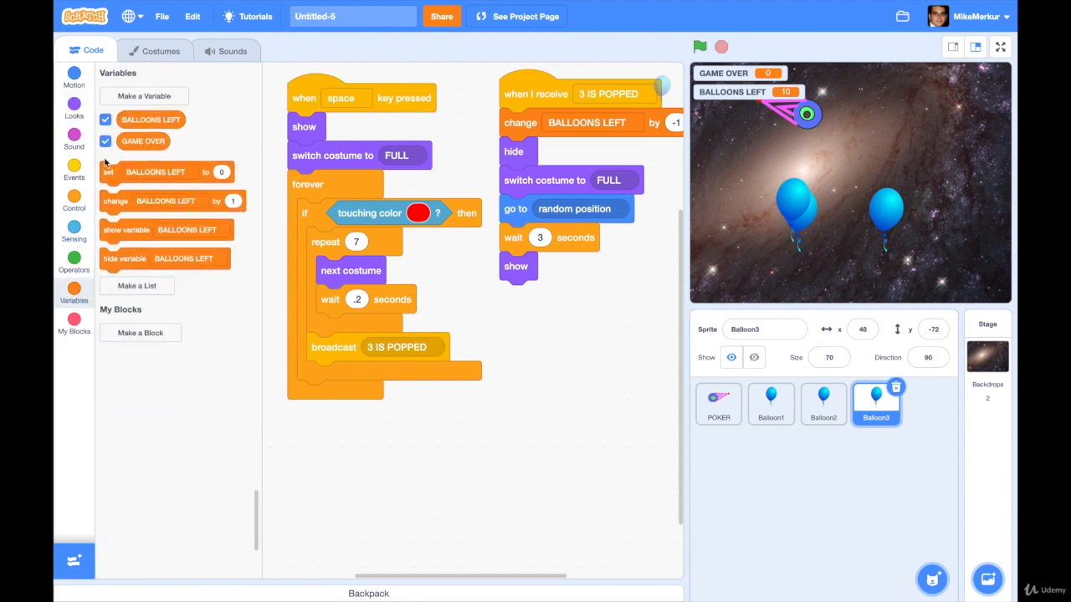
pyautogui.click(105, 140)
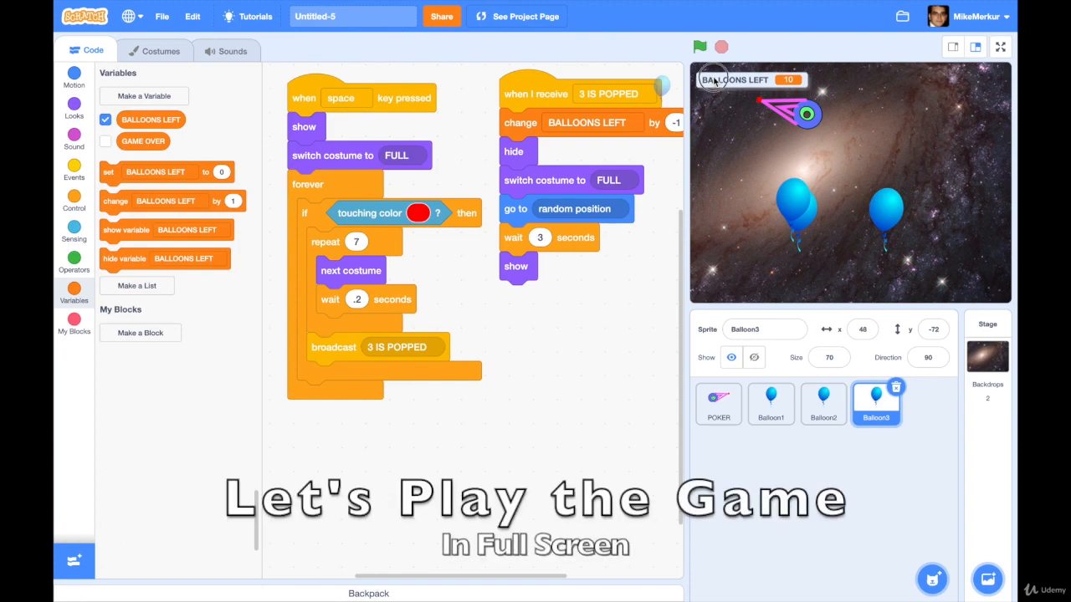
pyautogui.click(999, 46)
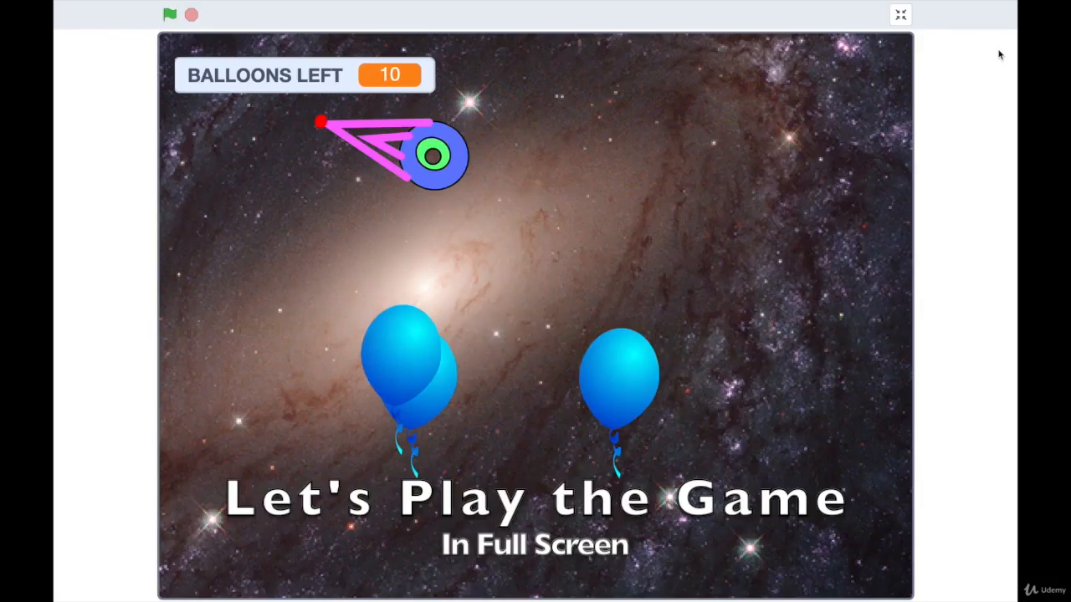
pyautogui.click(170, 14)
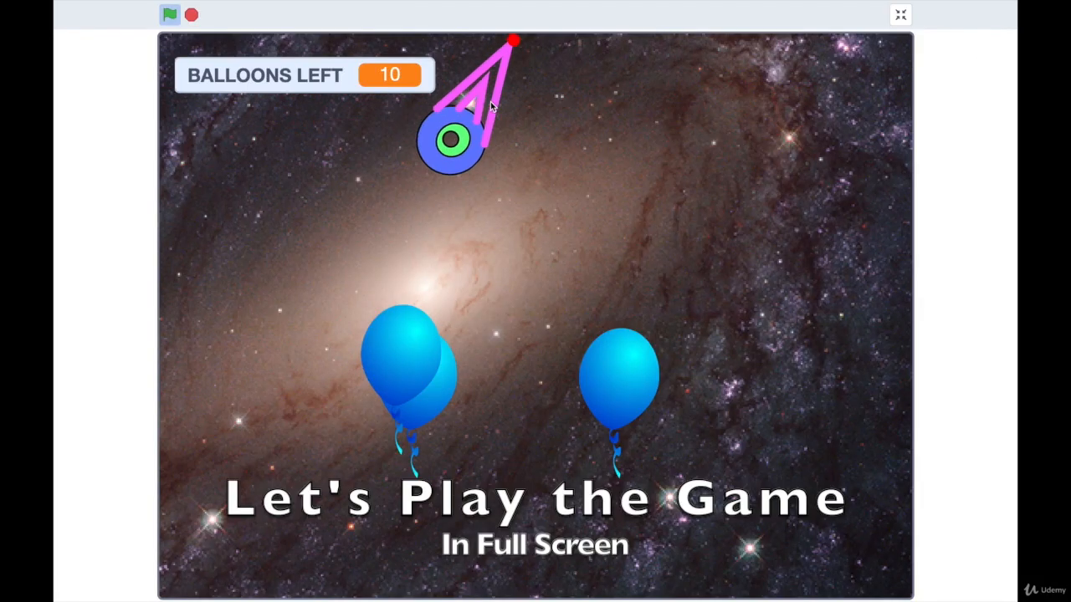